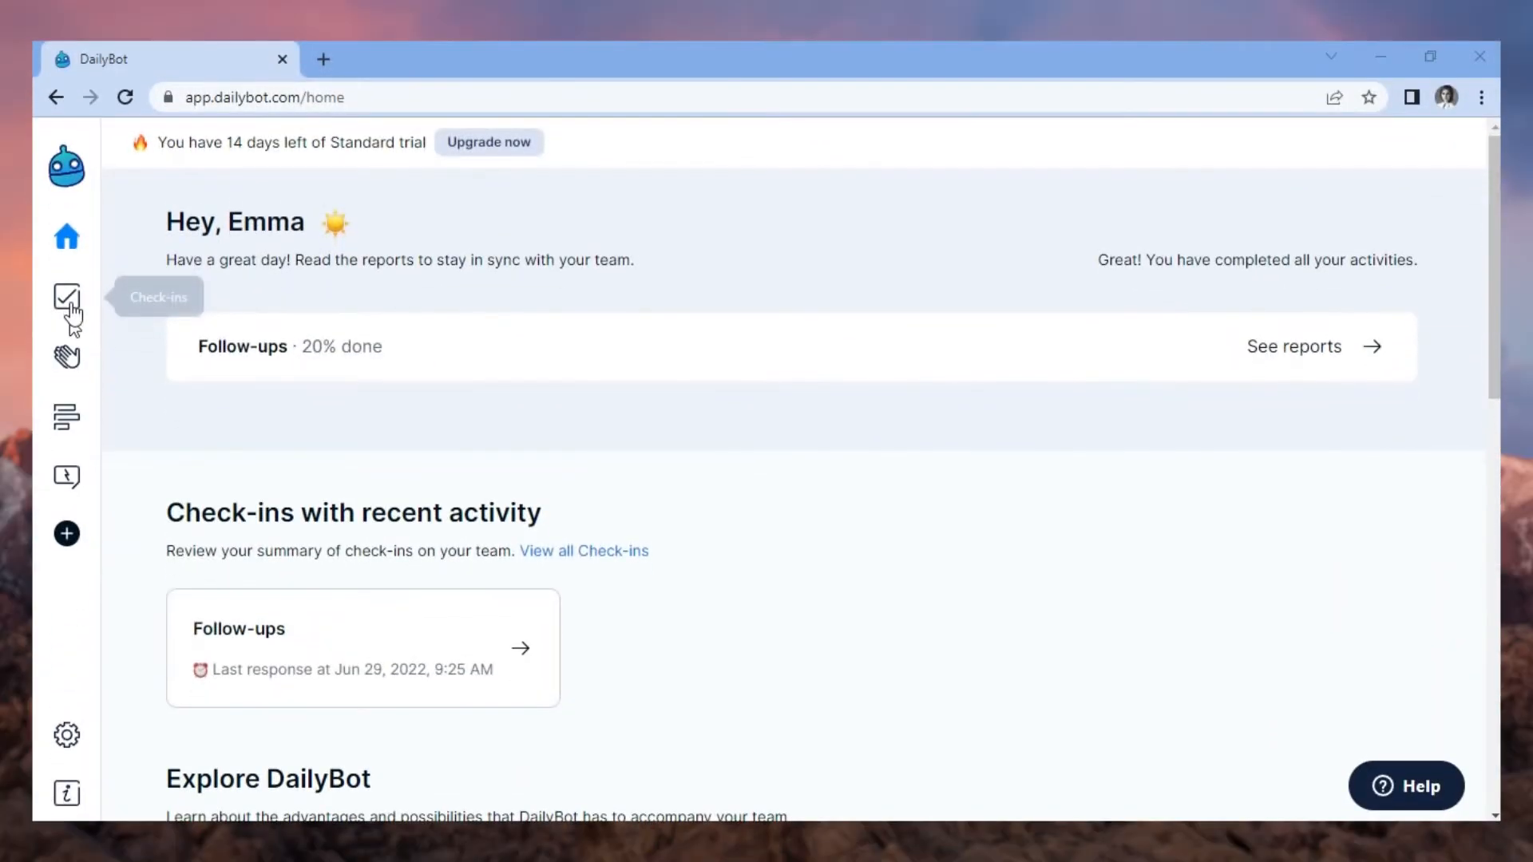
Start a new check-in from Check-ins and view the People Support templates
{"action": "left_click", "coordinate": [67, 296]}
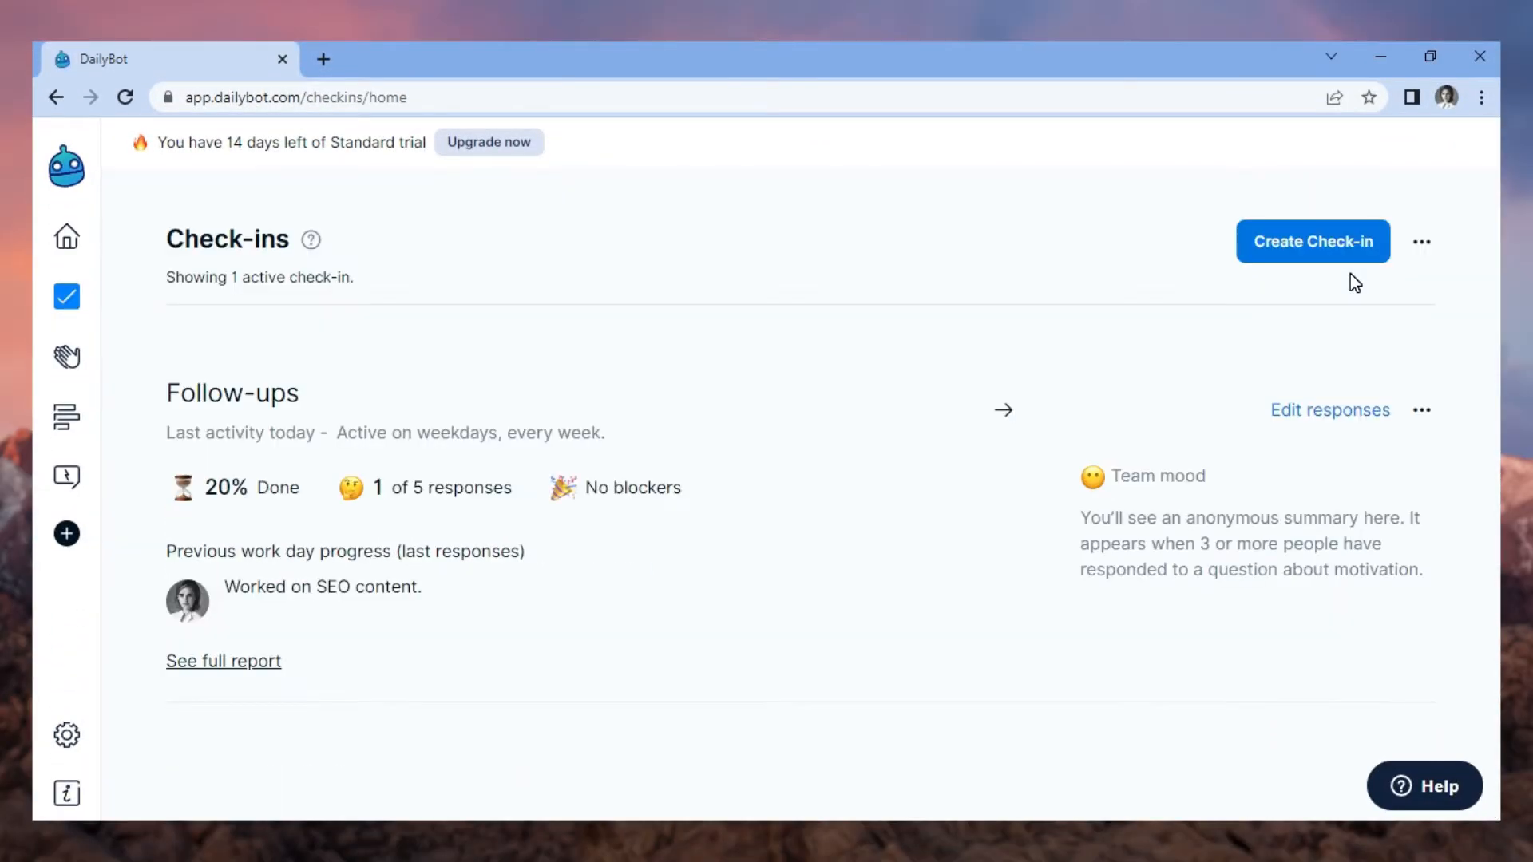
{"action": "left_click", "coordinate": [1312, 241]}
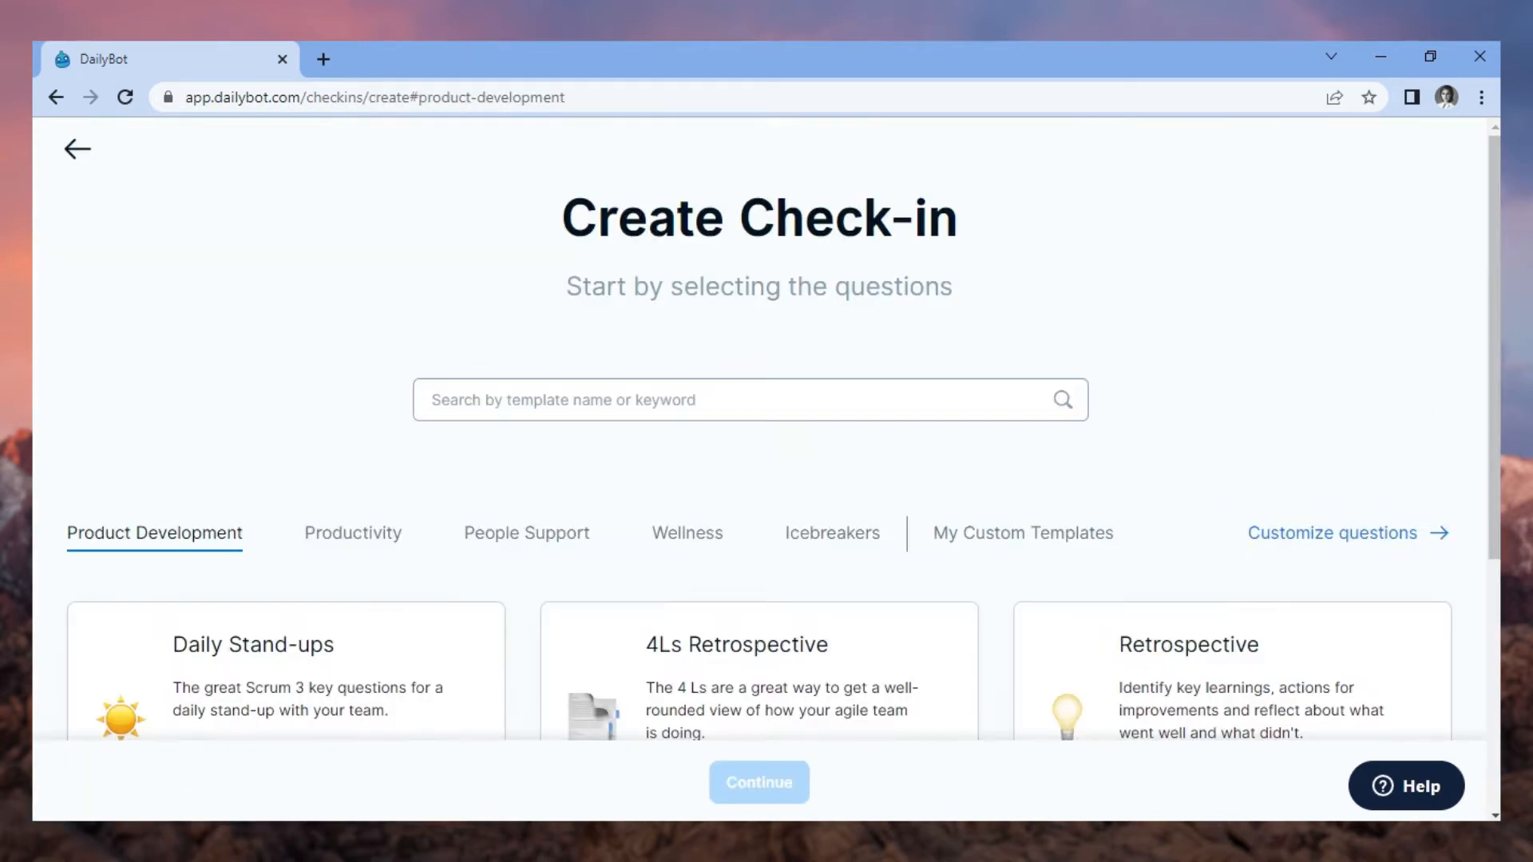
{"action": "scroll", "scroll_direction": "down", "scroll_amount": 3}
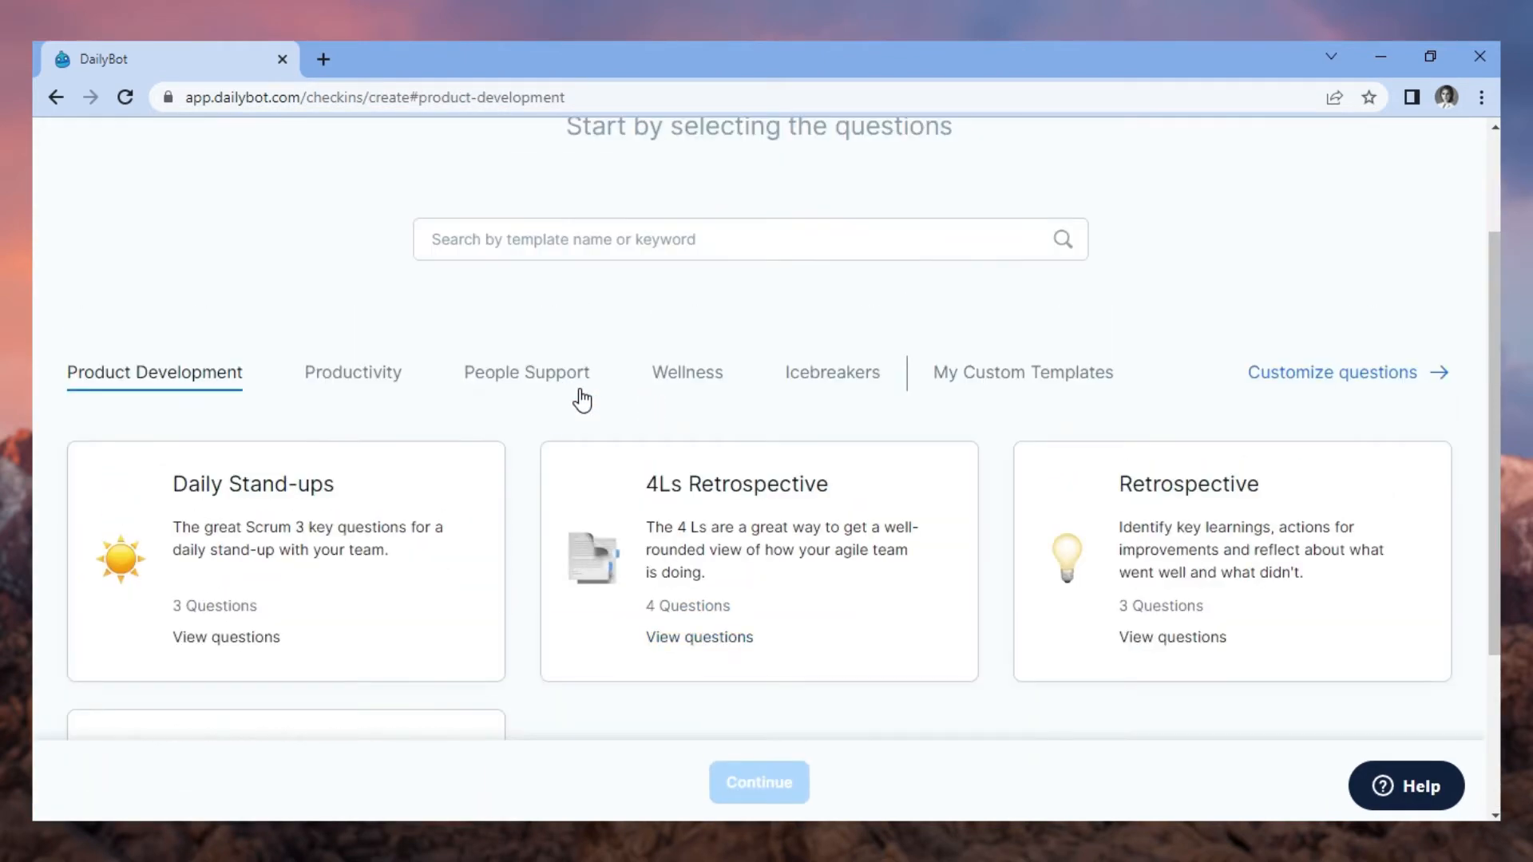
{"action": "left_click", "coordinate": [526, 372]}
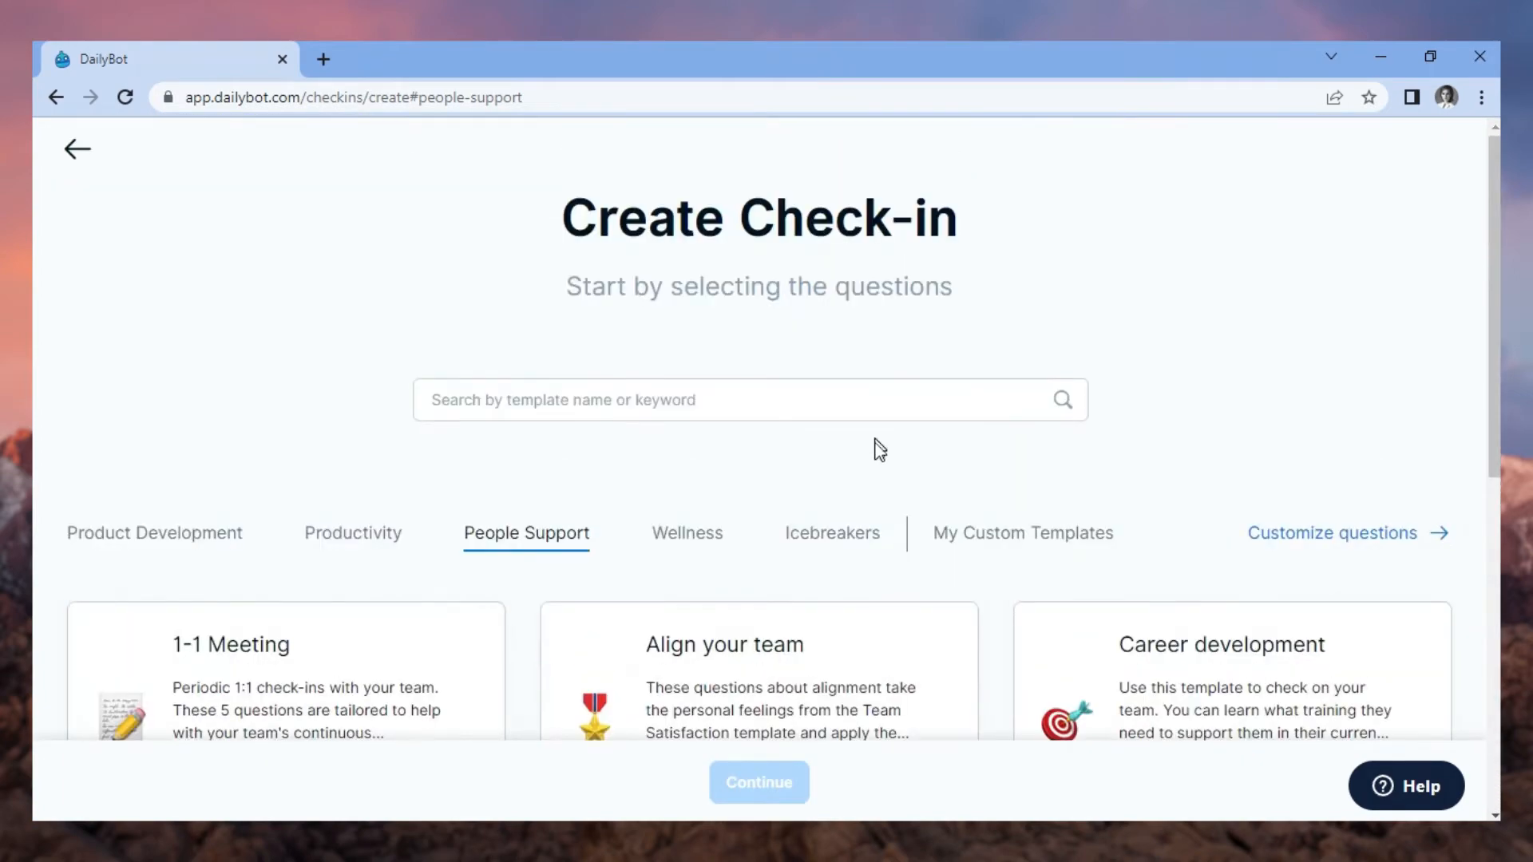
Pick Daily Stand-ups, name it 'Daily check-in', and add the General team as participants
{"action": "left_click", "coordinate": [832, 533]}
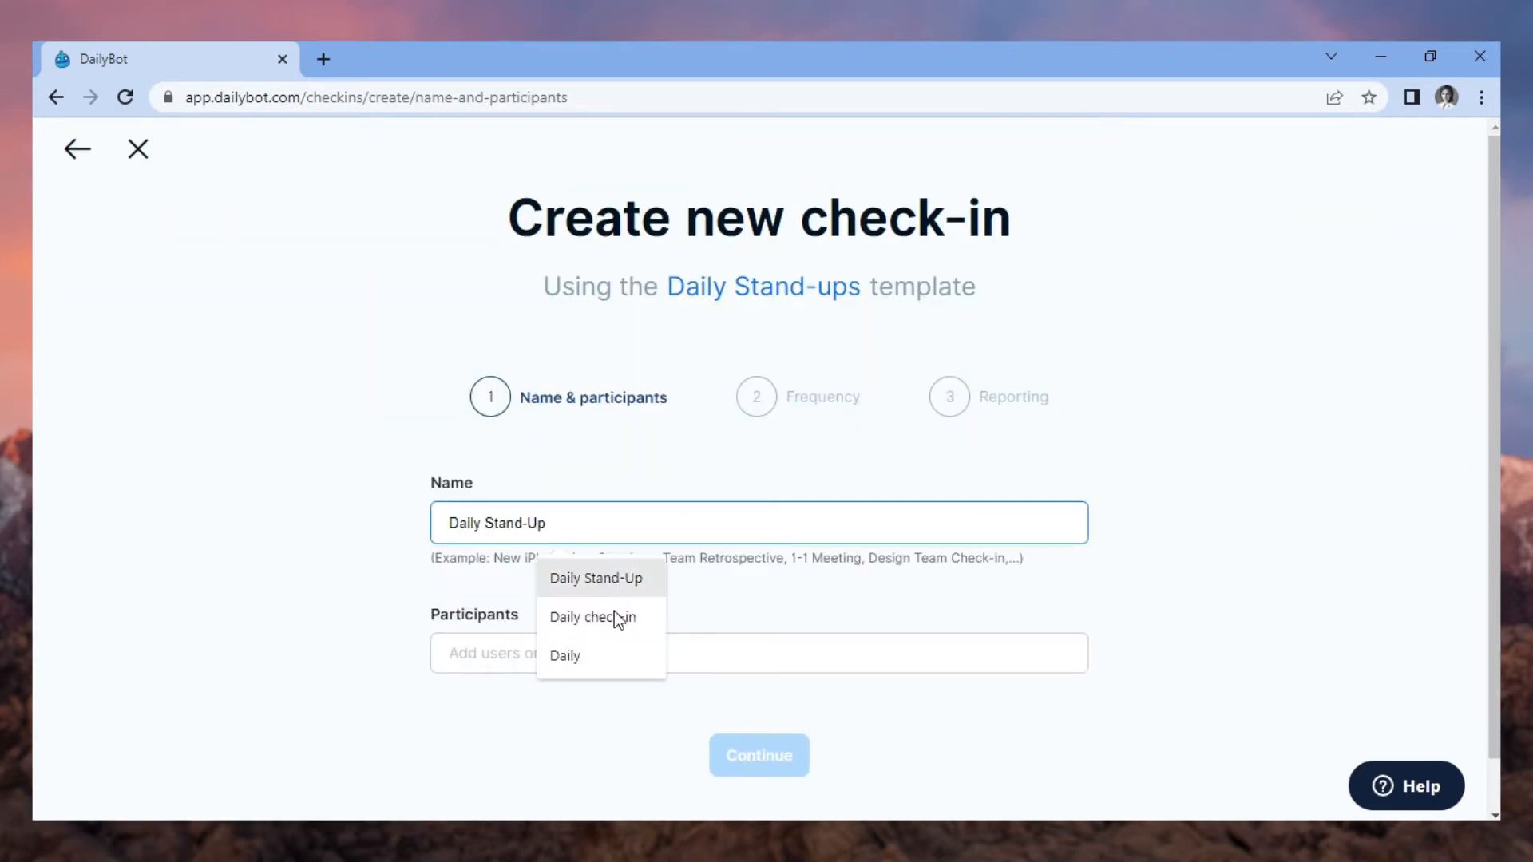
{"action": "left_click", "coordinate": [592, 618]}
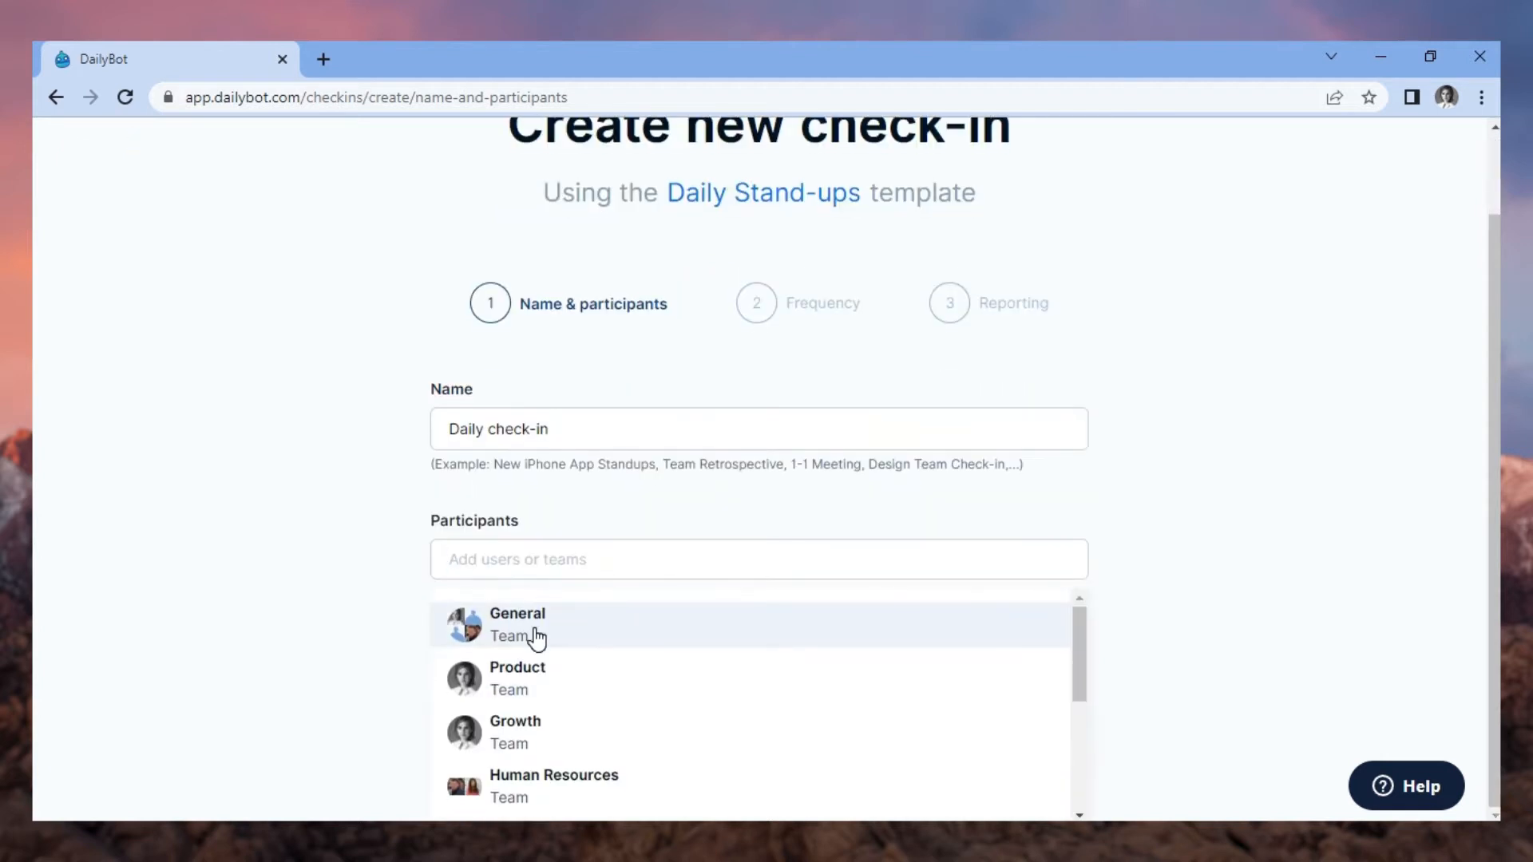
{"action": "left_click", "coordinate": [518, 624]}
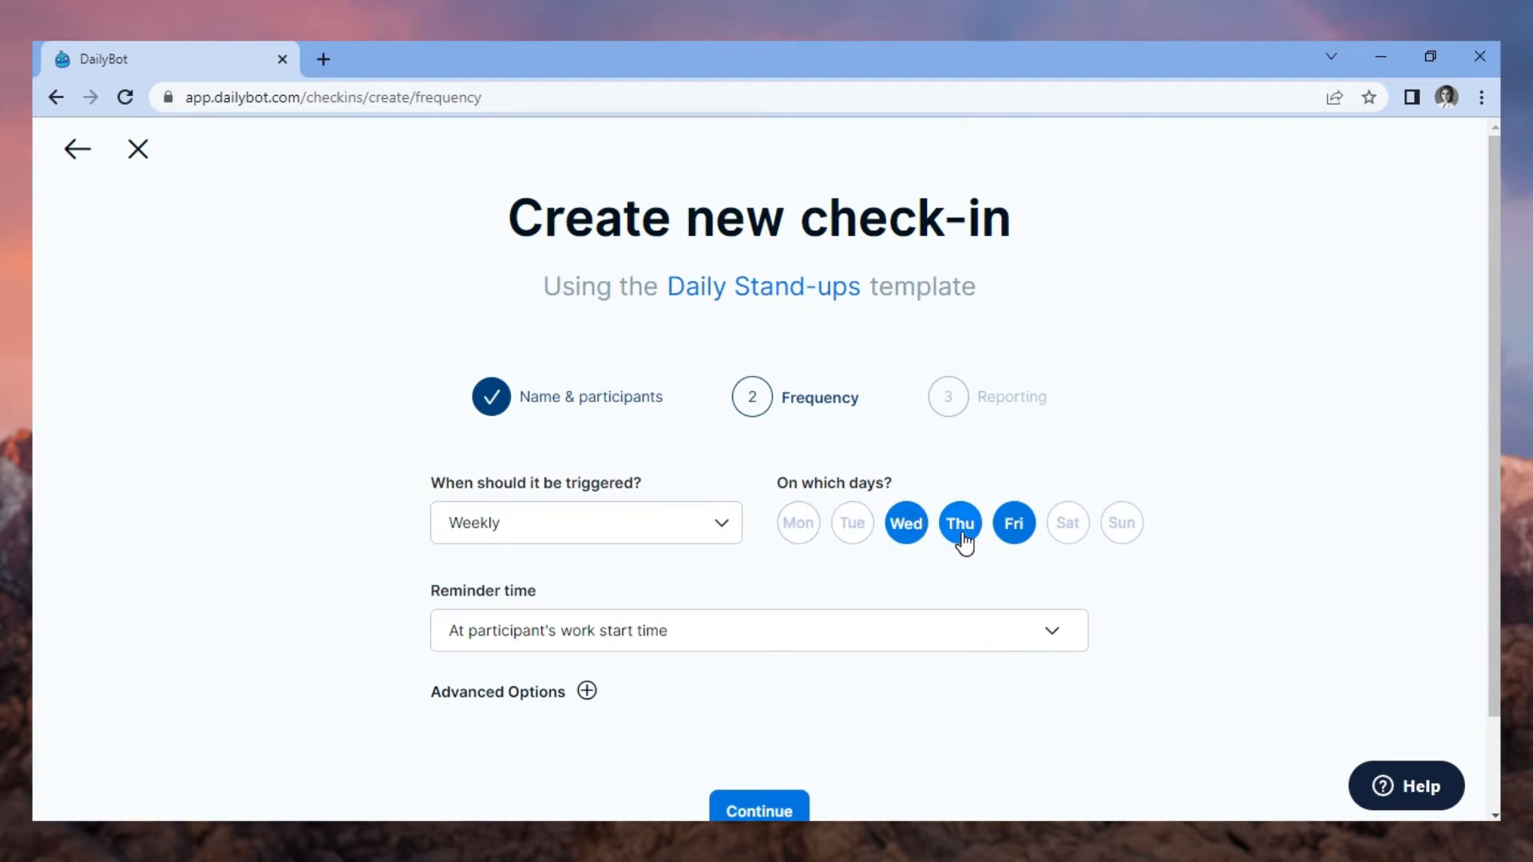
Schedule the check-in weekly on Wednesday only, review reminder modes, and continue to Reporting
{"action": "left_click", "coordinate": [586, 523]}
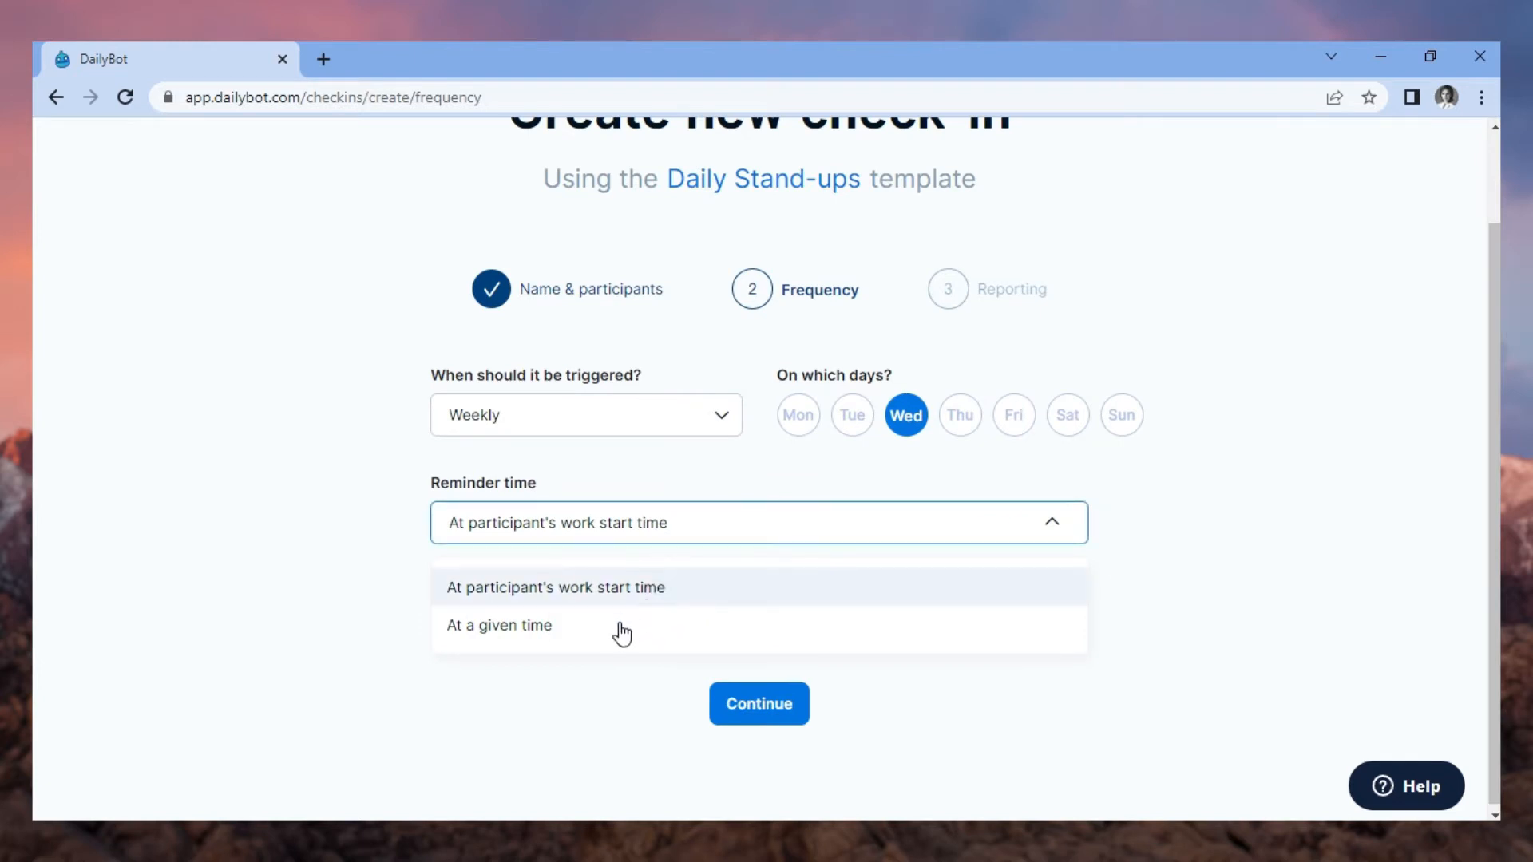
{"action": "mouse_move", "coordinate": [674, 586]}
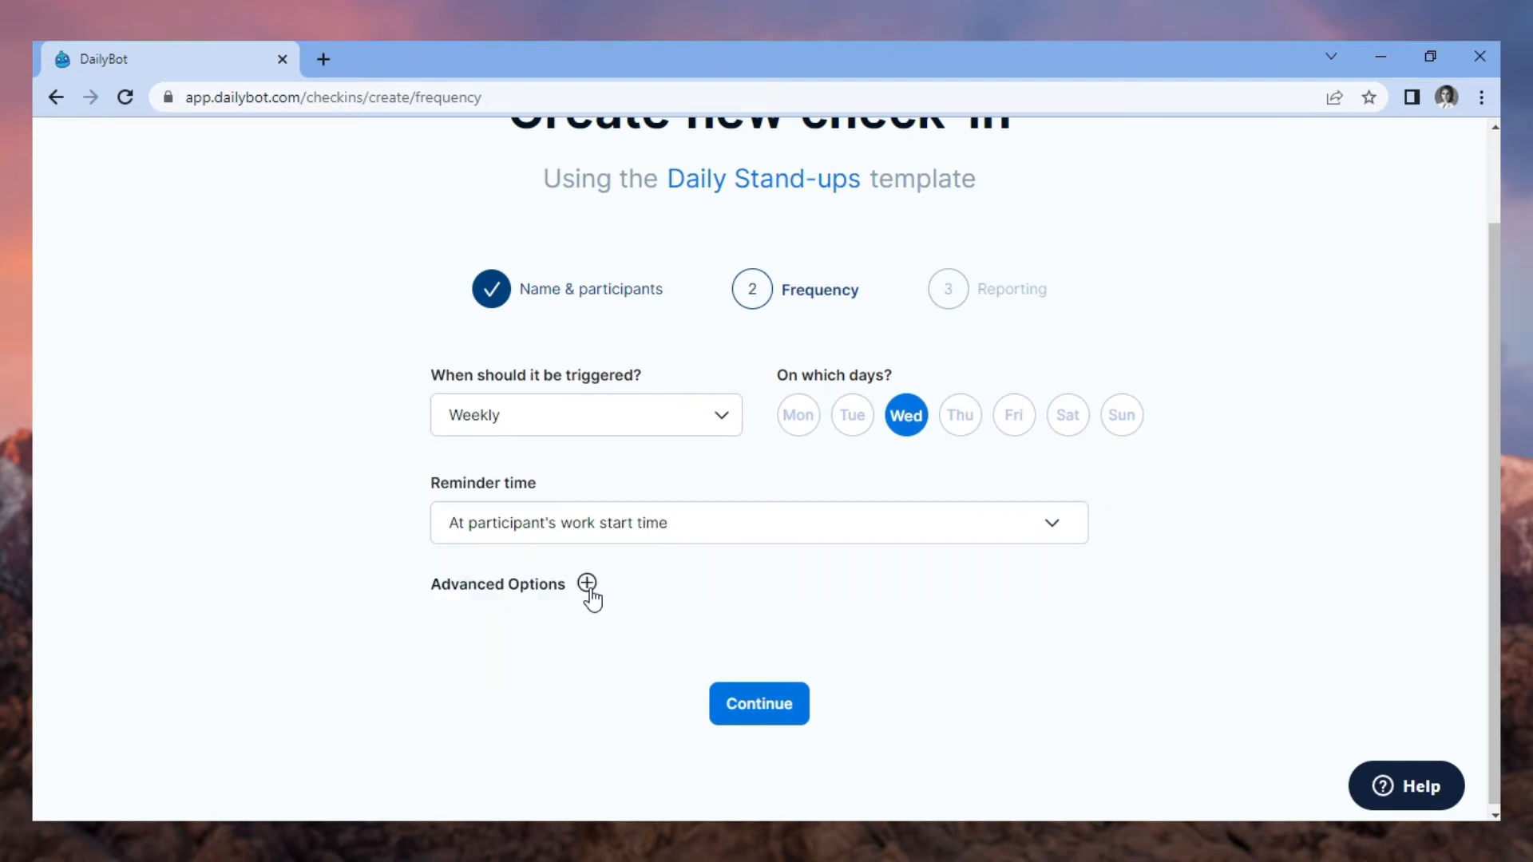
{"action": "left_click", "coordinate": [586, 582]}
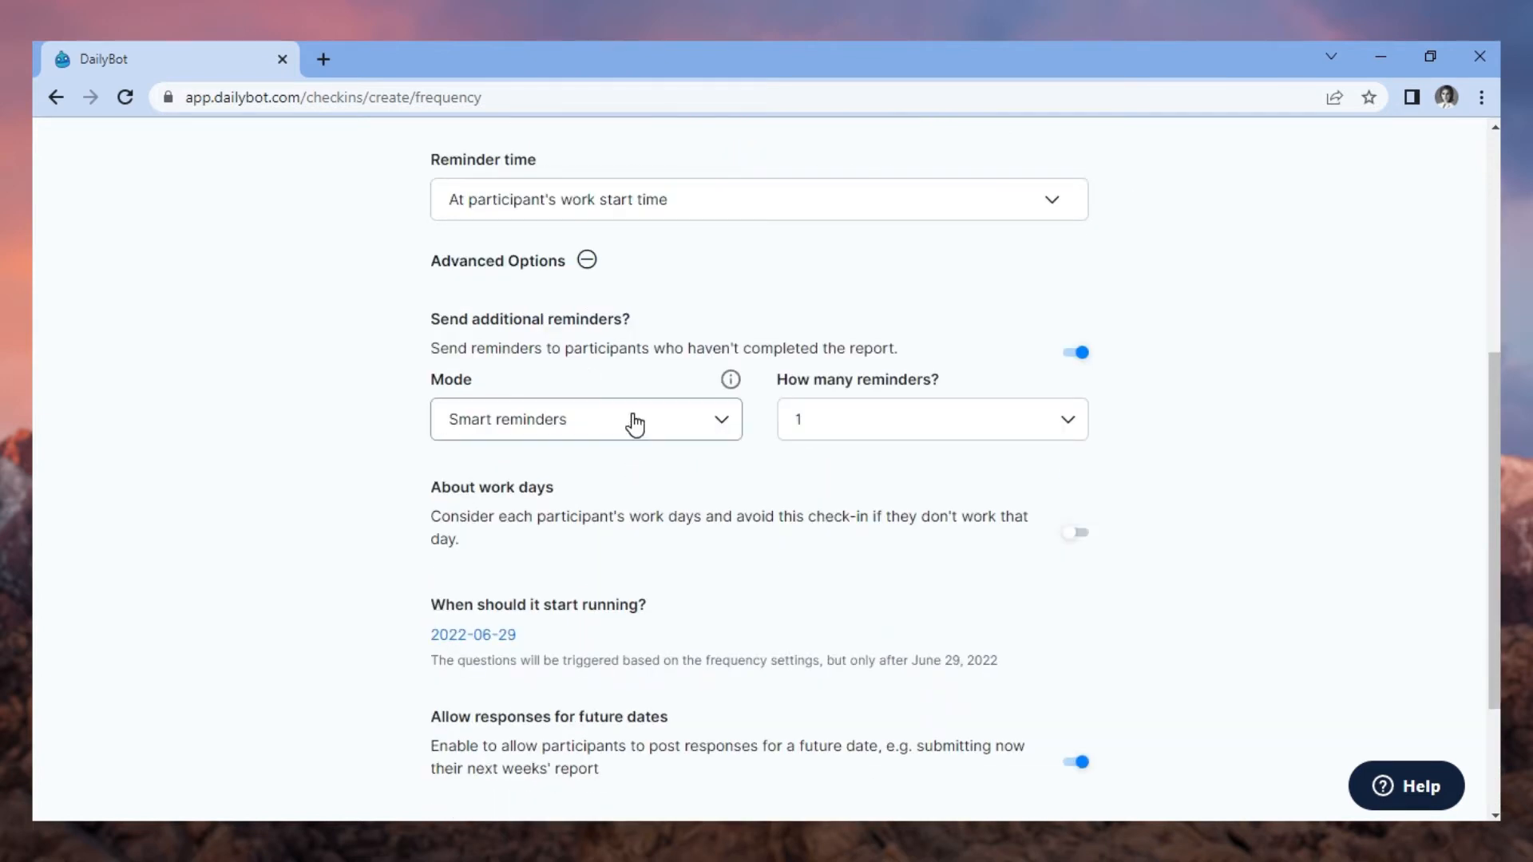
{"action": "left_click", "coordinate": [932, 419]}
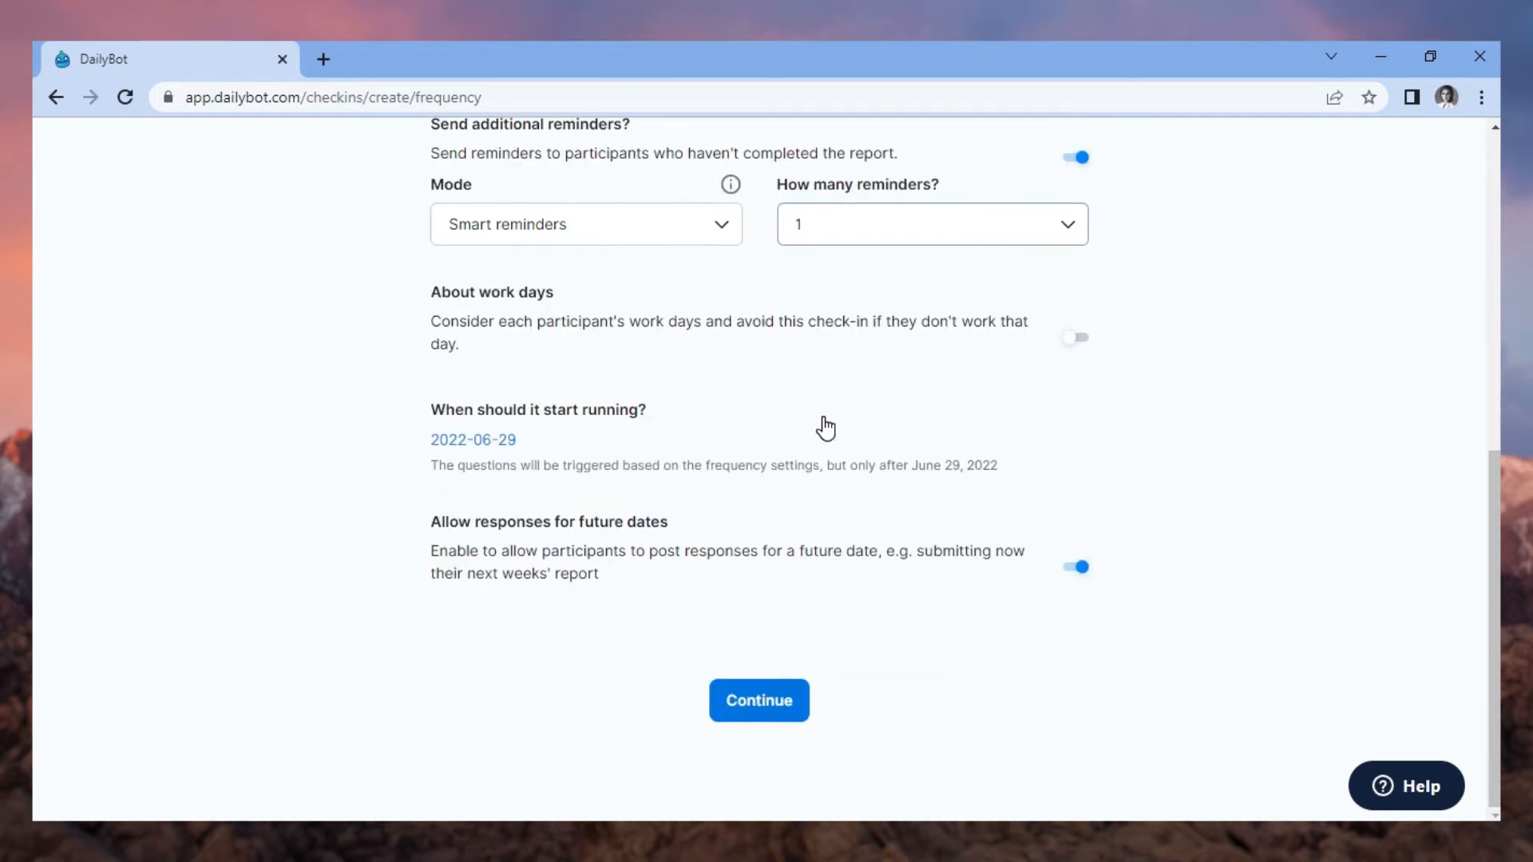
{"action": "mouse_move", "coordinate": [759, 709]}
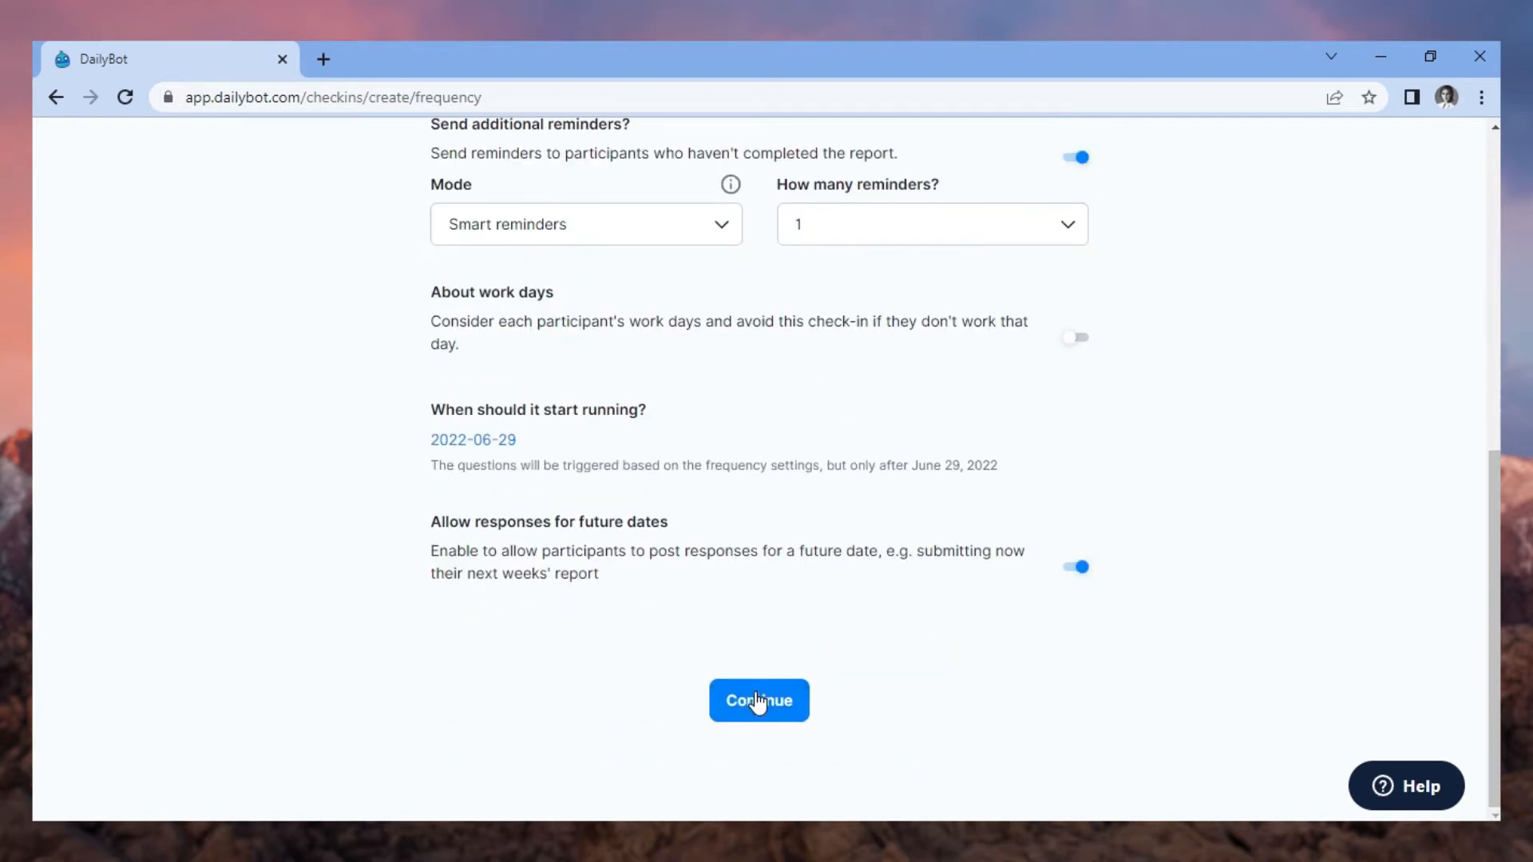
{"action": "left_click", "coordinate": [759, 701]}
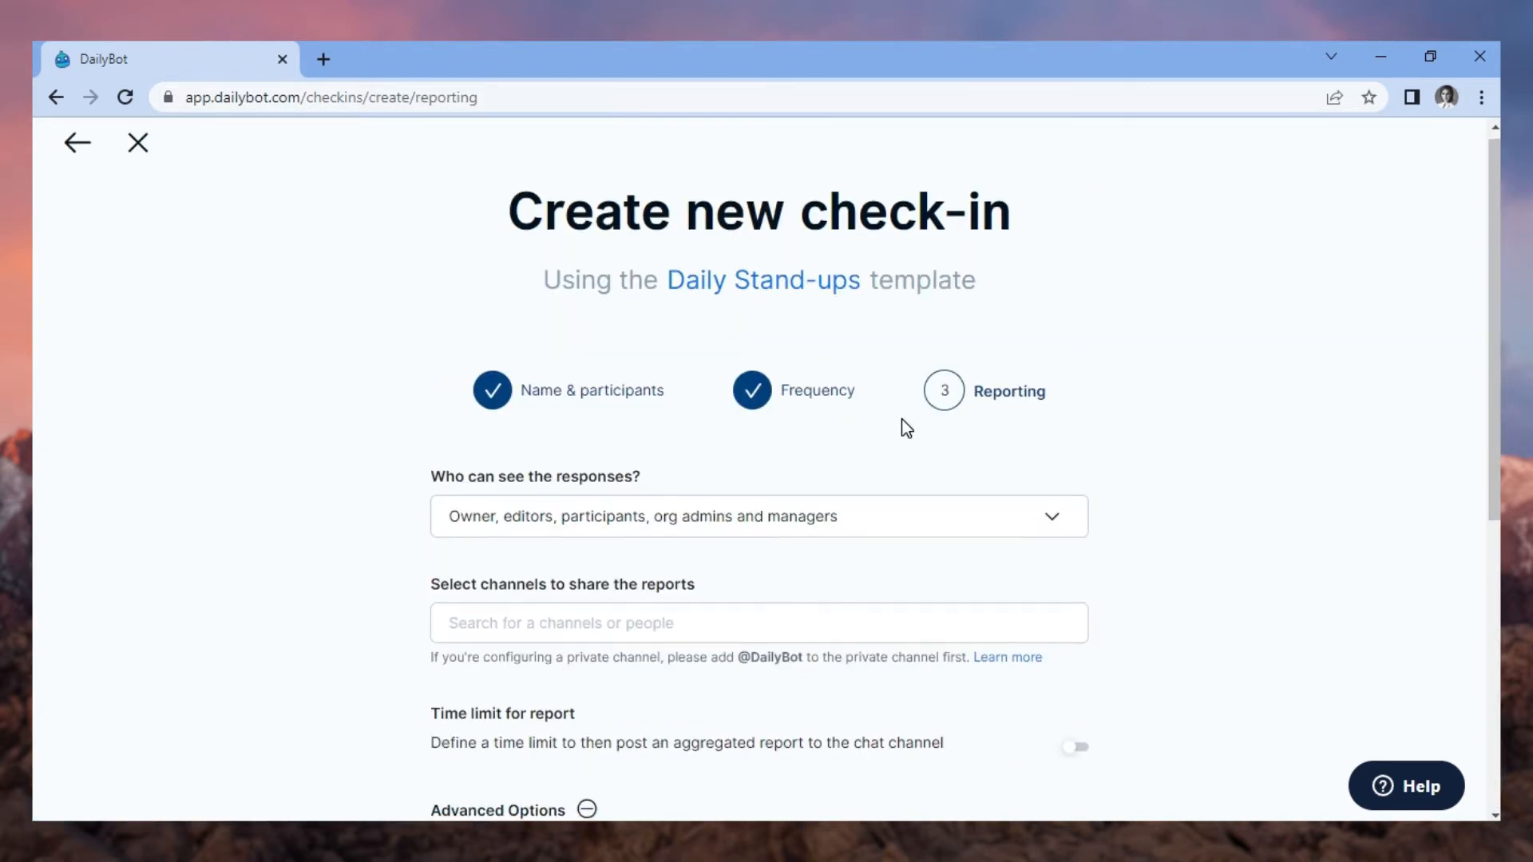
Share reports to #Reports with a report time limit hour and create the check-in
{"action": "left_click", "coordinate": [733, 516]}
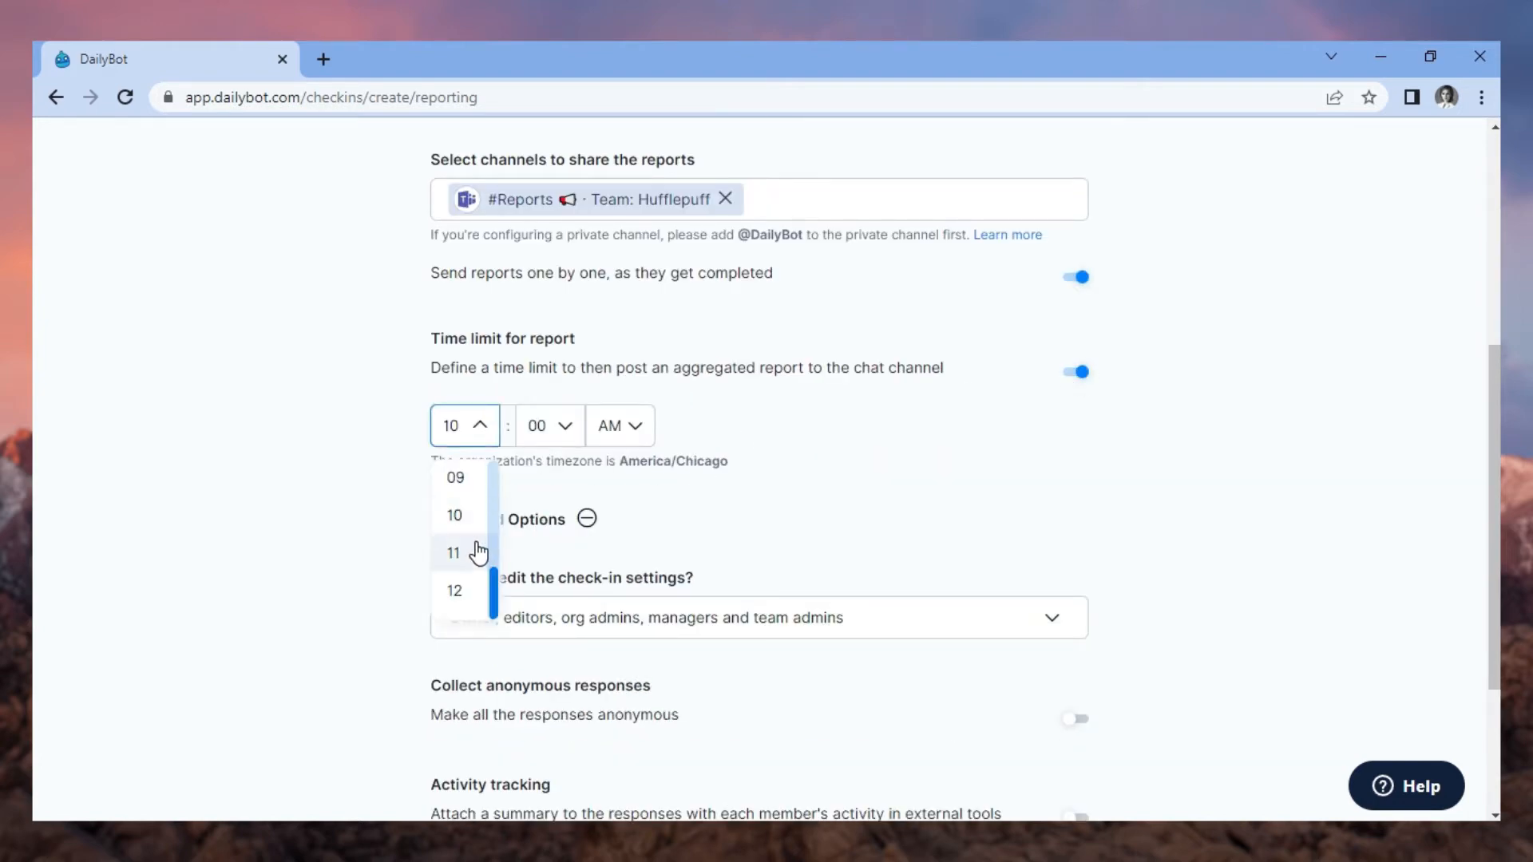
{"action": "left_click", "coordinate": [455, 552]}
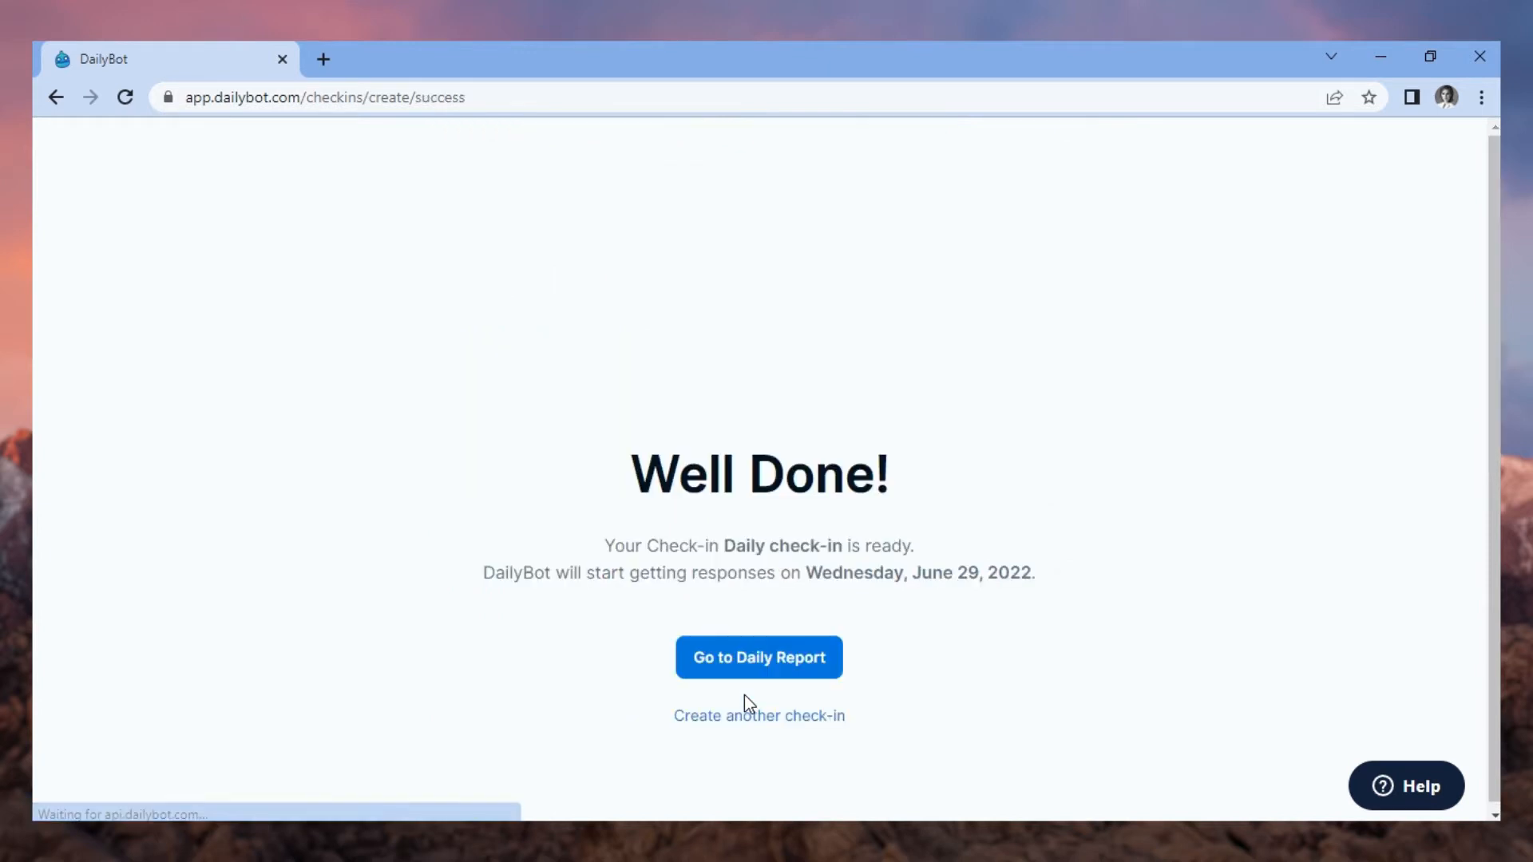
Leave the Well Done page for the DailyBot chat in Teams
{"action": "left_click", "coordinate": [759, 657]}
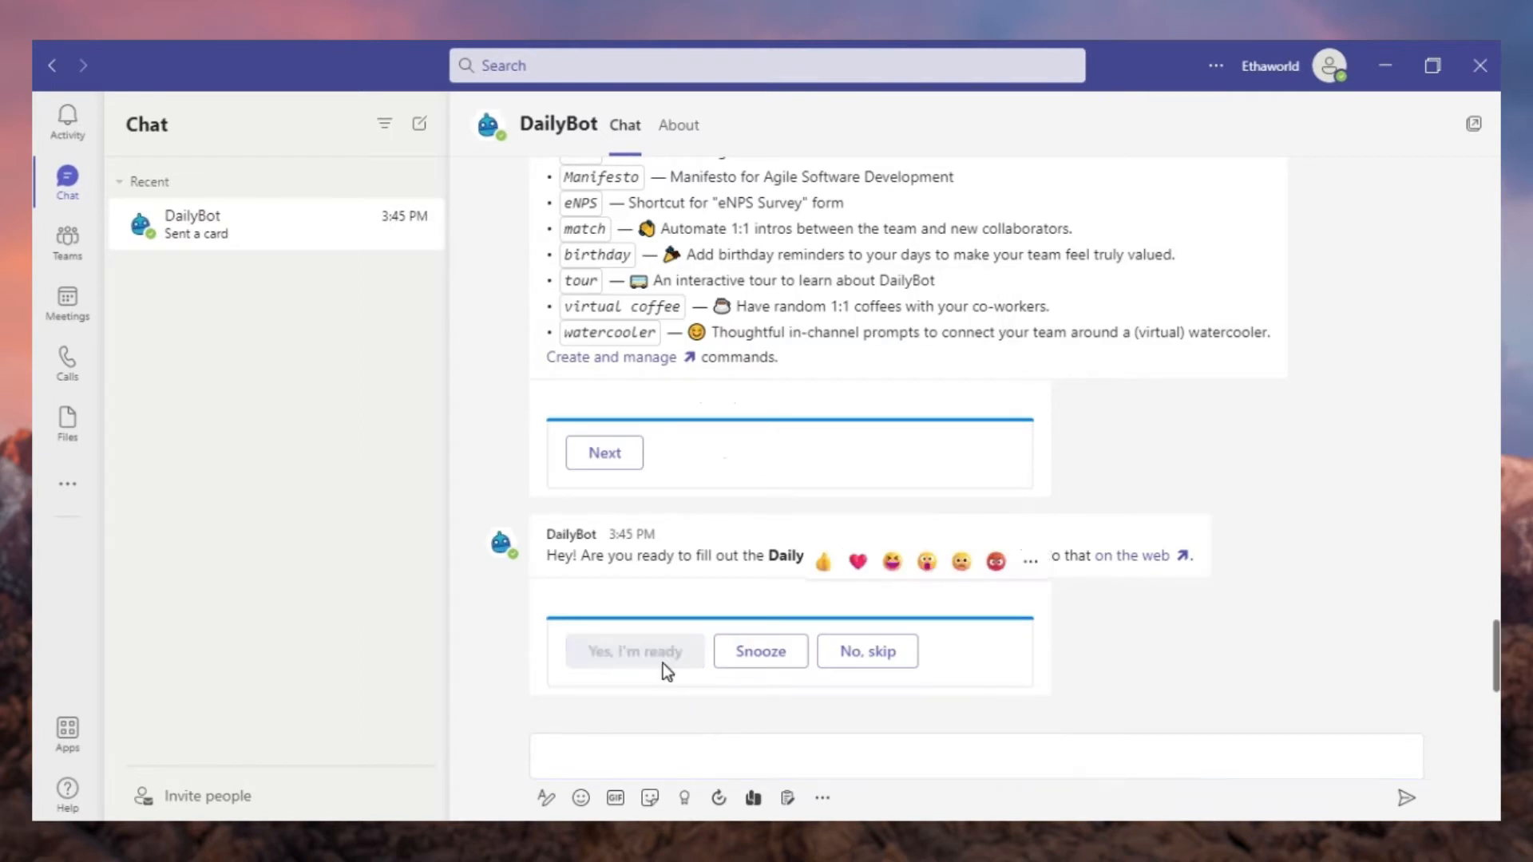
Answer the Daily check-in about tech support and marketing work, then open the teams list
{"action": "left_click", "coordinate": [635, 651]}
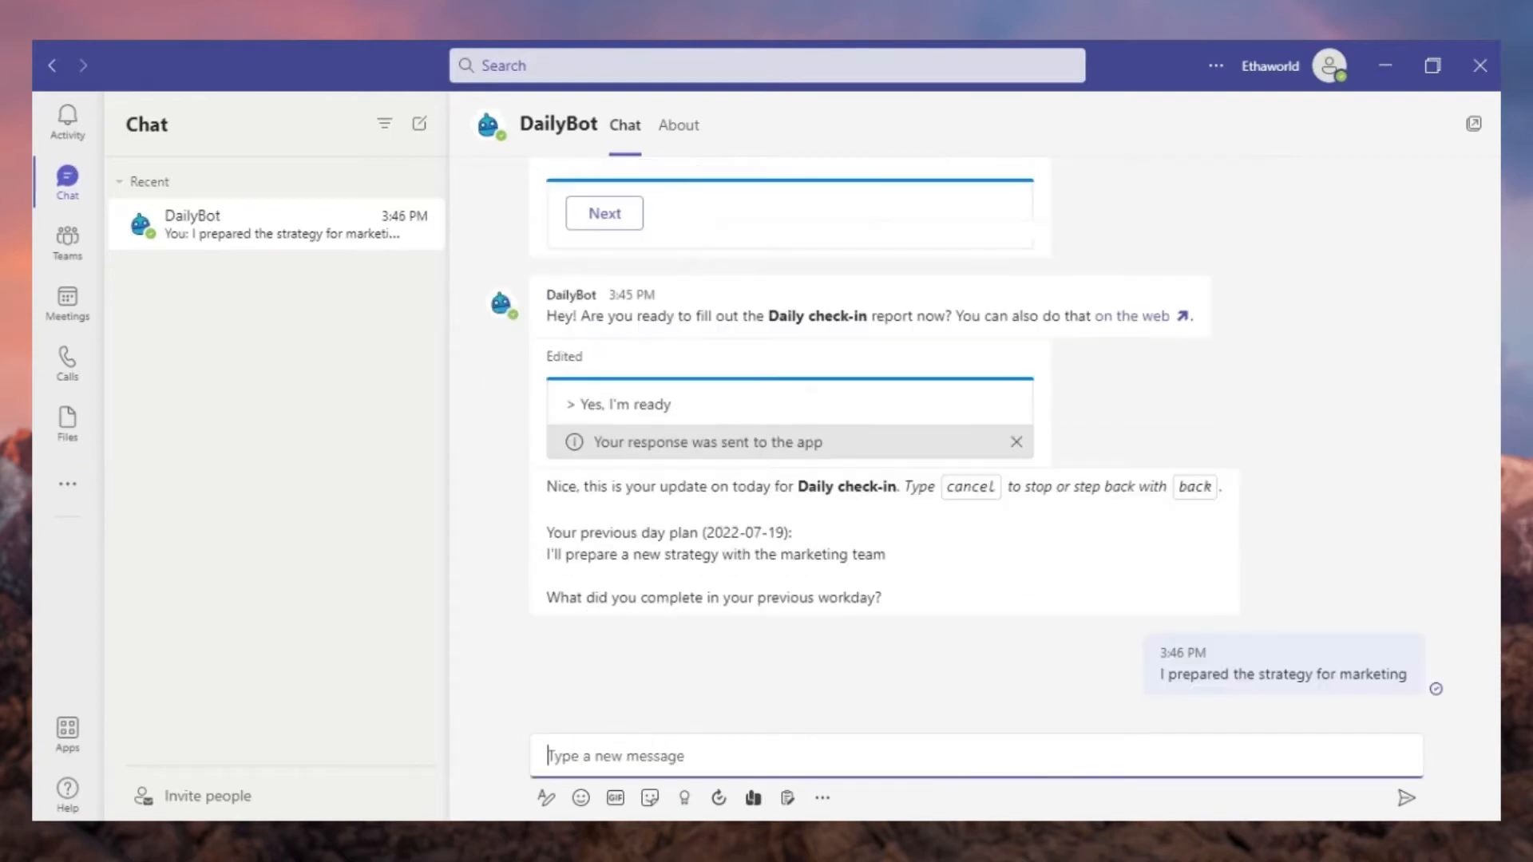
{"action": "type", "text": "I'll work in tech support cases and marketing implemen"}
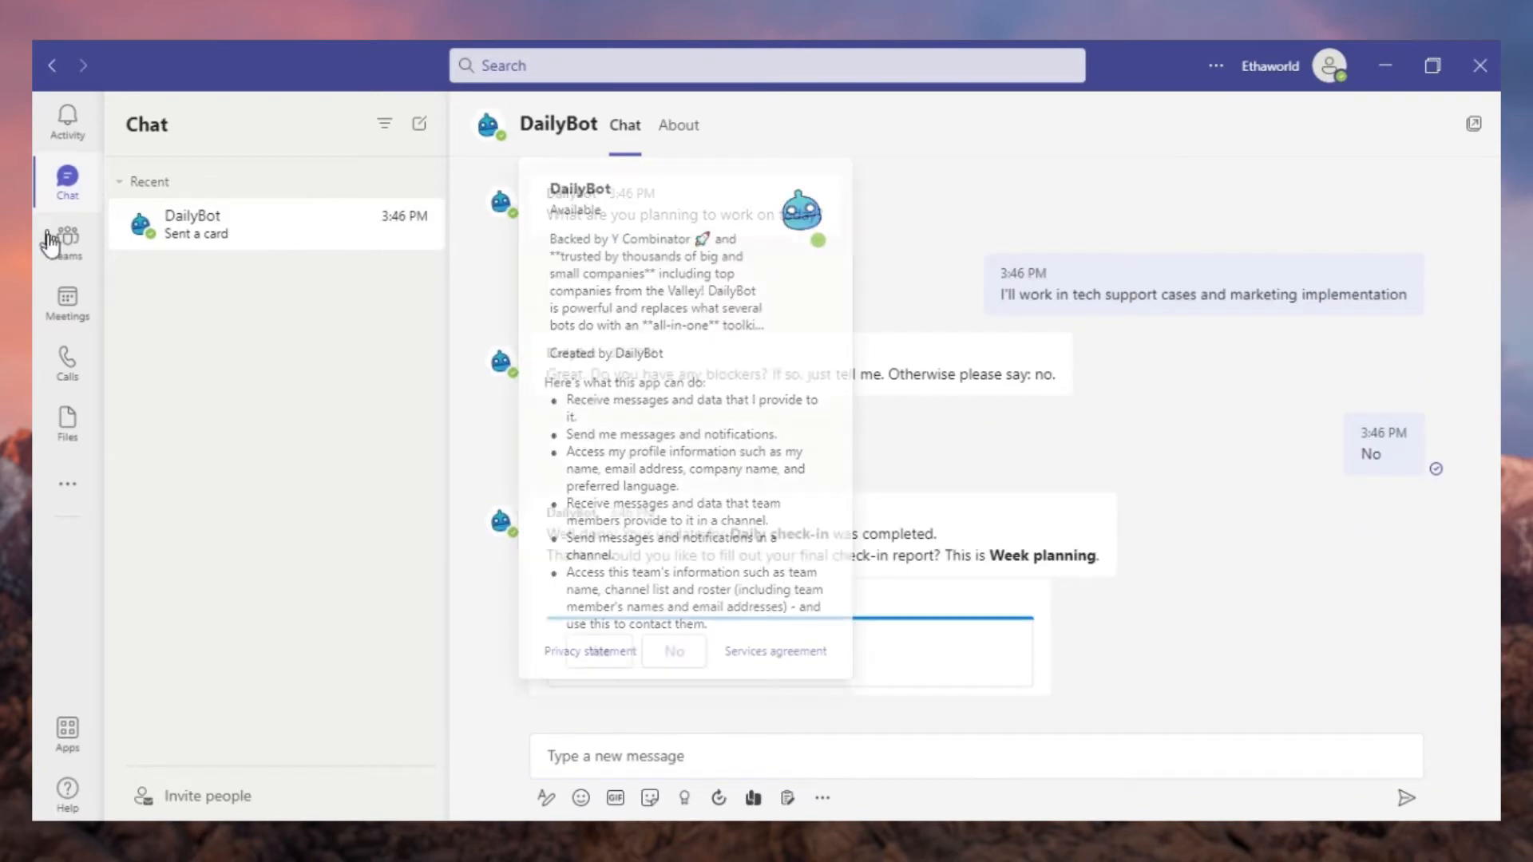
{"action": "left_click", "coordinate": [67, 240]}
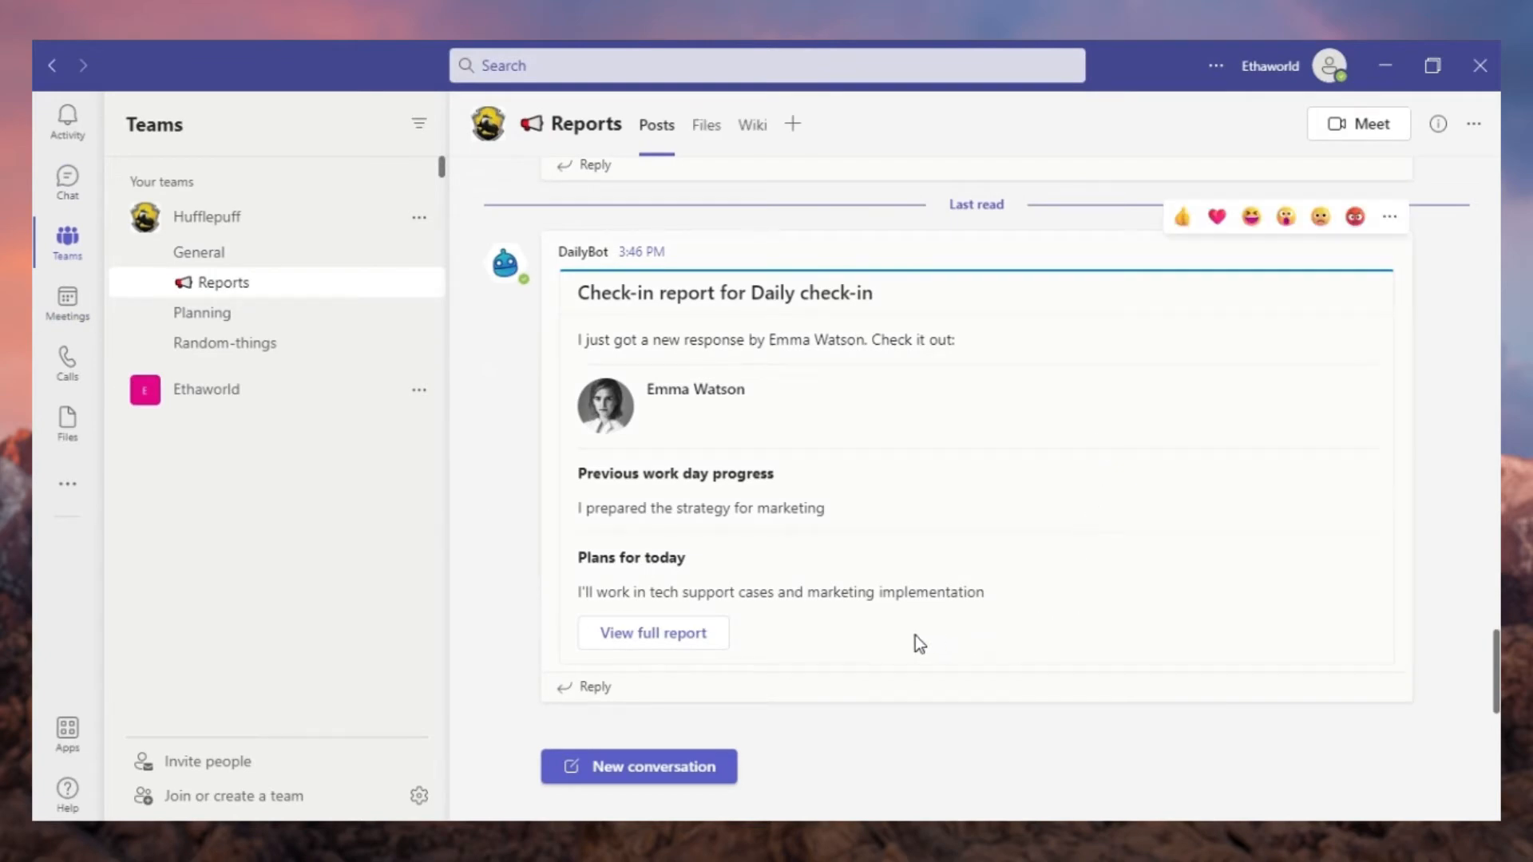
Edit the Daily check-in responses to add a design-team blocker, then start another check-in
{"action": "left_click", "coordinate": [652, 633]}
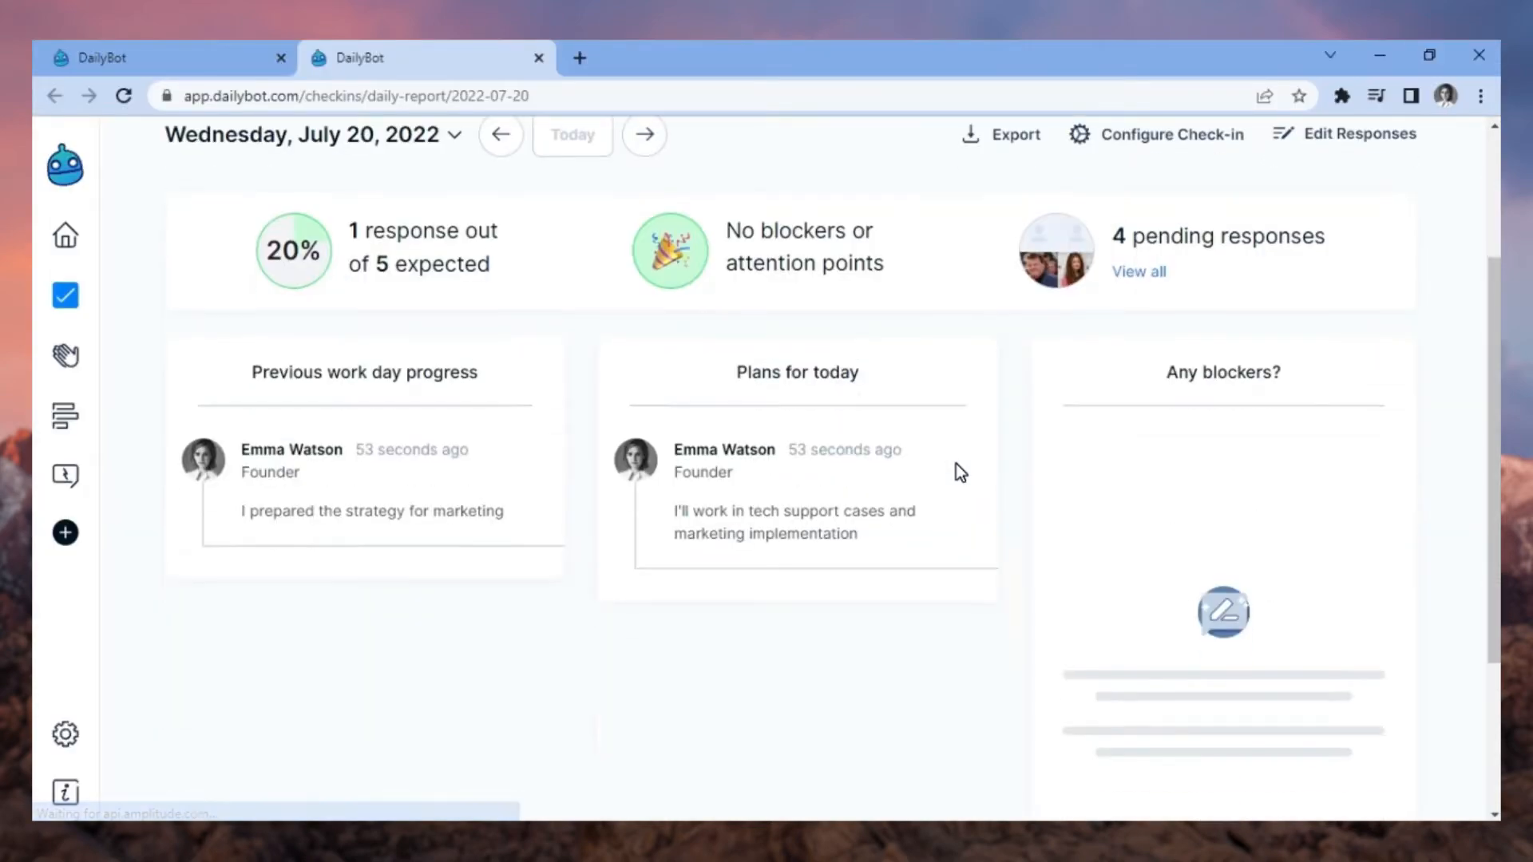
{"action": "left_click", "coordinate": [1354, 133]}
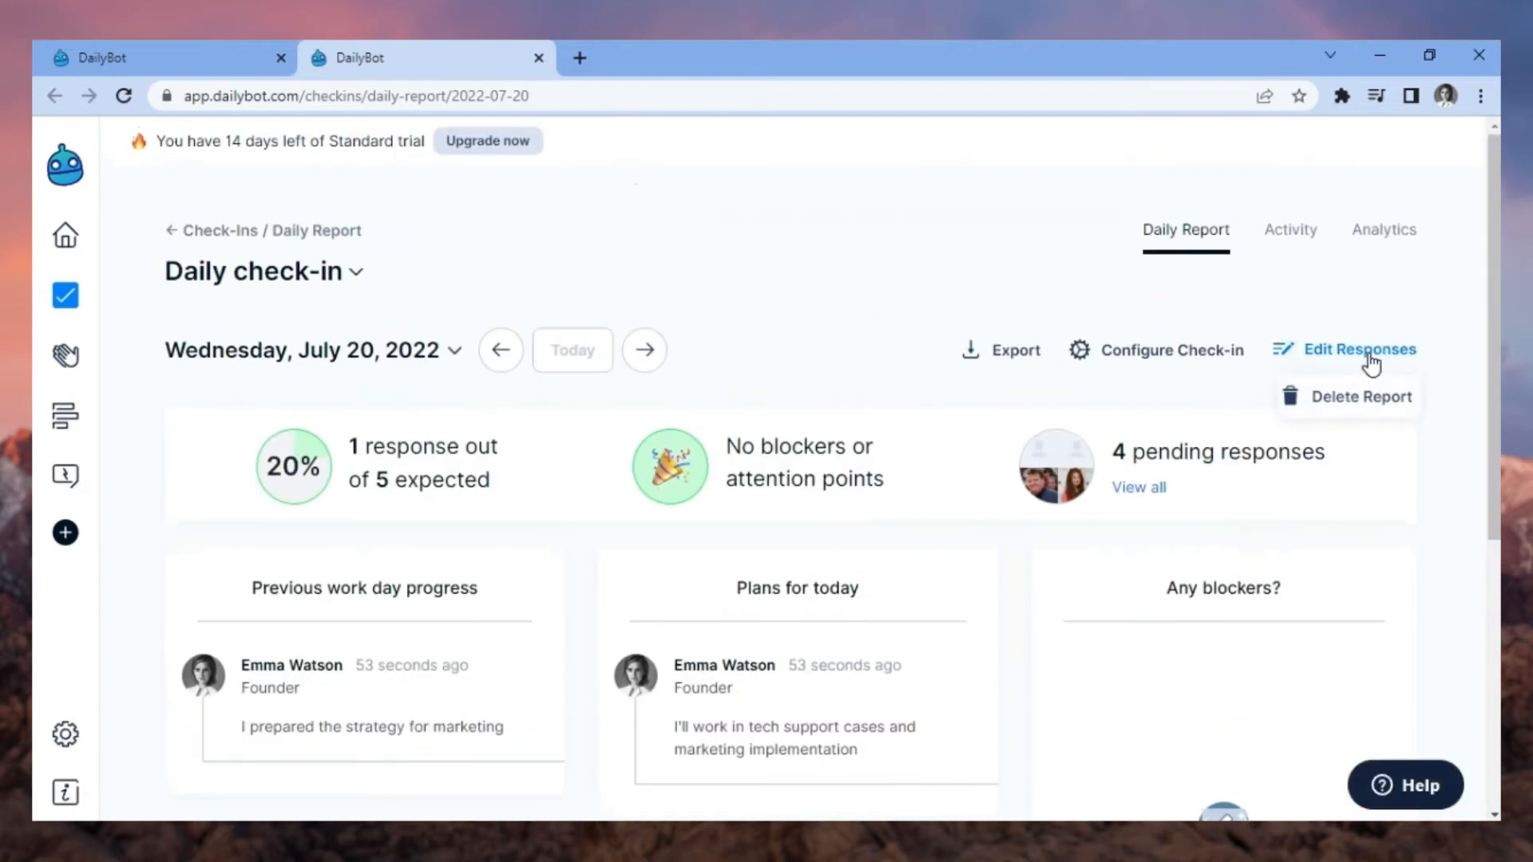
{"action": "left_click", "coordinate": [1359, 349]}
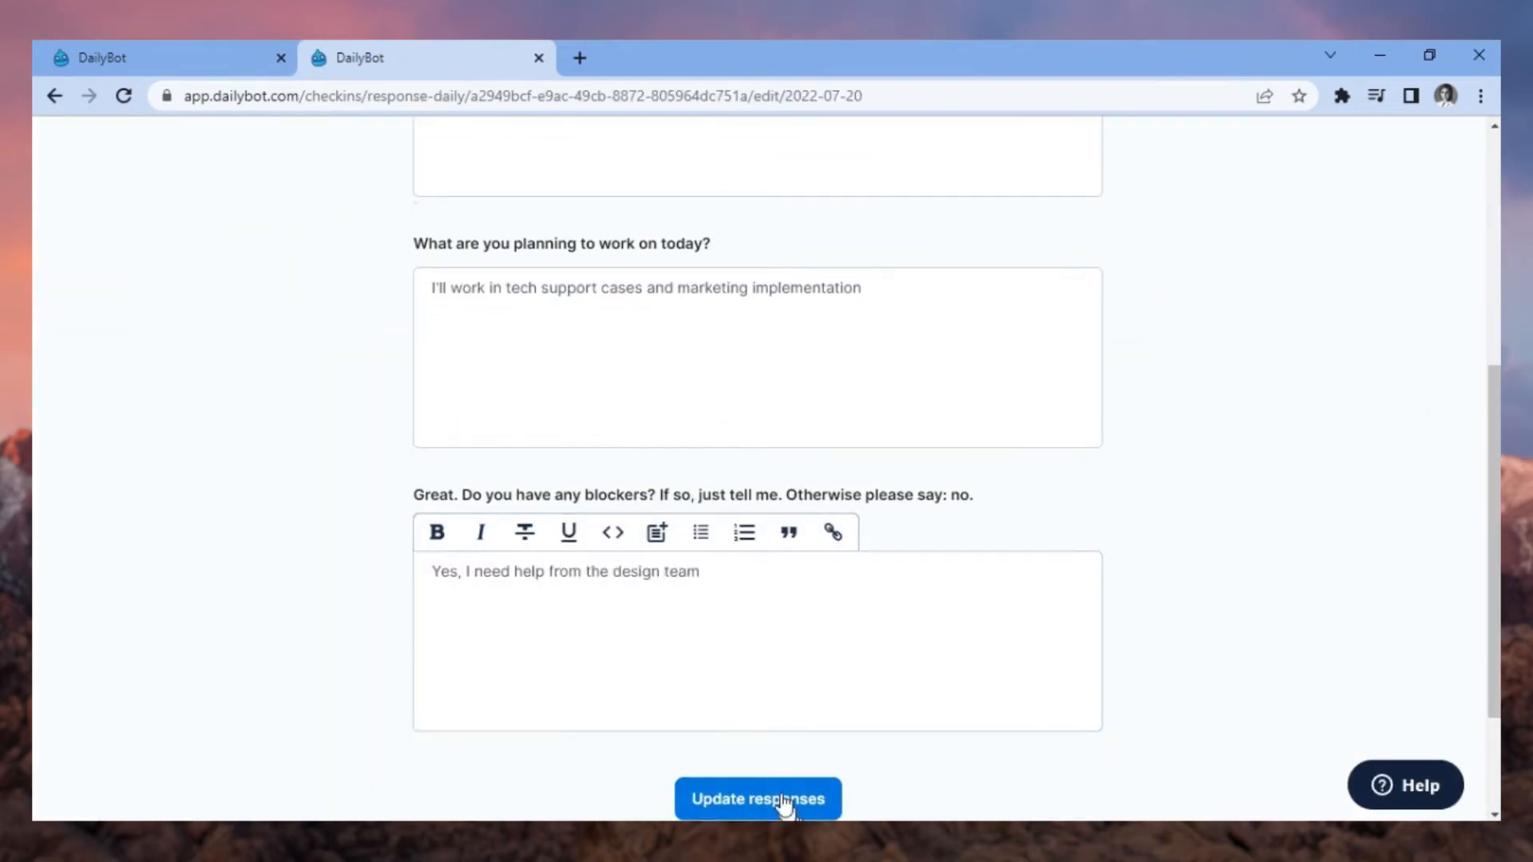
{"action": "left_click", "coordinate": [758, 808]}
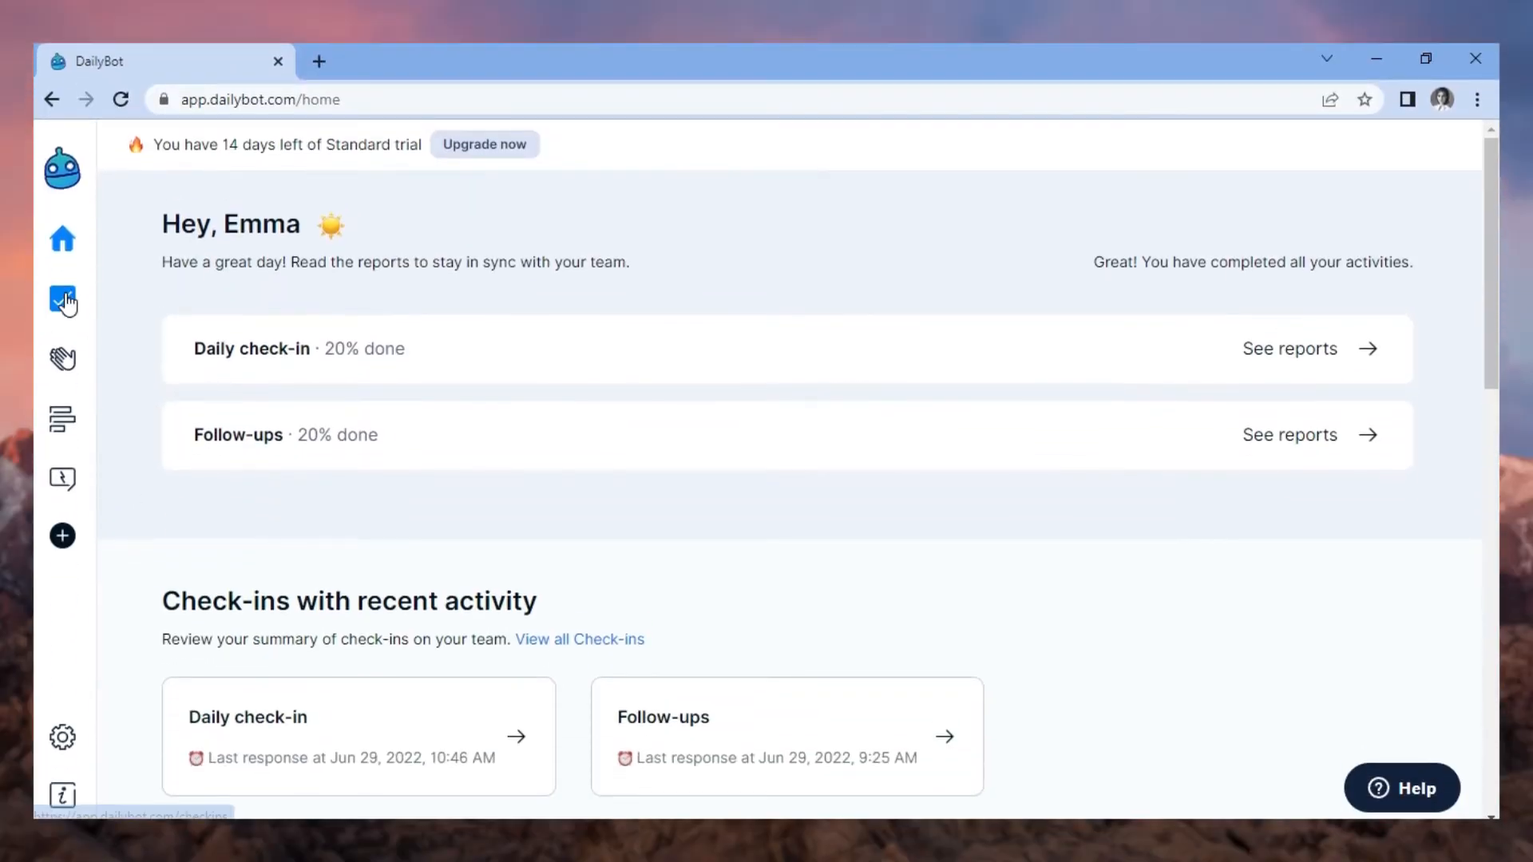
{"action": "left_click", "coordinate": [62, 299]}
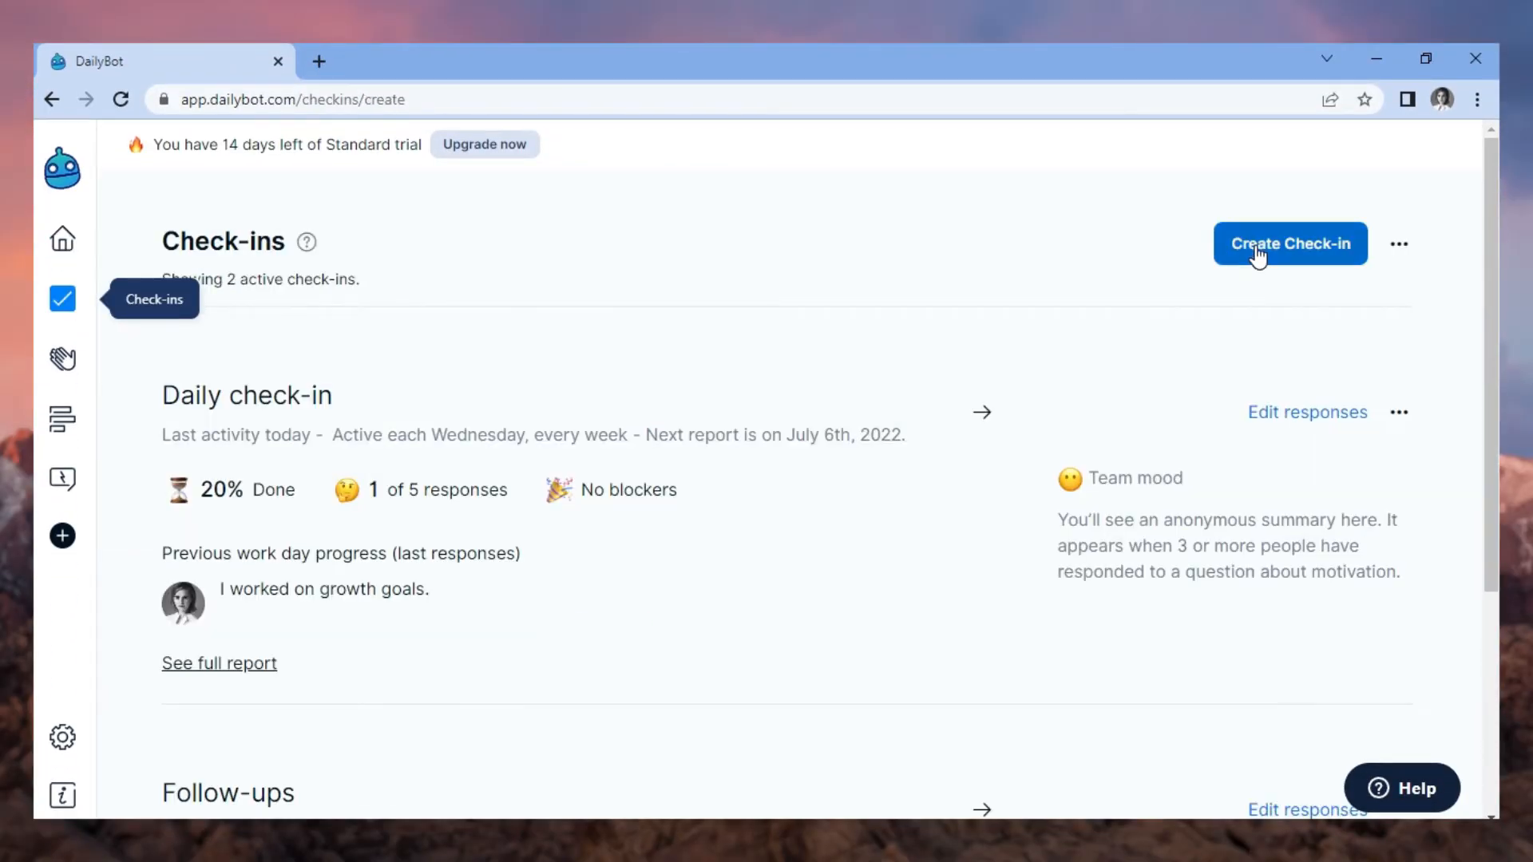
{"action": "left_click", "coordinate": [1290, 243]}
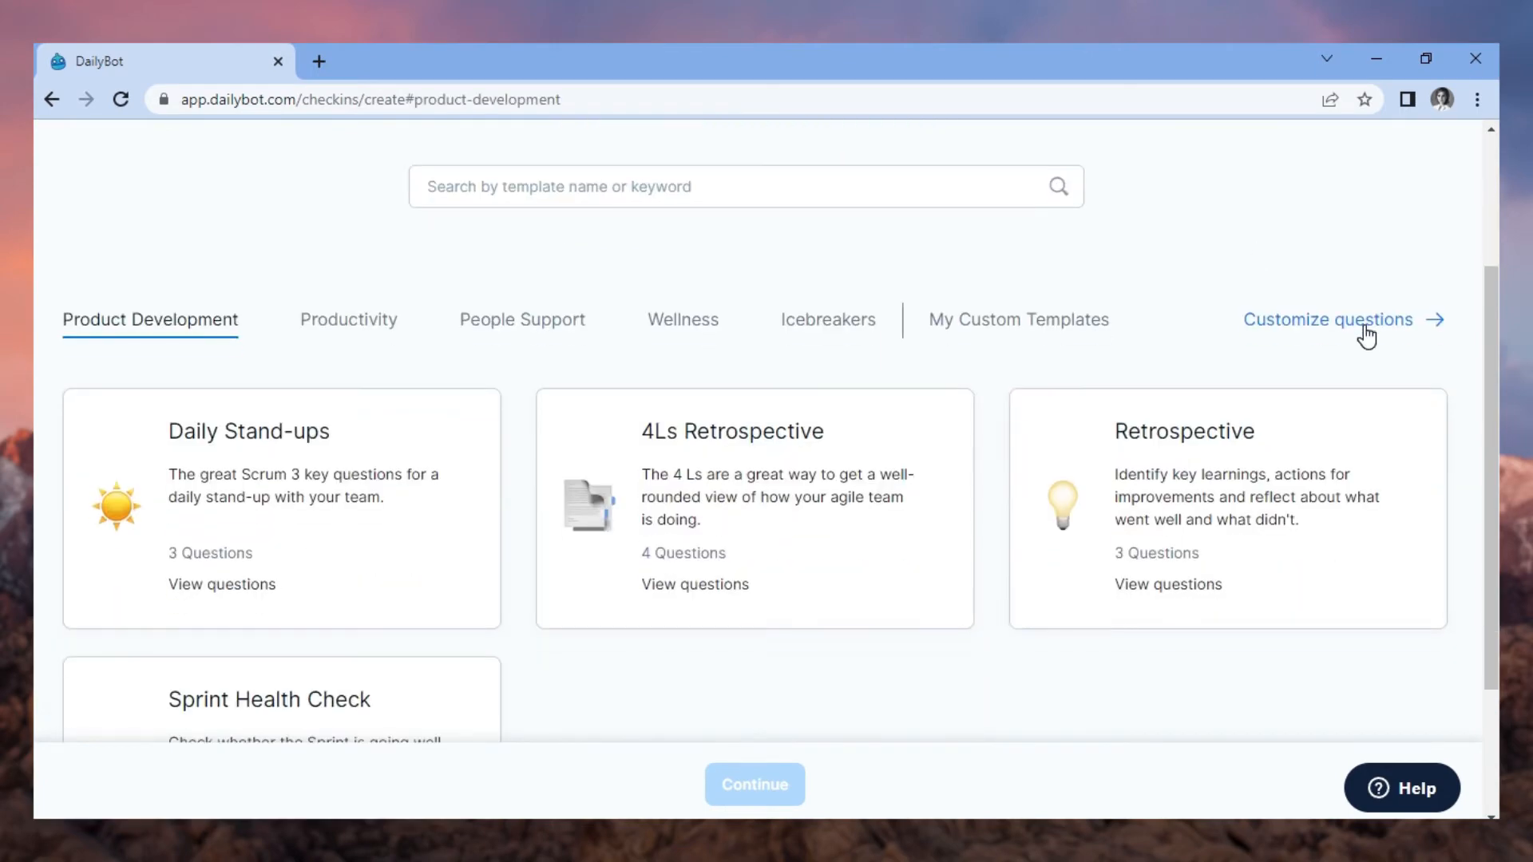
{"action": "mouse_move", "coordinate": [1361, 333]}
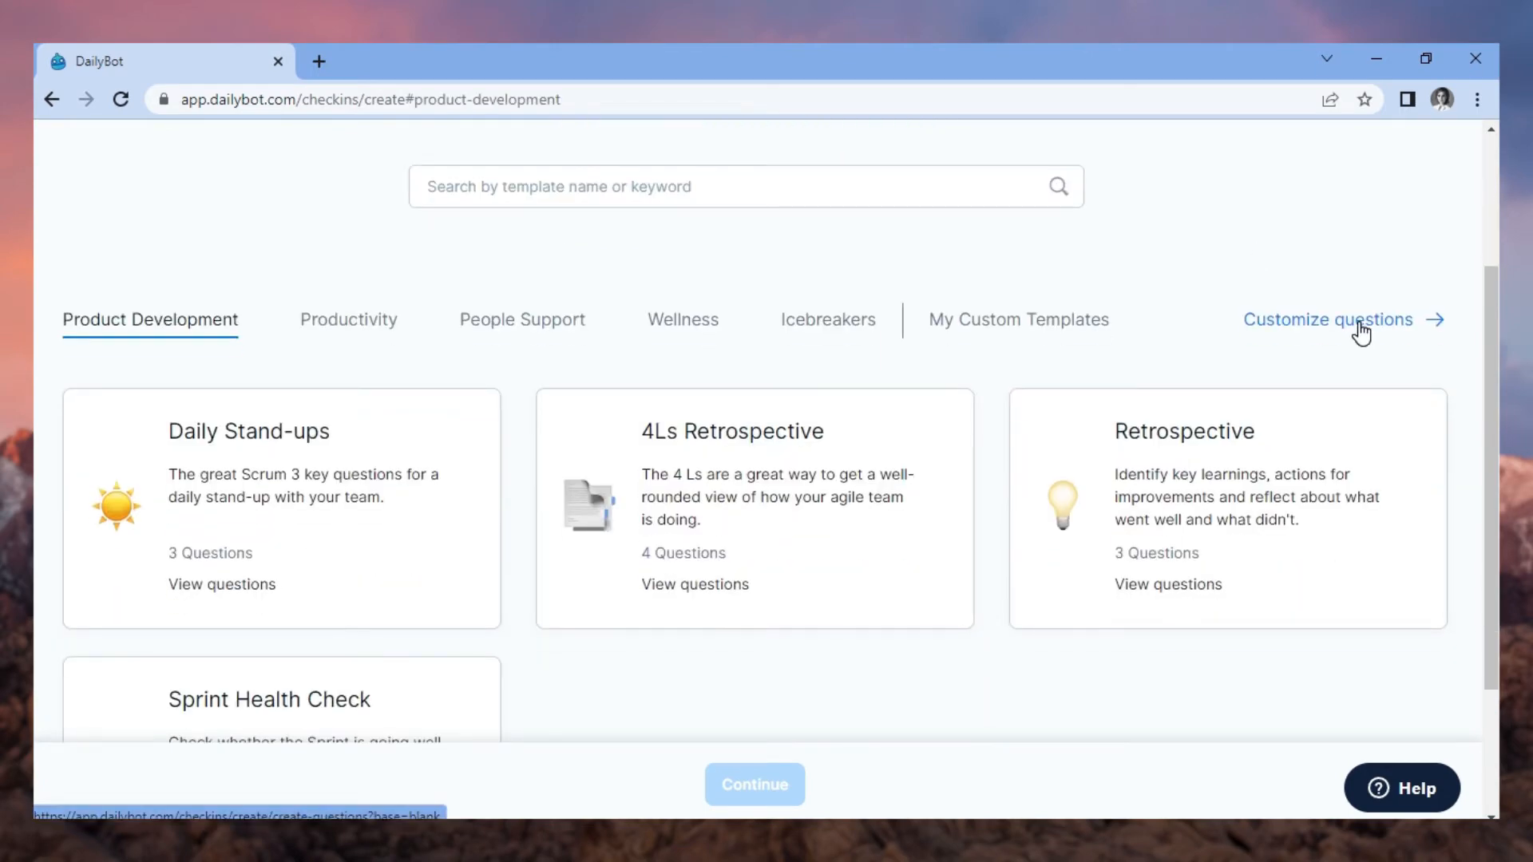
Write custom questions on top goals, titled 'Top', and leadership, titled 'Ownership'
{"action": "left_click", "coordinate": [1327, 319]}
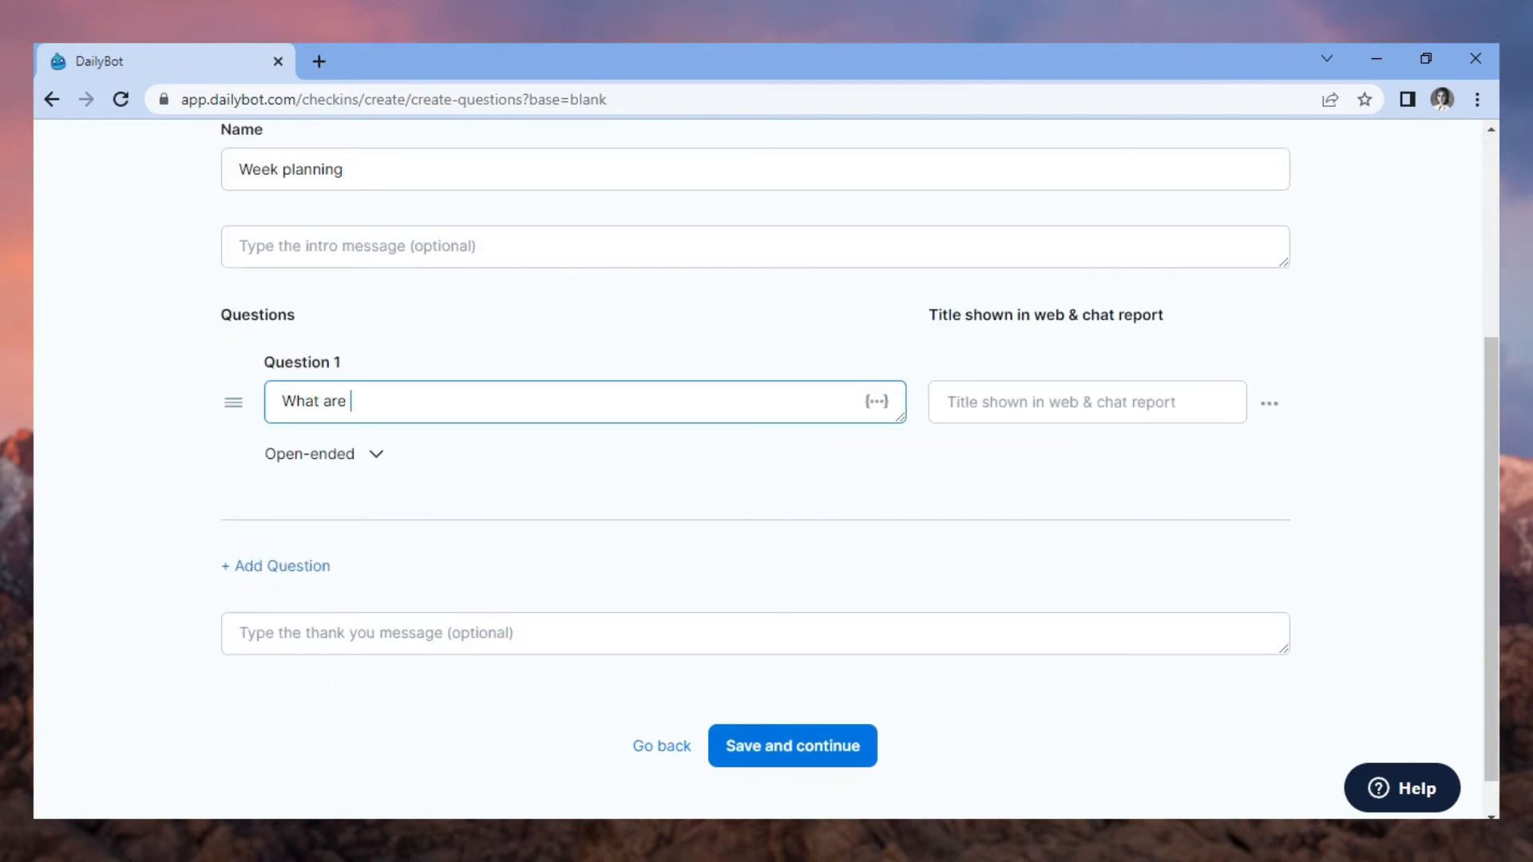
{"action": "type", "text": "the top goals we have to ac"}
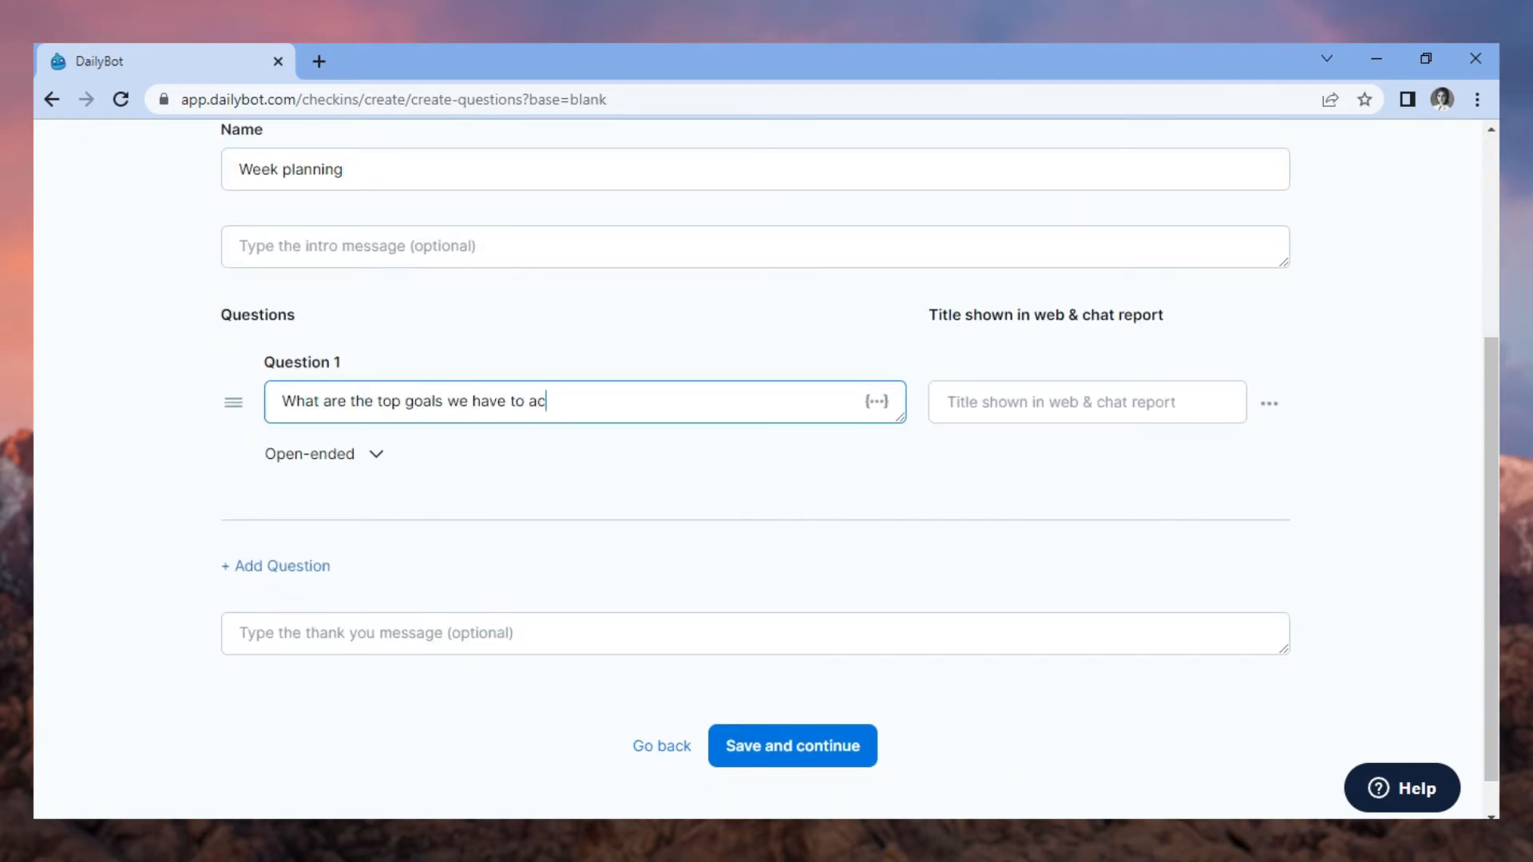
{"action": "type", "text": "Top goals"}
{"action": "type", "text": "Which ones are"}
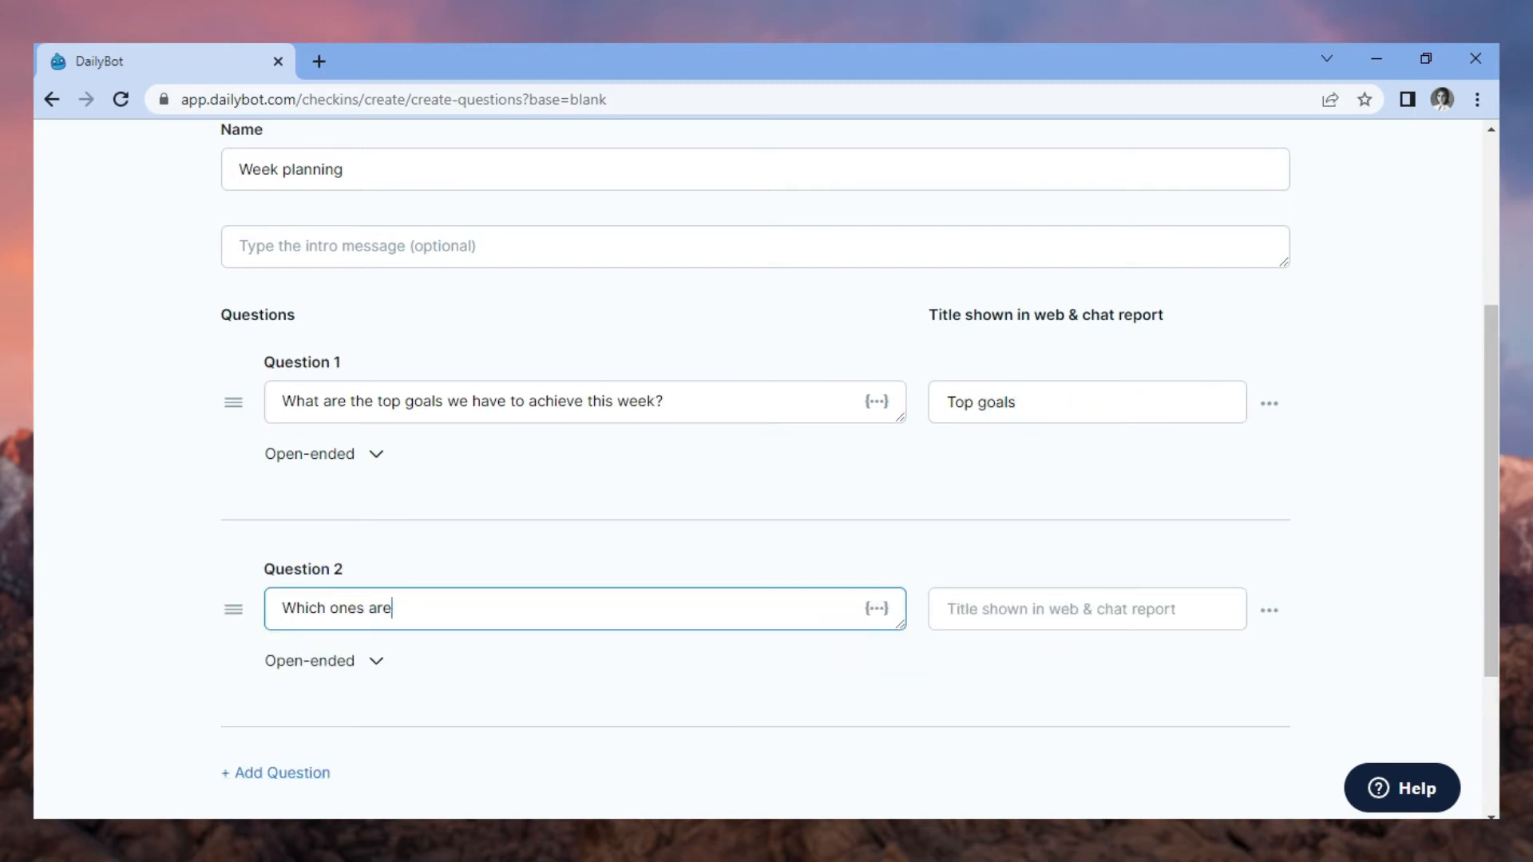
{"action": "type", "text": "Ownership"}
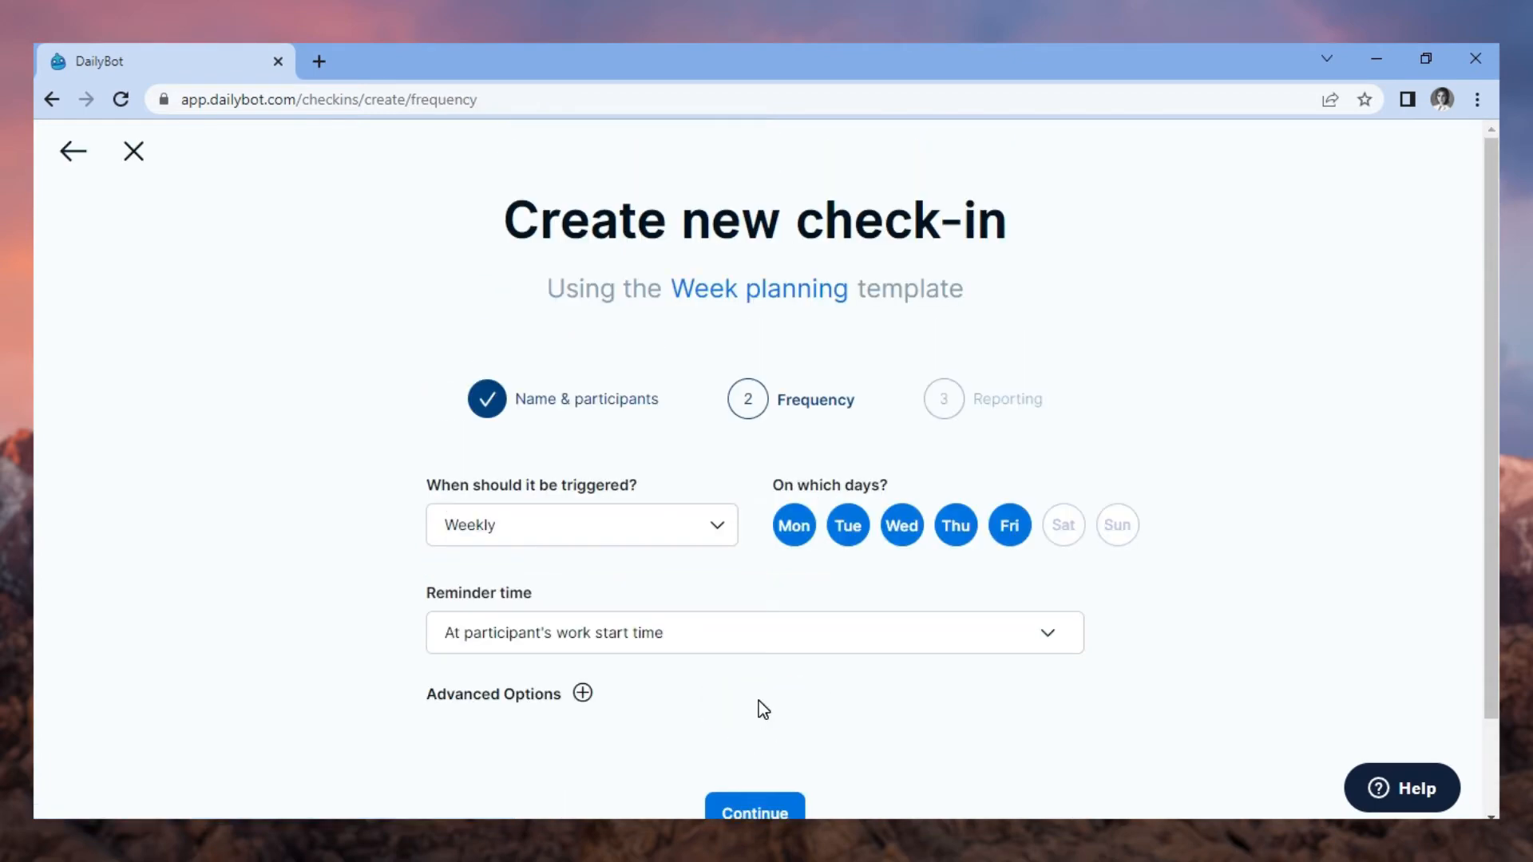
Run the check-in weekly on Wednesdays with a reminder at 01:30 PM
{"action": "left_click", "coordinate": [581, 525]}
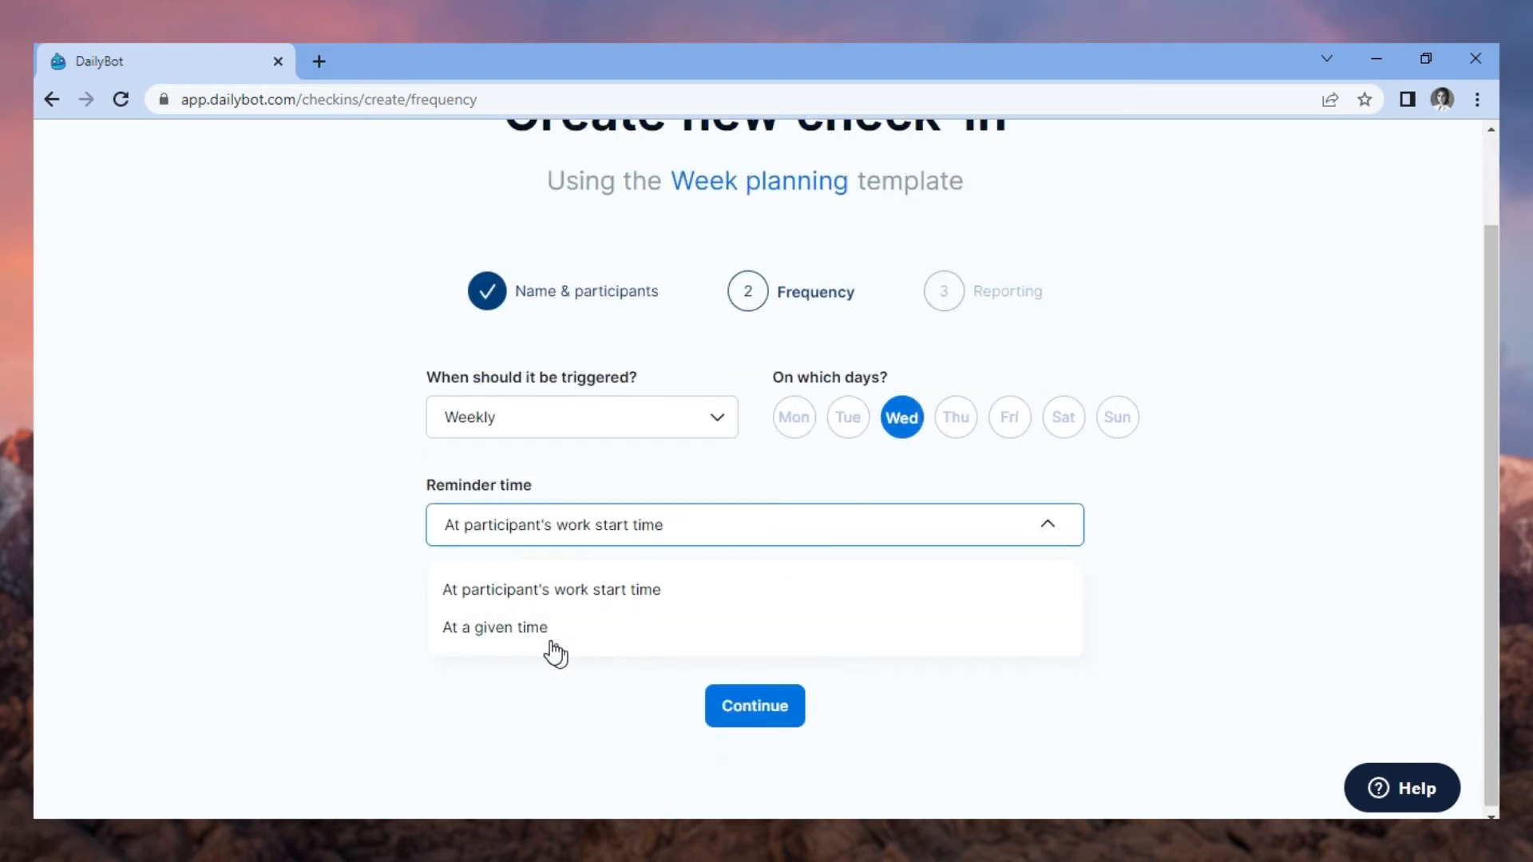
{"action": "left_click", "coordinate": [494, 627]}
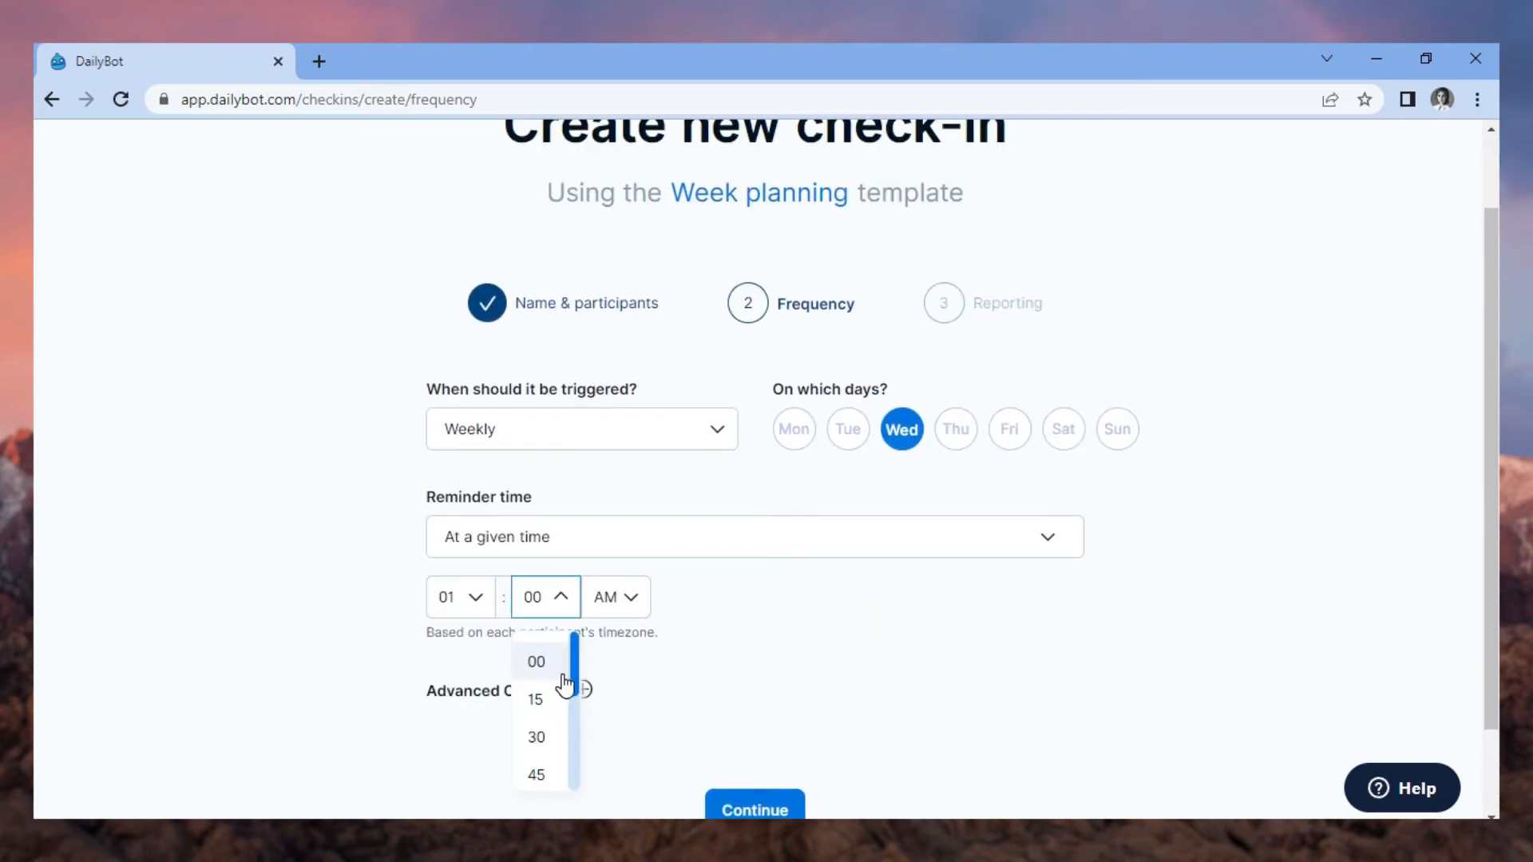
{"action": "left_click", "coordinate": [536, 737]}
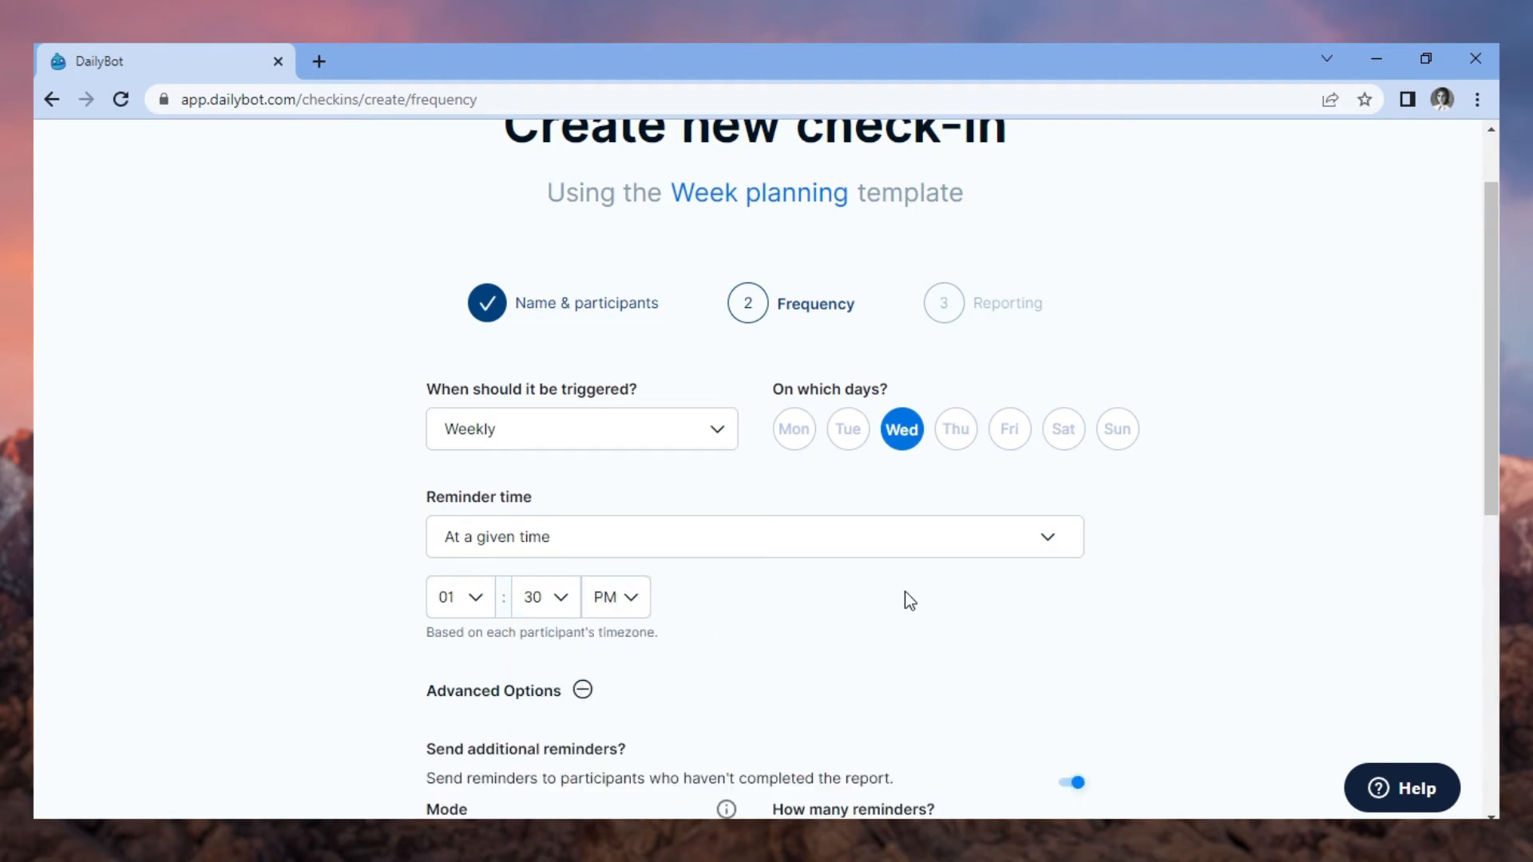
{"action": "scroll", "scroll_direction": "down", "scroll_amount": 3}
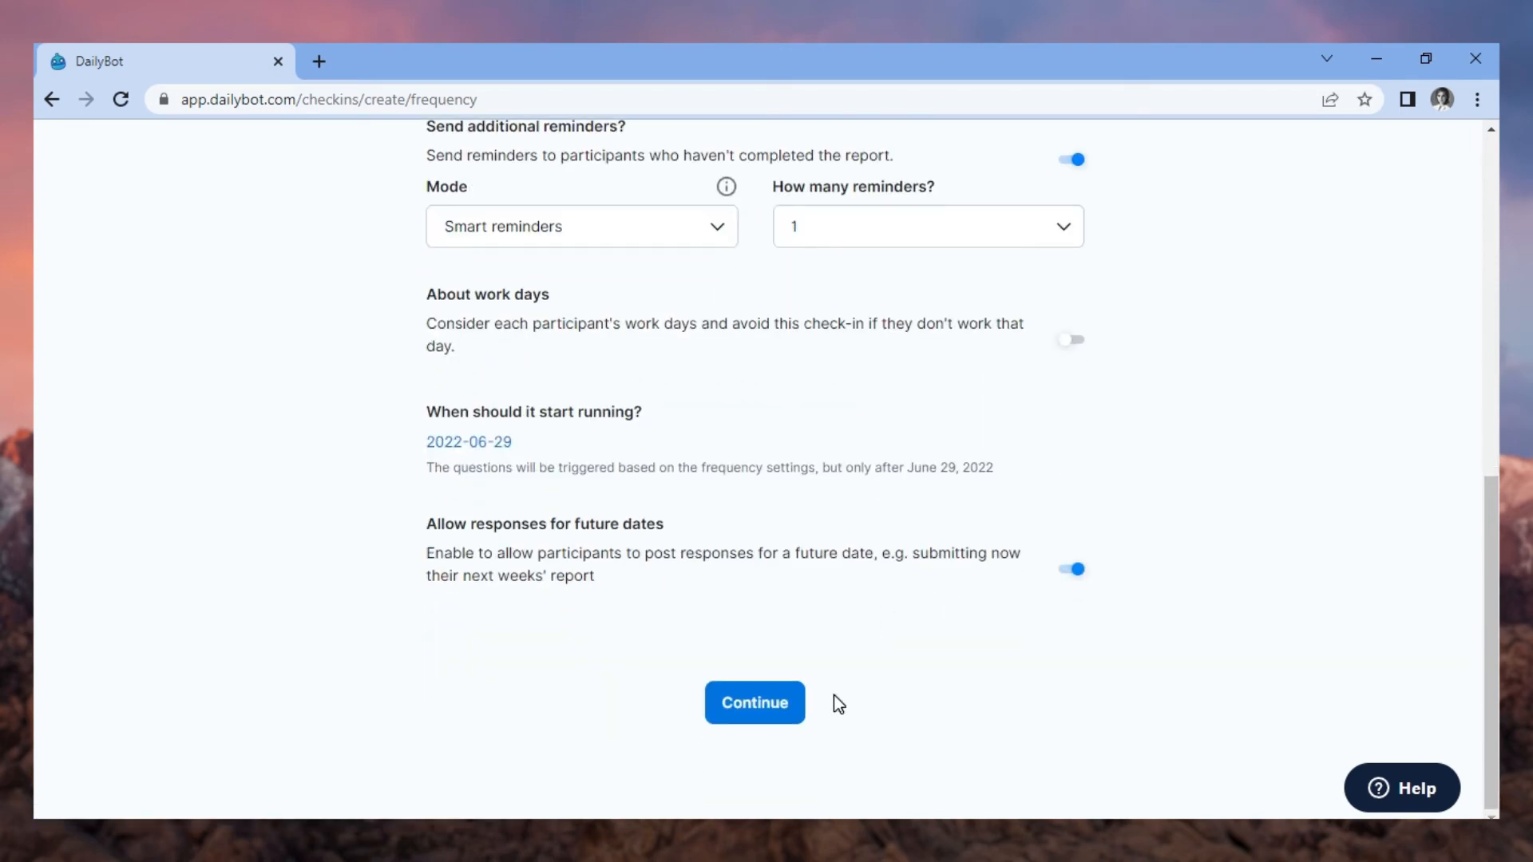
Show responses to owner, editors and participants with a 02:00 PM report time limit
{"action": "left_click", "coordinate": [754, 703]}
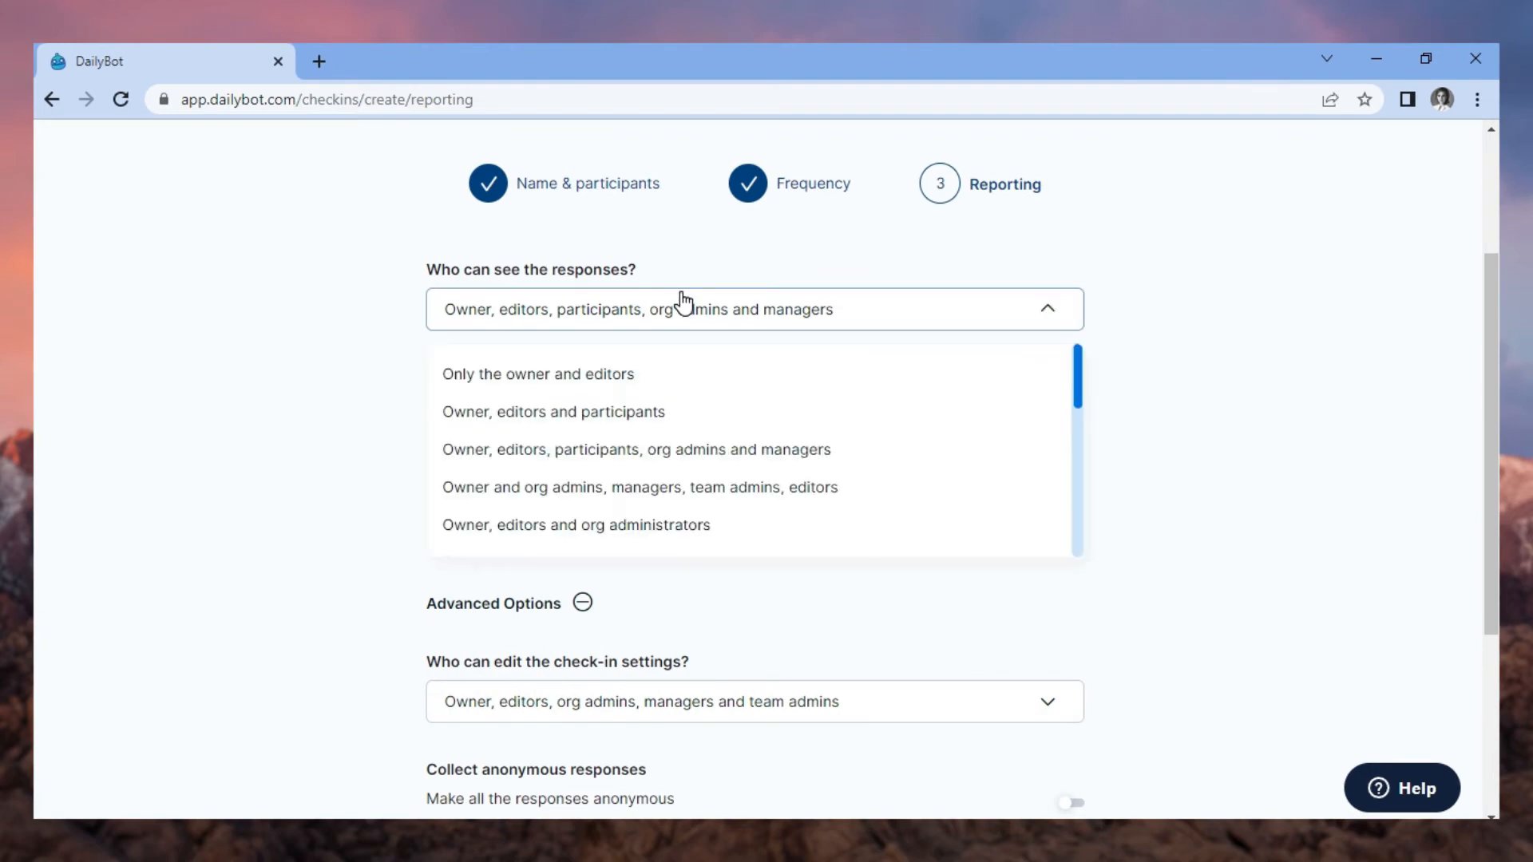
{"action": "left_click", "coordinate": [552, 412]}
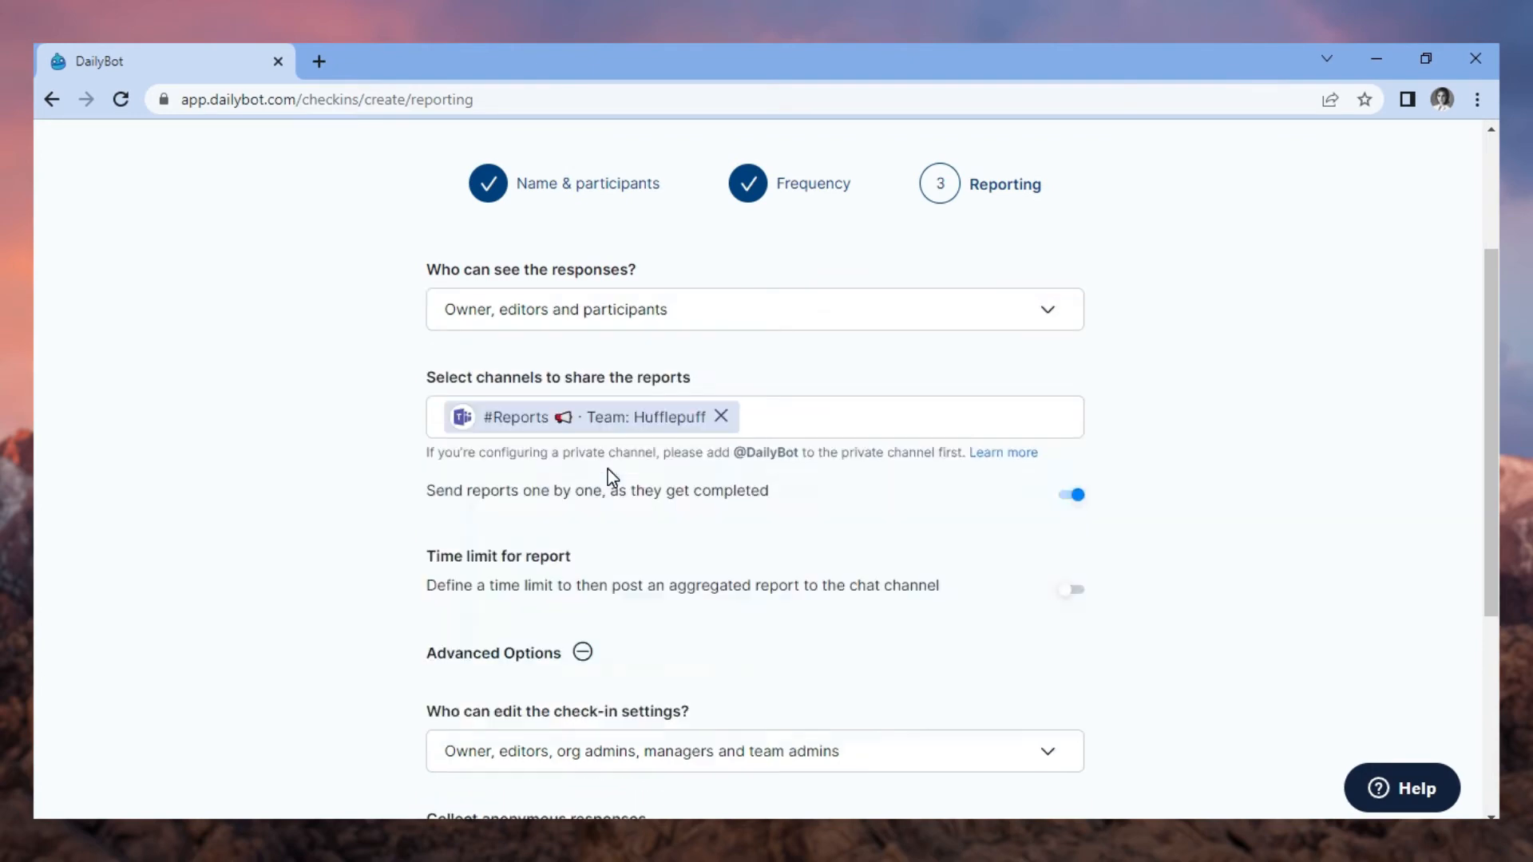
{"action": "scroll", "scroll_direction": "down", "scroll_amount": 3}
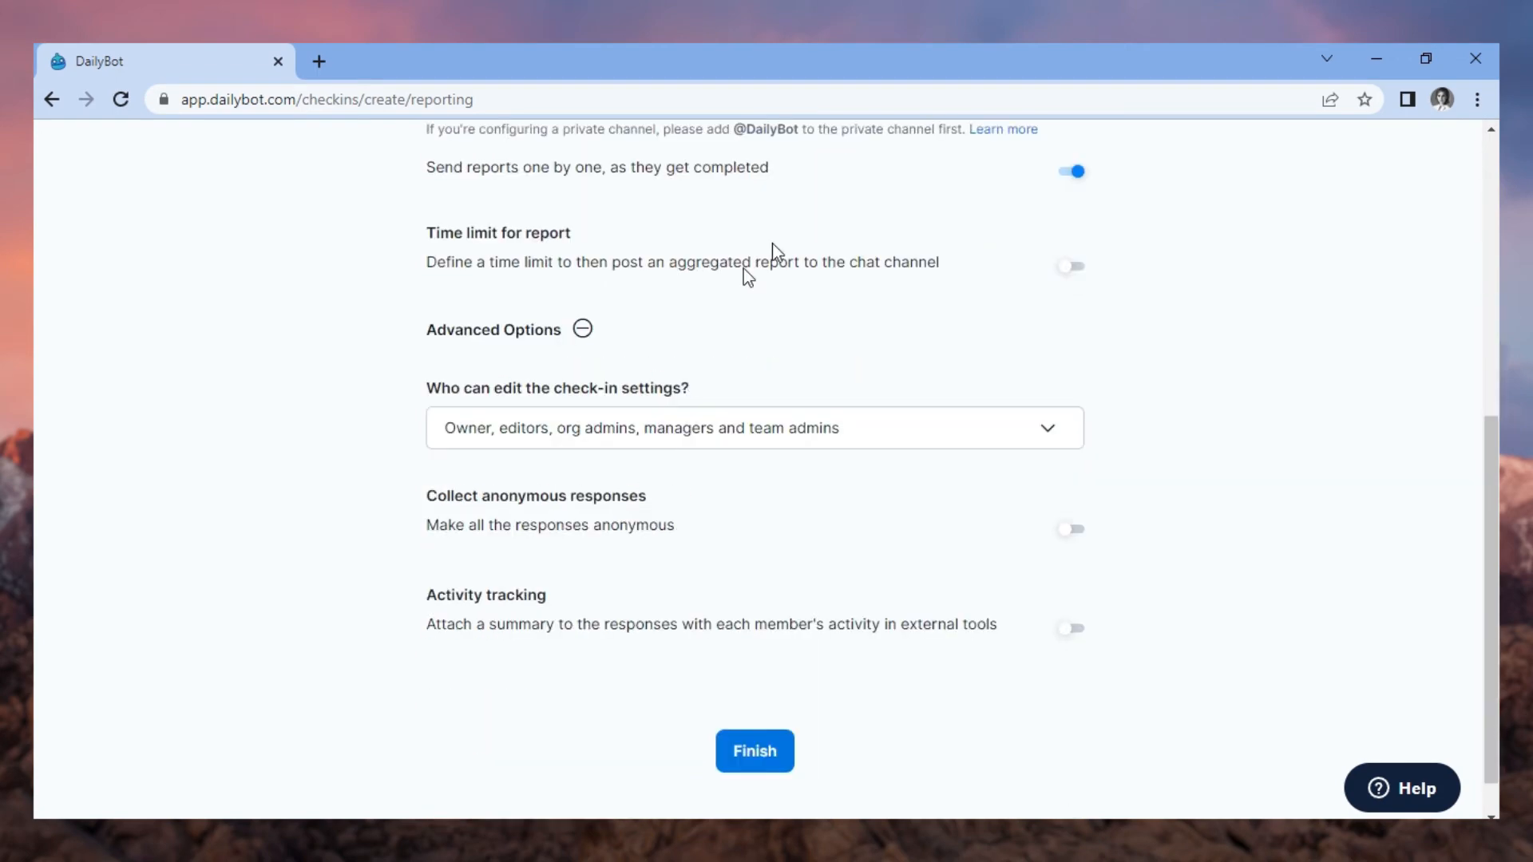
{"action": "left_click", "coordinate": [1071, 265]}
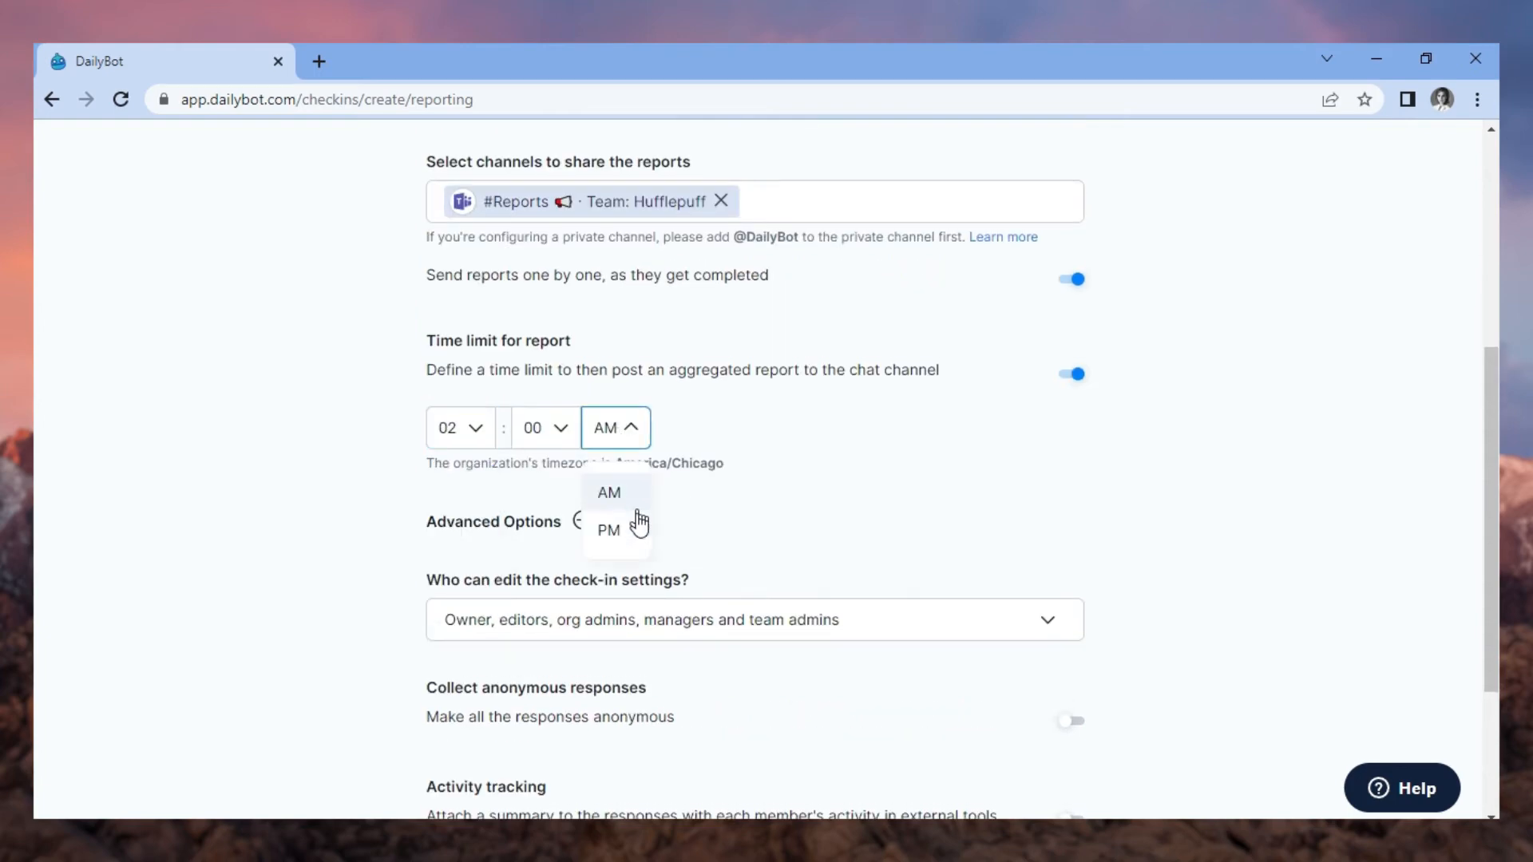
{"action": "left_click", "coordinate": [608, 530]}
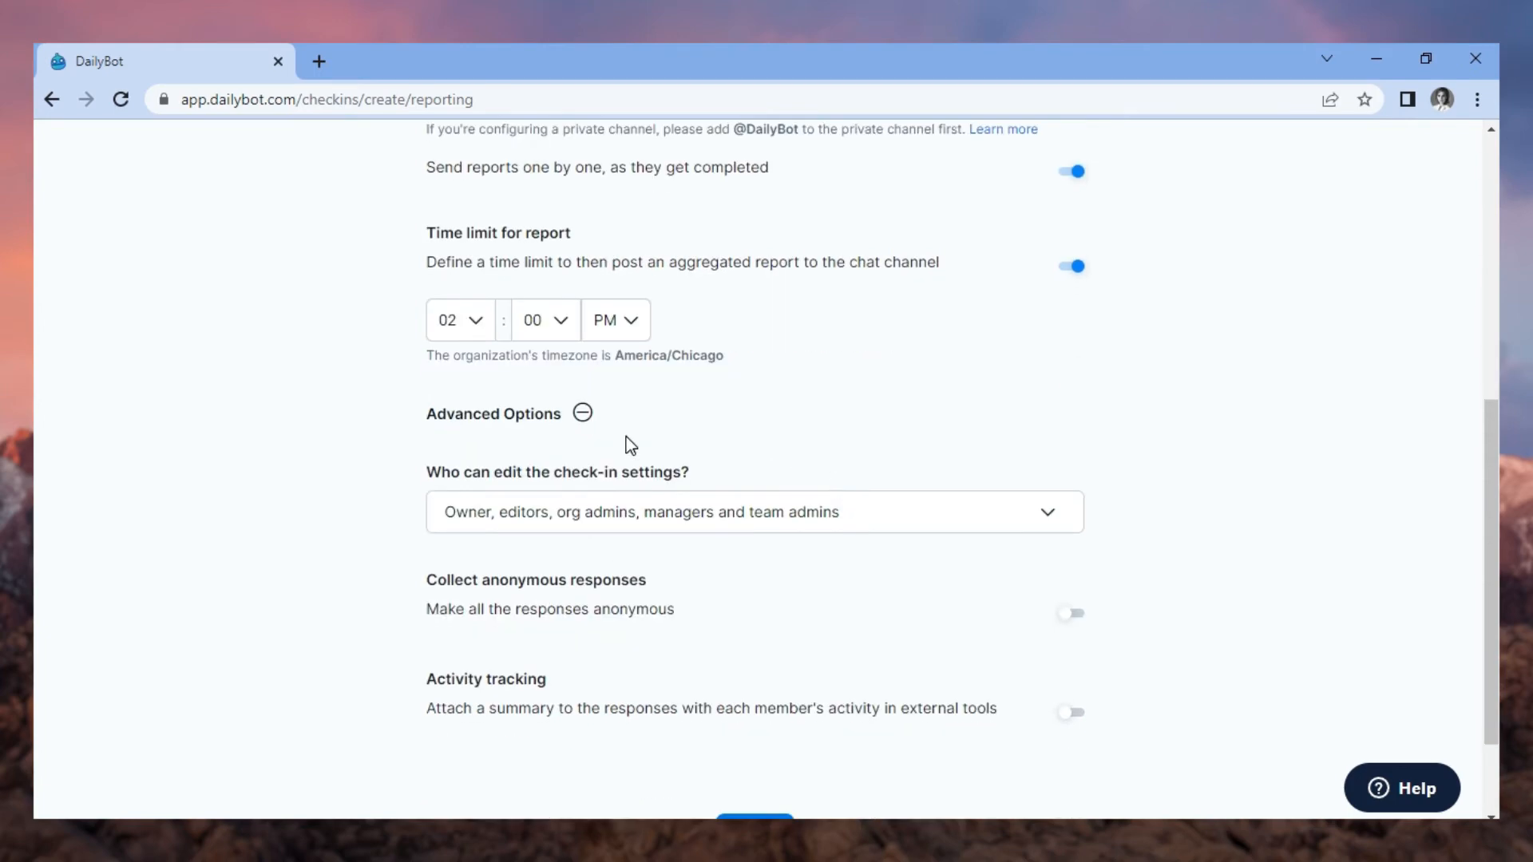
Allow only the owner and editors to edit, then finish the check-in
{"action": "left_click", "coordinate": [752, 512]}
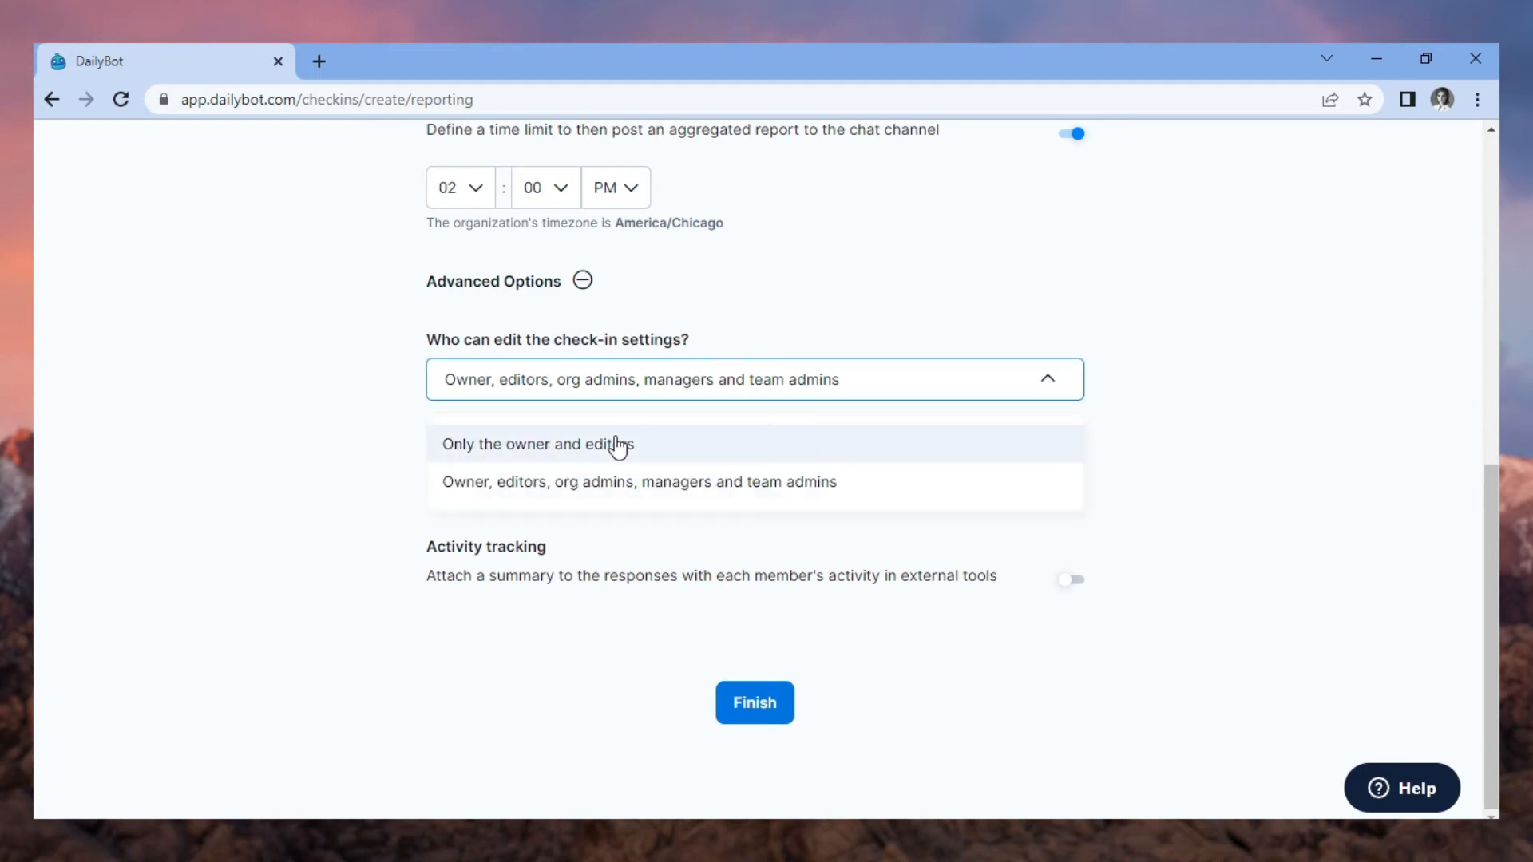
{"action": "left_click", "coordinate": [538, 444]}
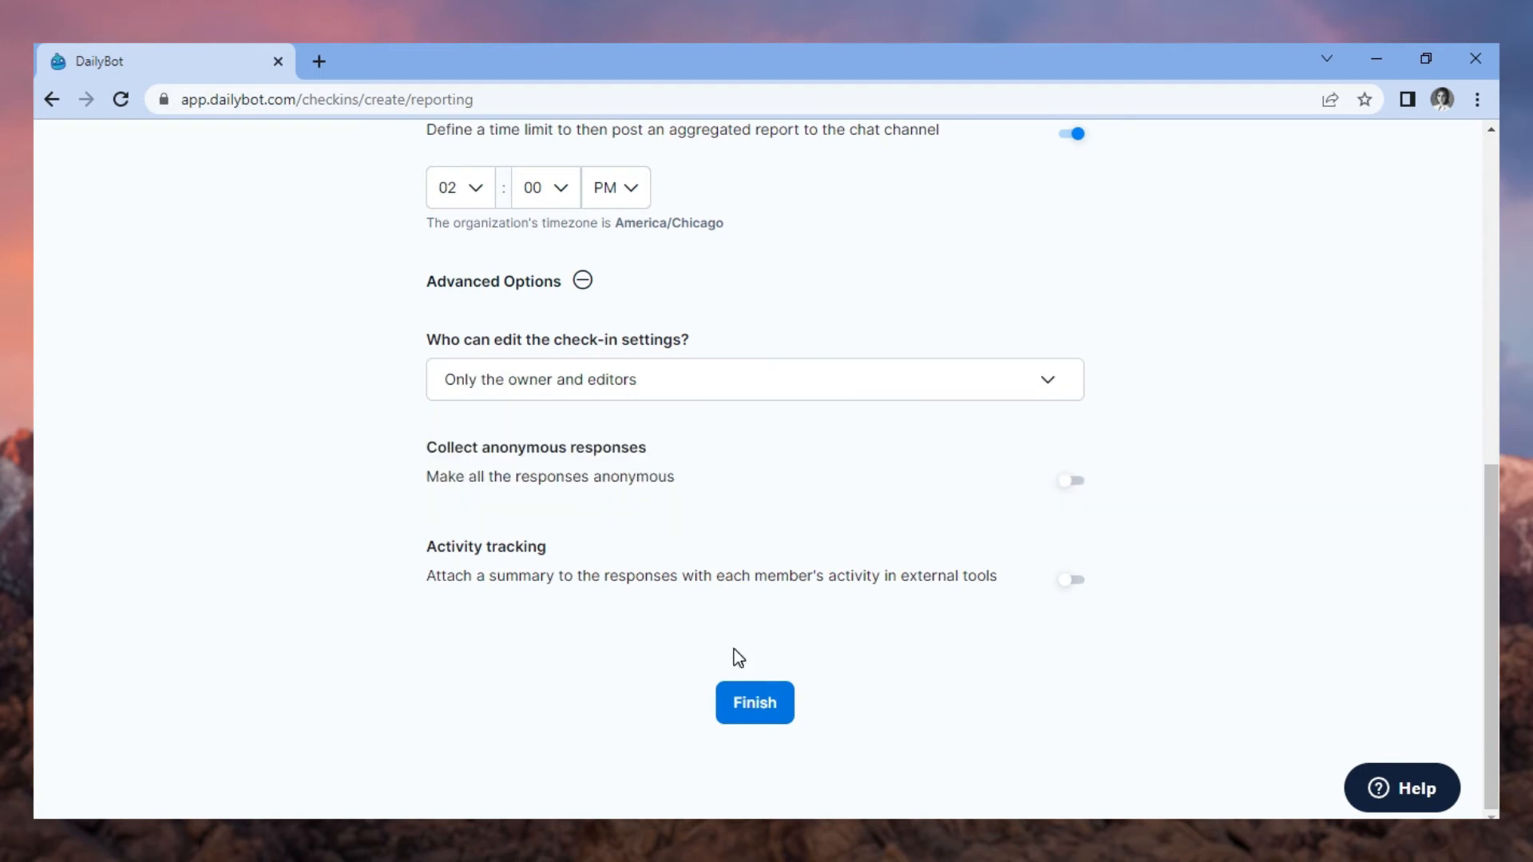
{"action": "left_click", "coordinate": [754, 703]}
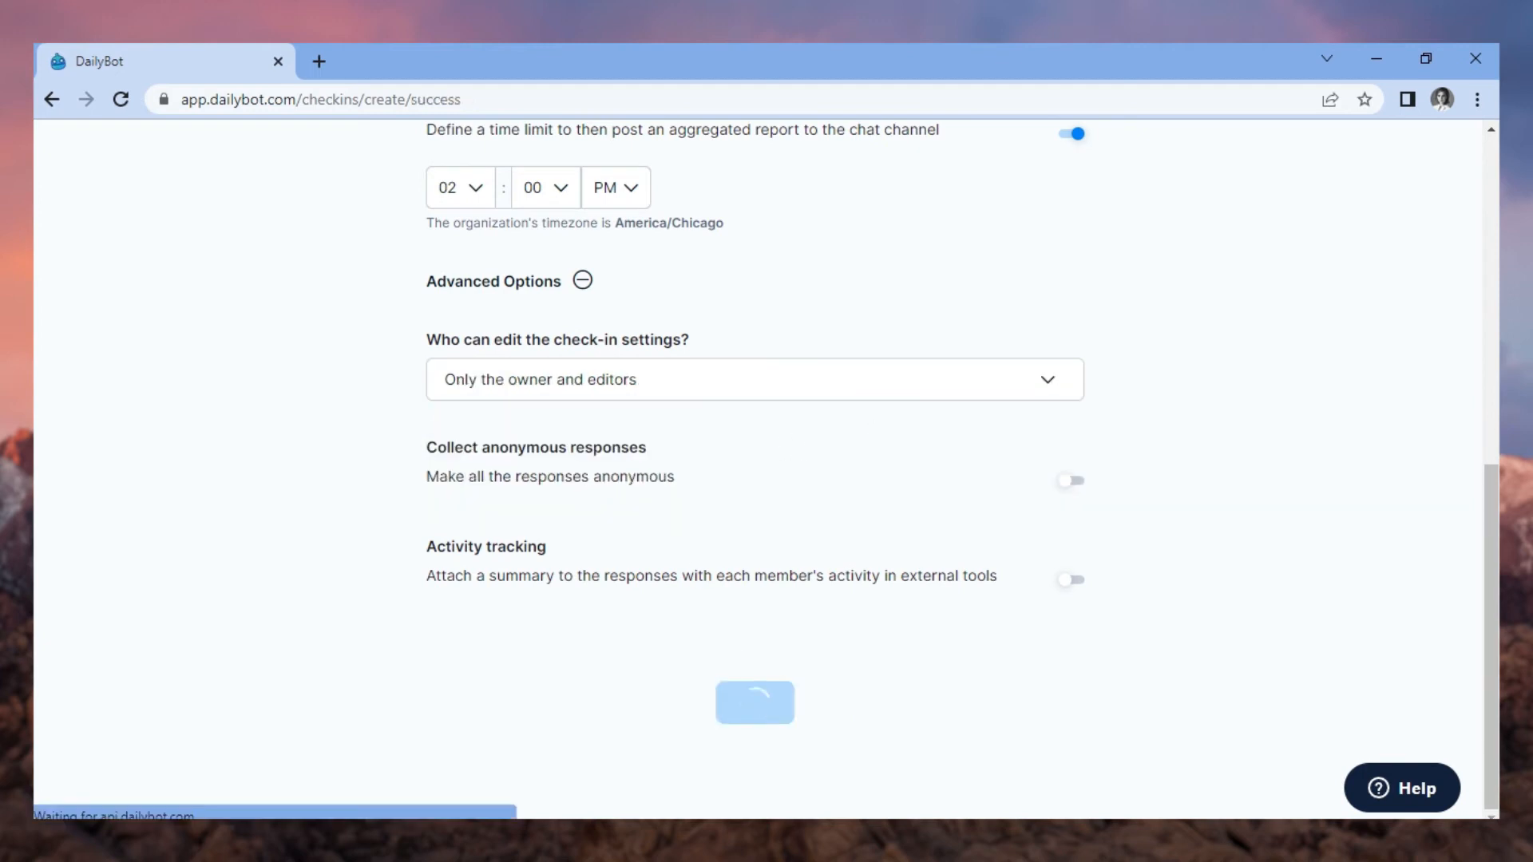
Continue past the Well Done confirmation to the Week planning daily report
{"action": "left_click", "coordinate": [755, 702]}
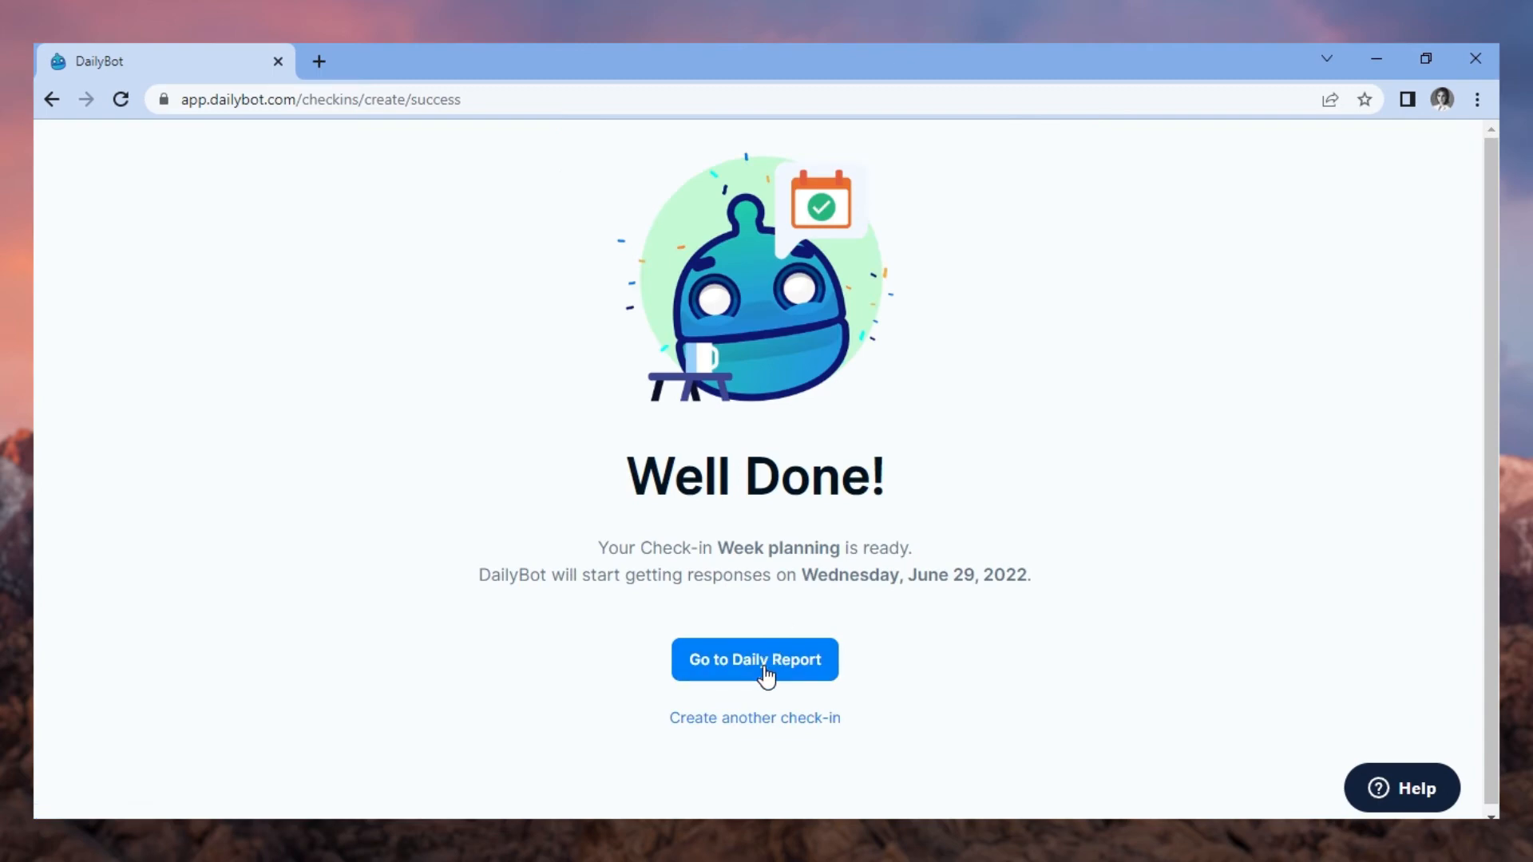
{"action": "left_click", "coordinate": [755, 659]}
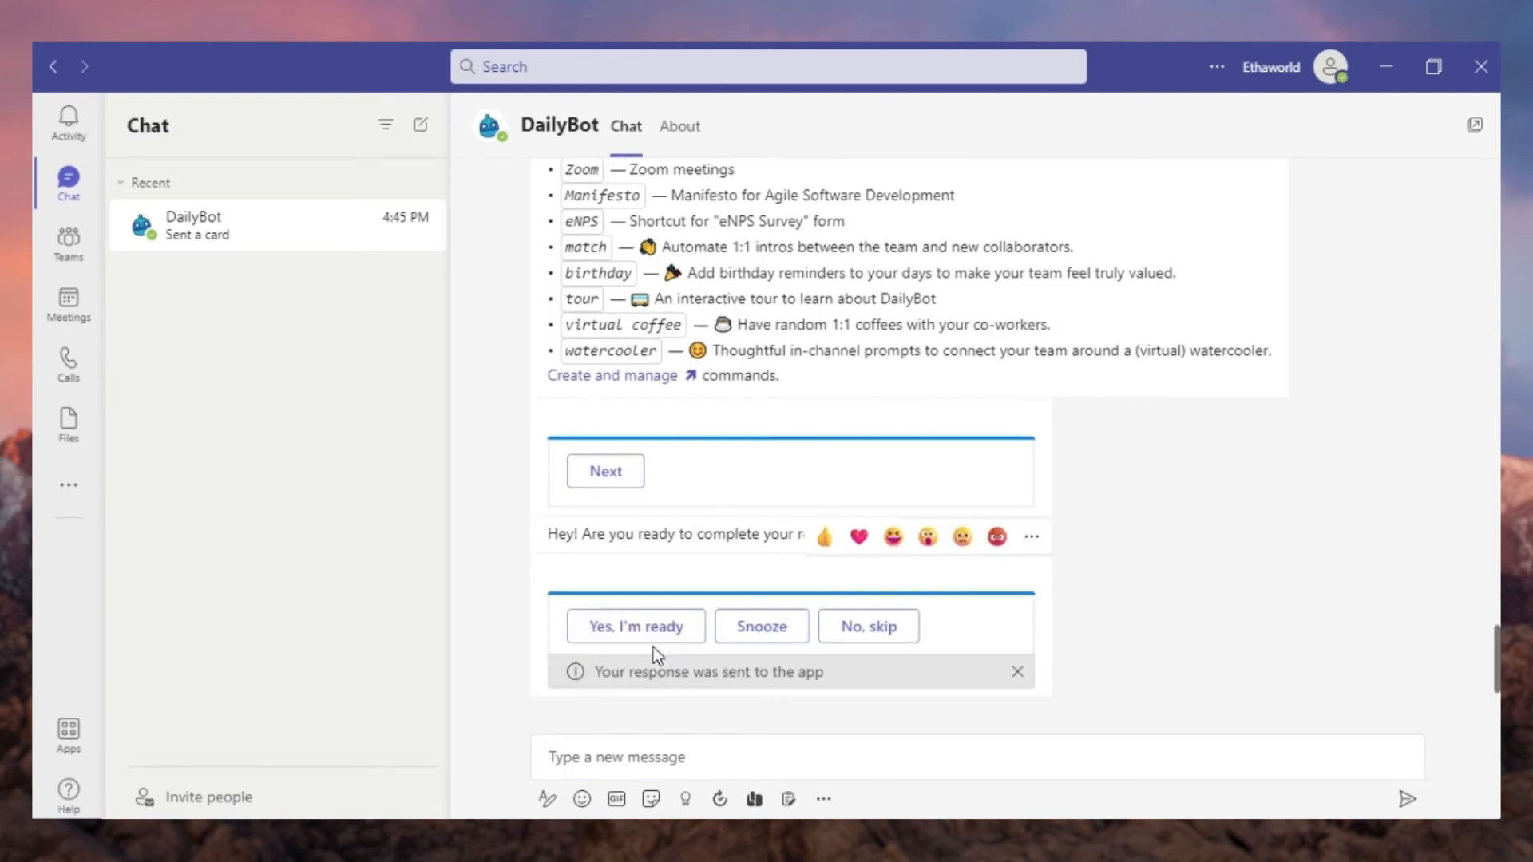
Answer both Week planning questions in the DailyBot chat, then view the Hufflepuff Reports post
{"action": "left_click", "coordinate": [635, 626]}
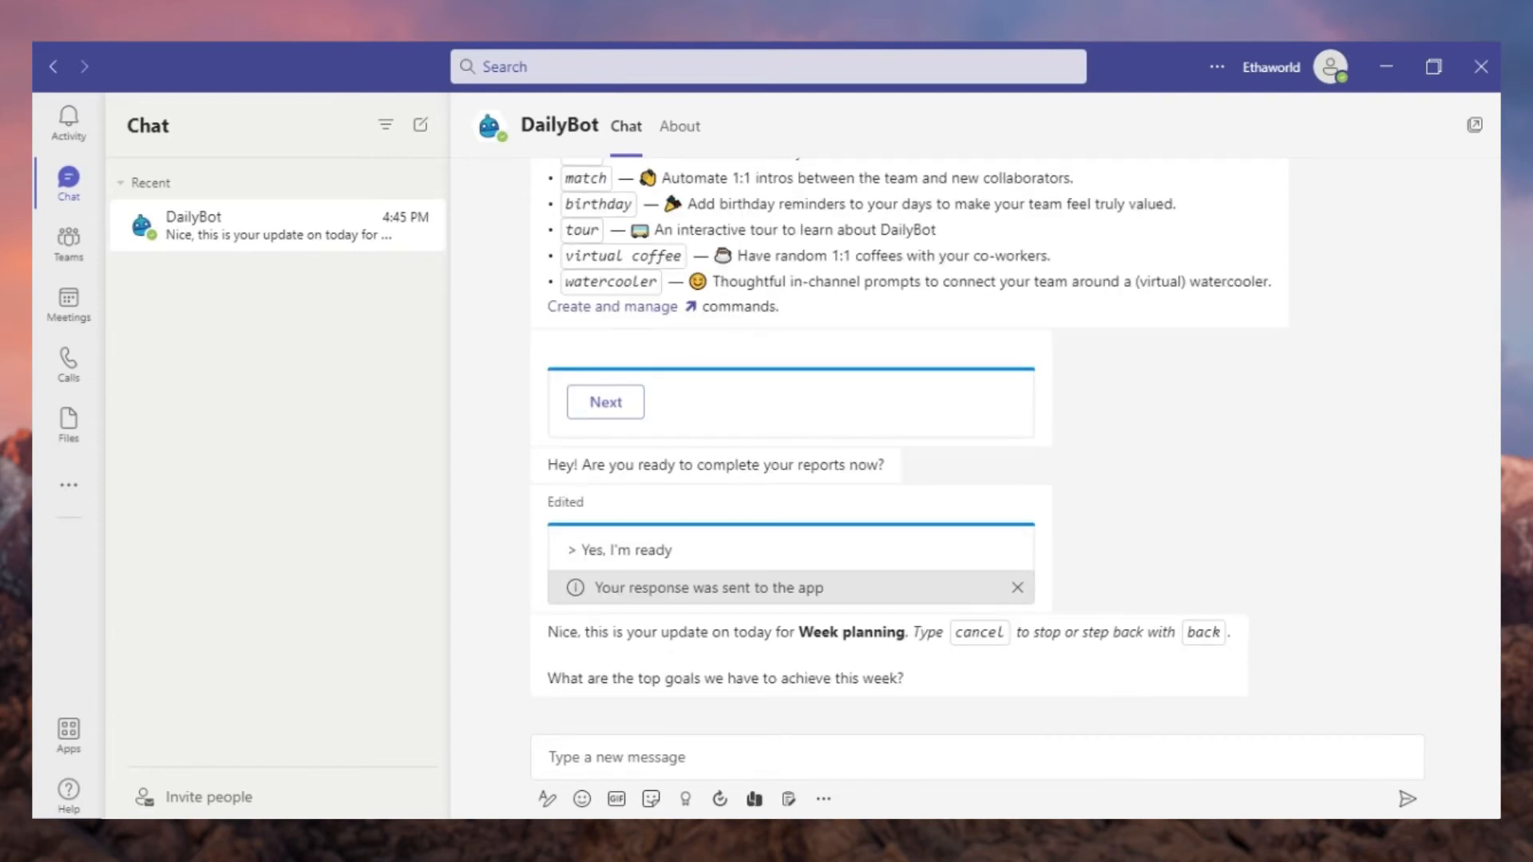
{"action": "type", "text": "-Comple"}
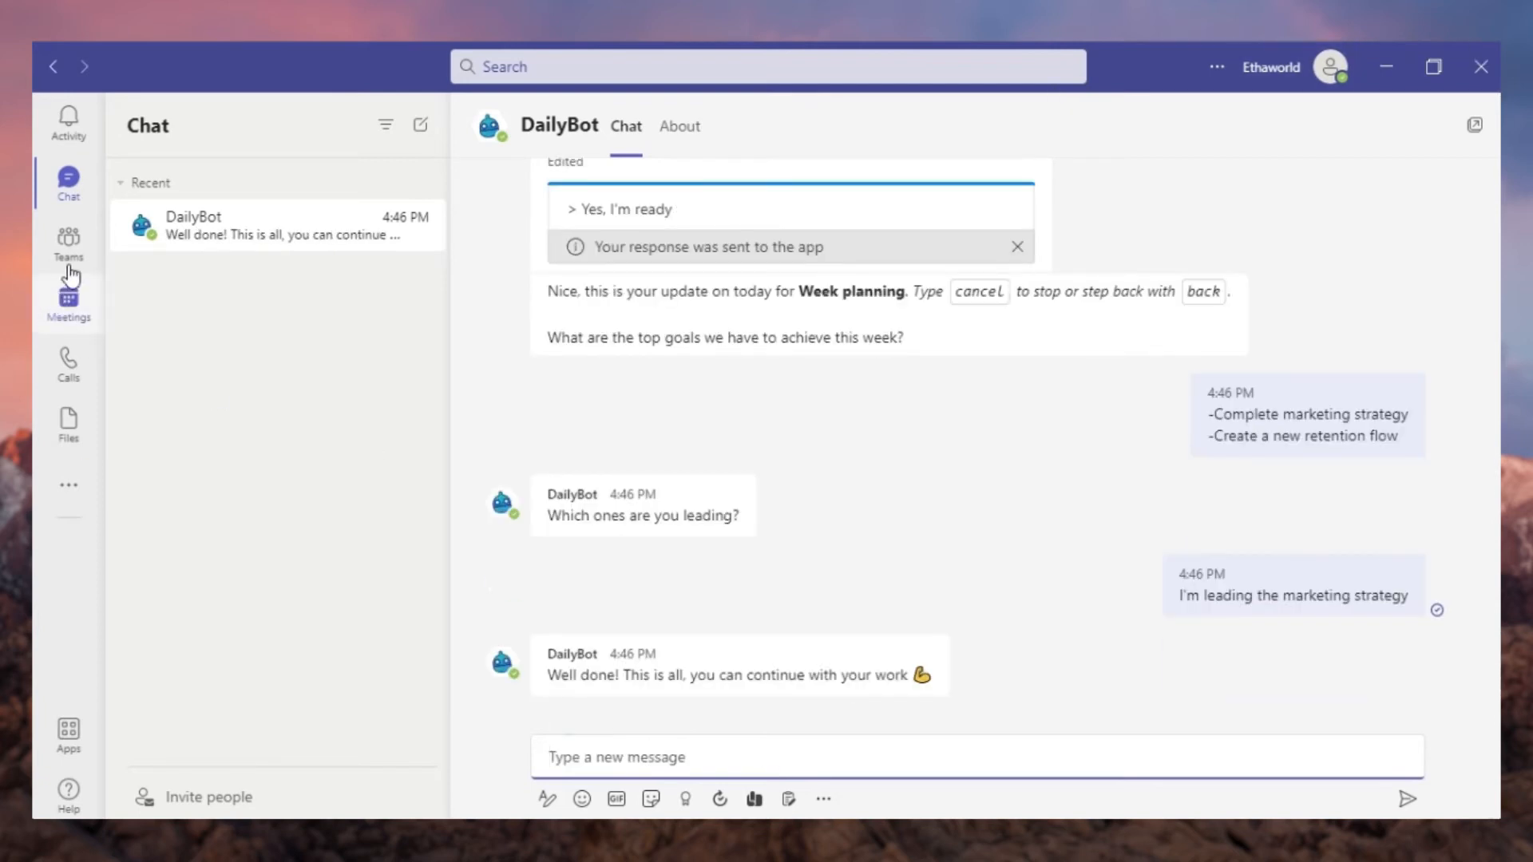
{"action": "left_click", "coordinate": [68, 239]}
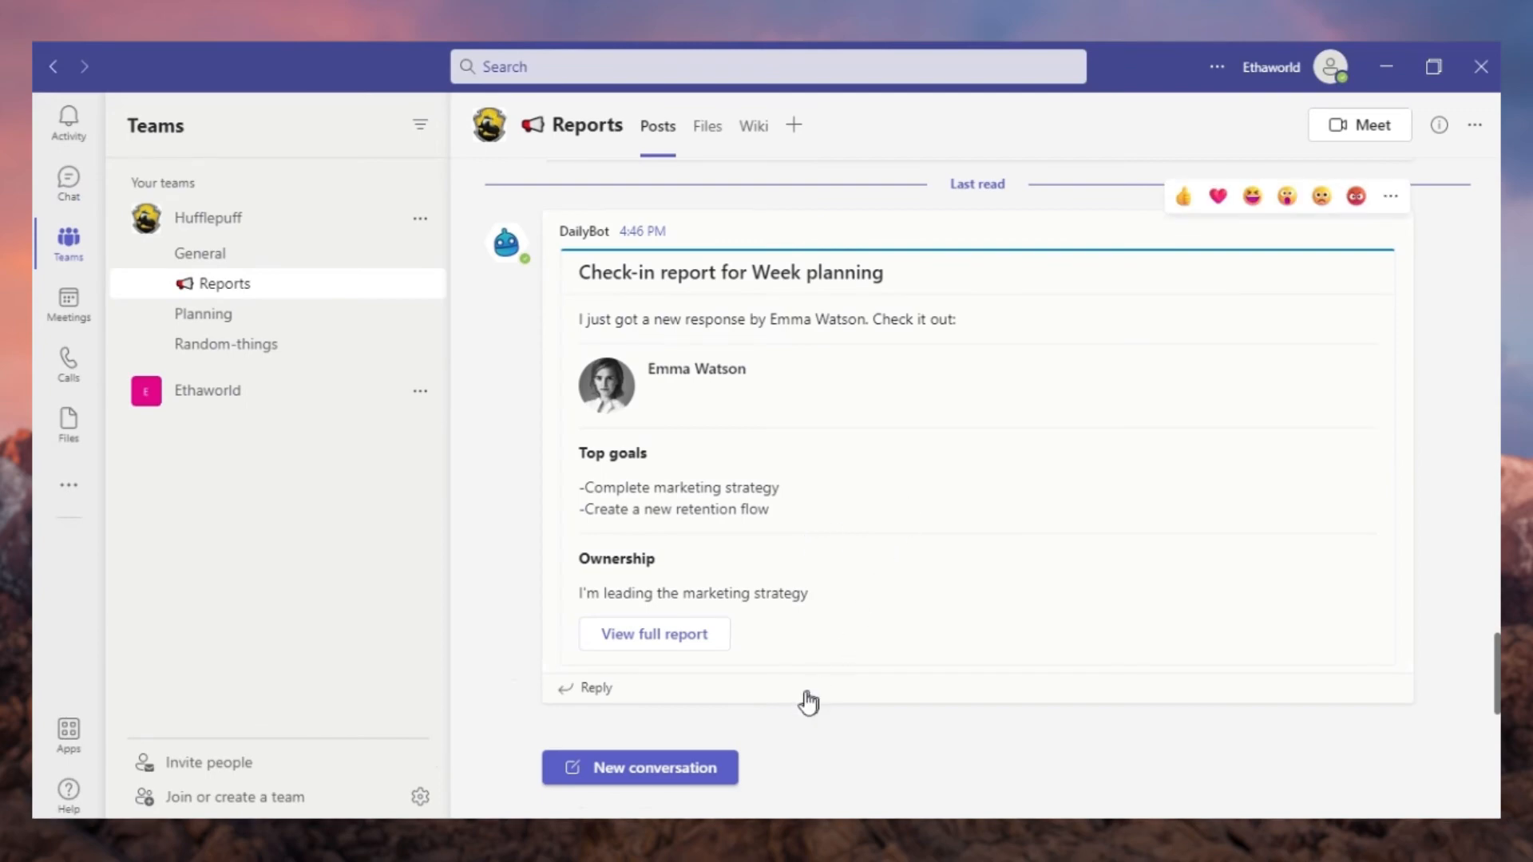
{"action": "left_click", "coordinate": [654, 634]}
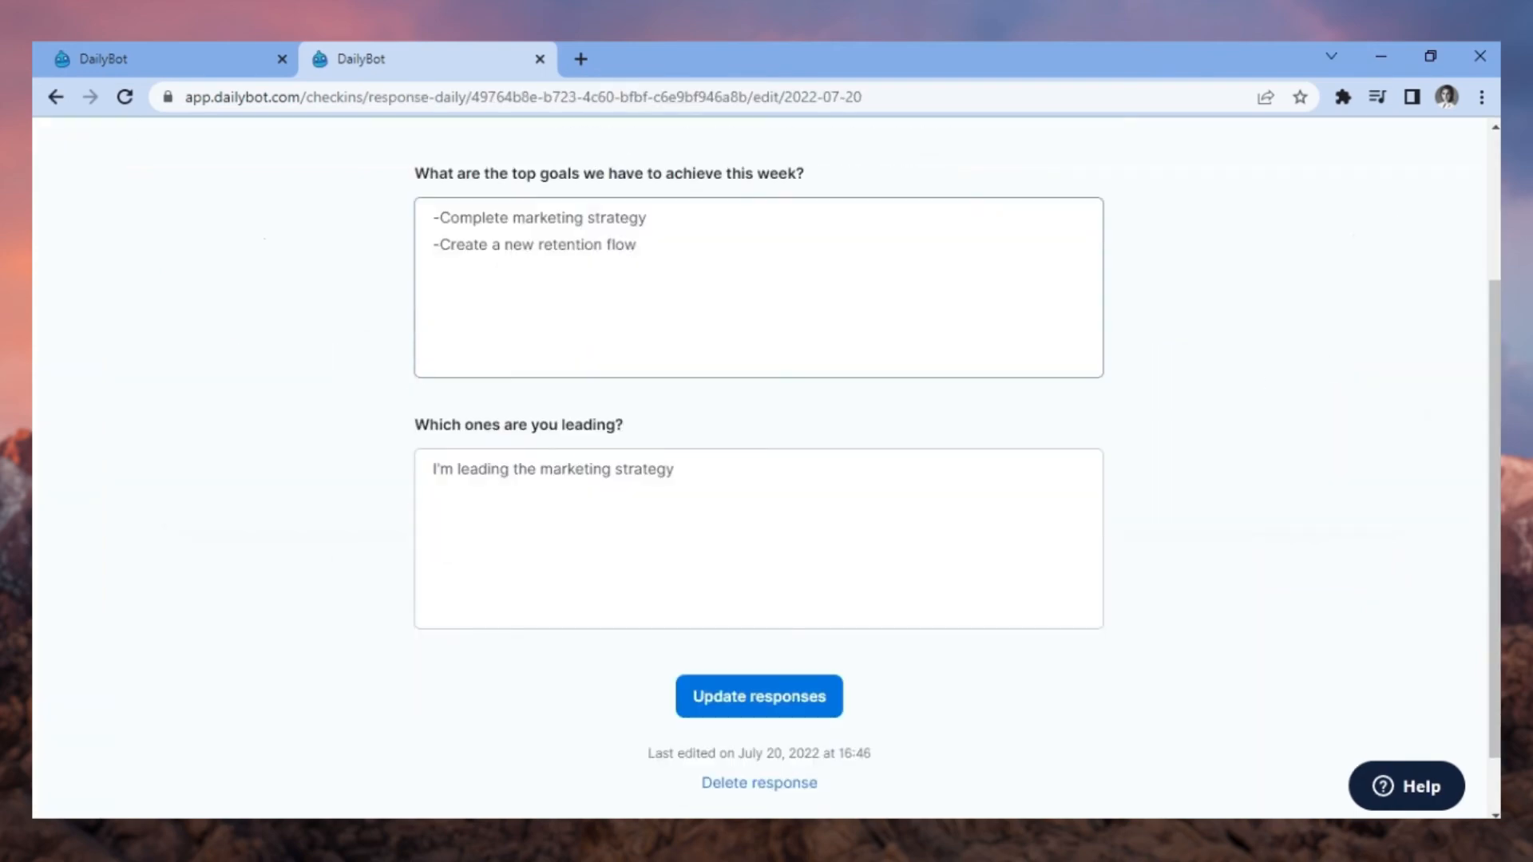
Add a '-Write new supp...' line to the top goals and update the responses
{"action": "type", "text": "-Write new supp"}
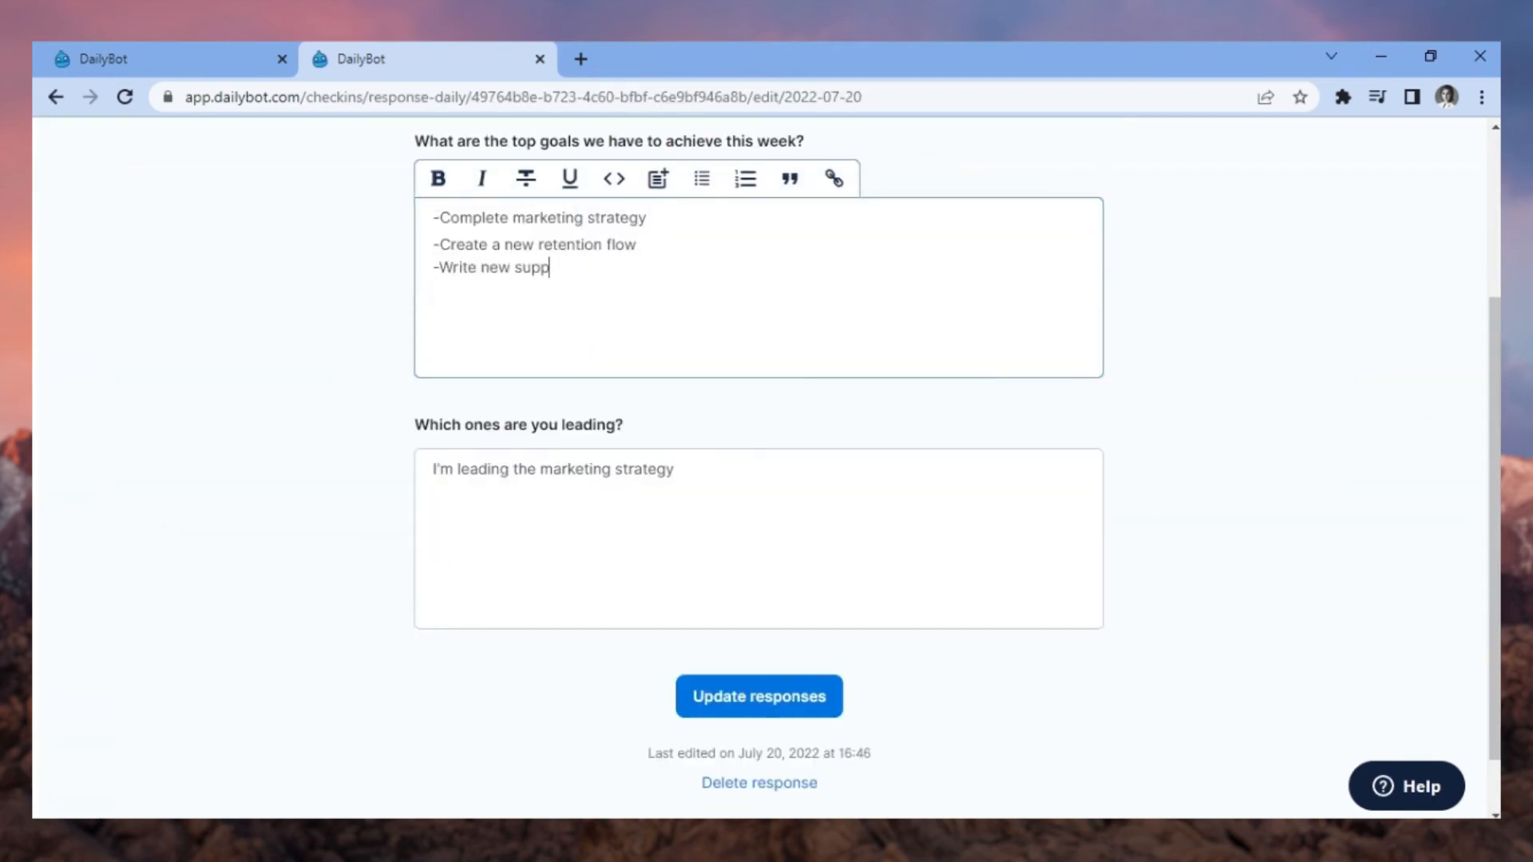
{"action": "left_click", "coordinate": [760, 696]}
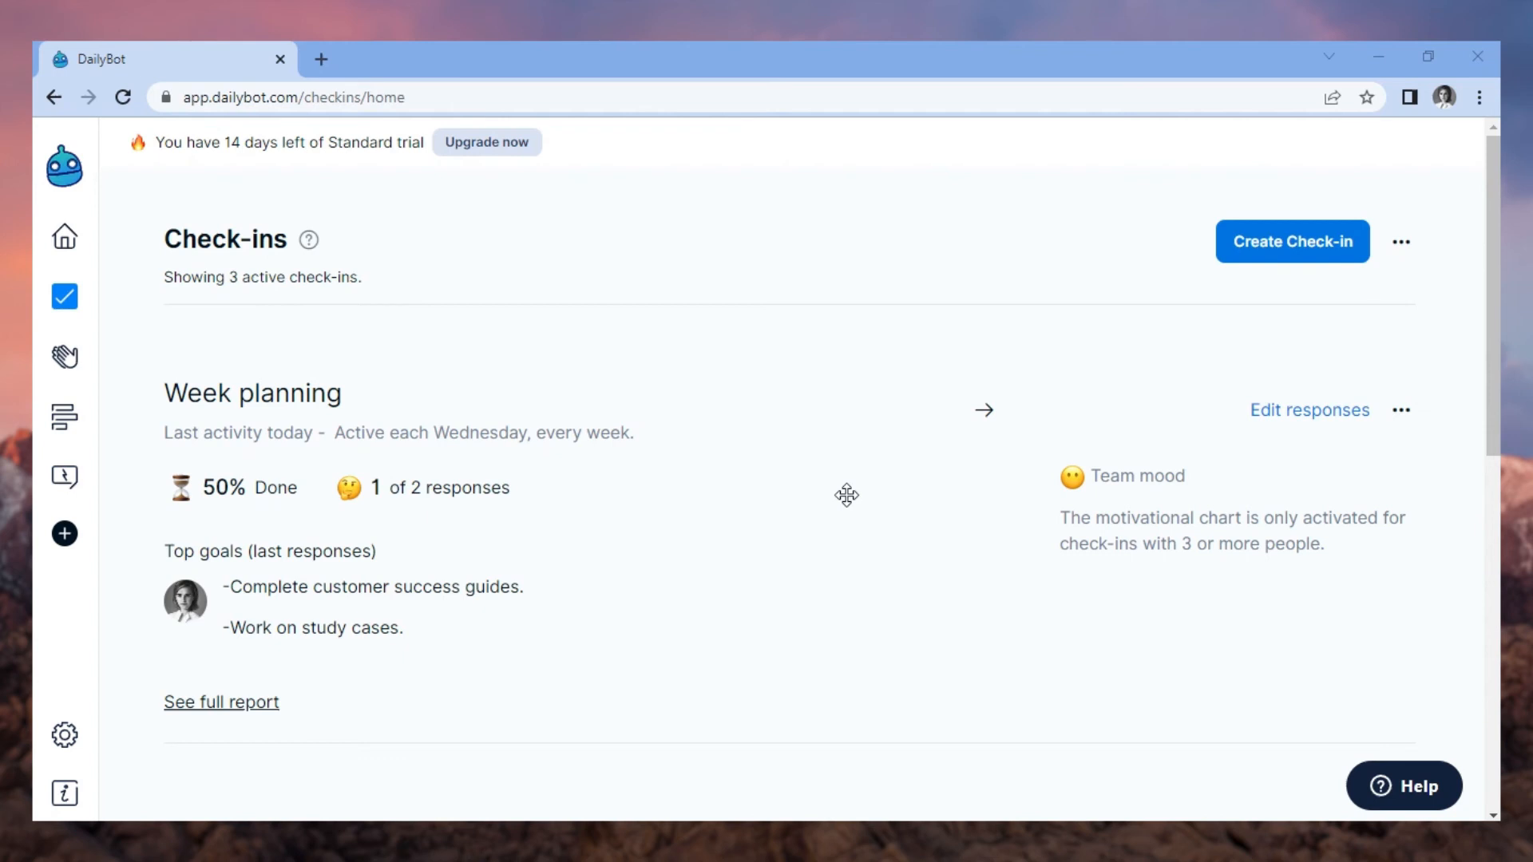
{"action": "mouse_move", "coordinate": [1403, 410]}
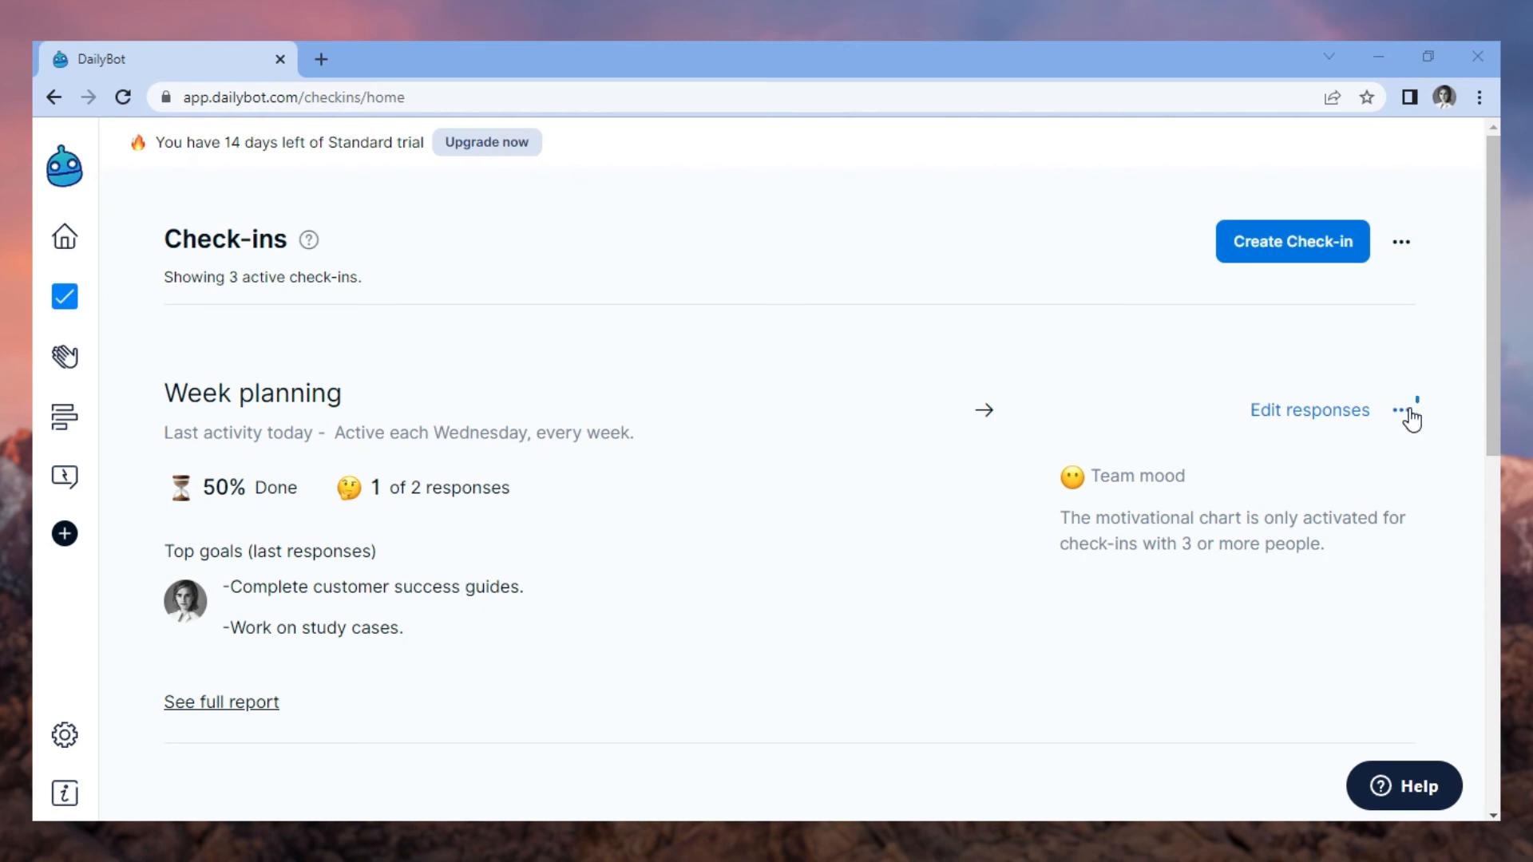
Open the ... menu beside 'Edit responses' for Week planning
{"action": "left_click", "coordinate": [1402, 410]}
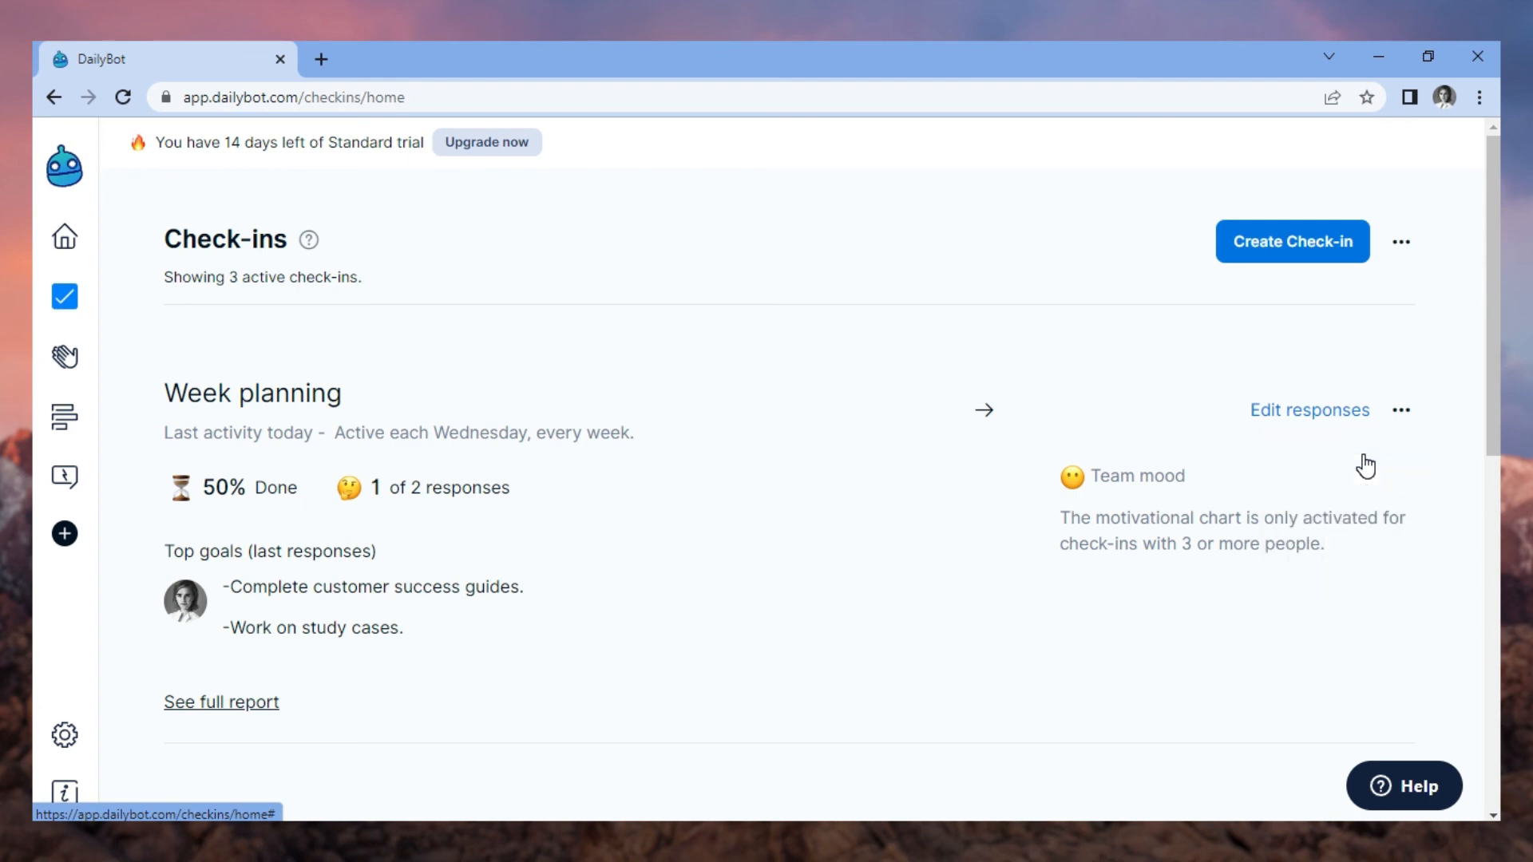
Edit Week planning, scroll its Basic info, and view the Participants list
{"action": "left_click", "coordinate": [1309, 410]}
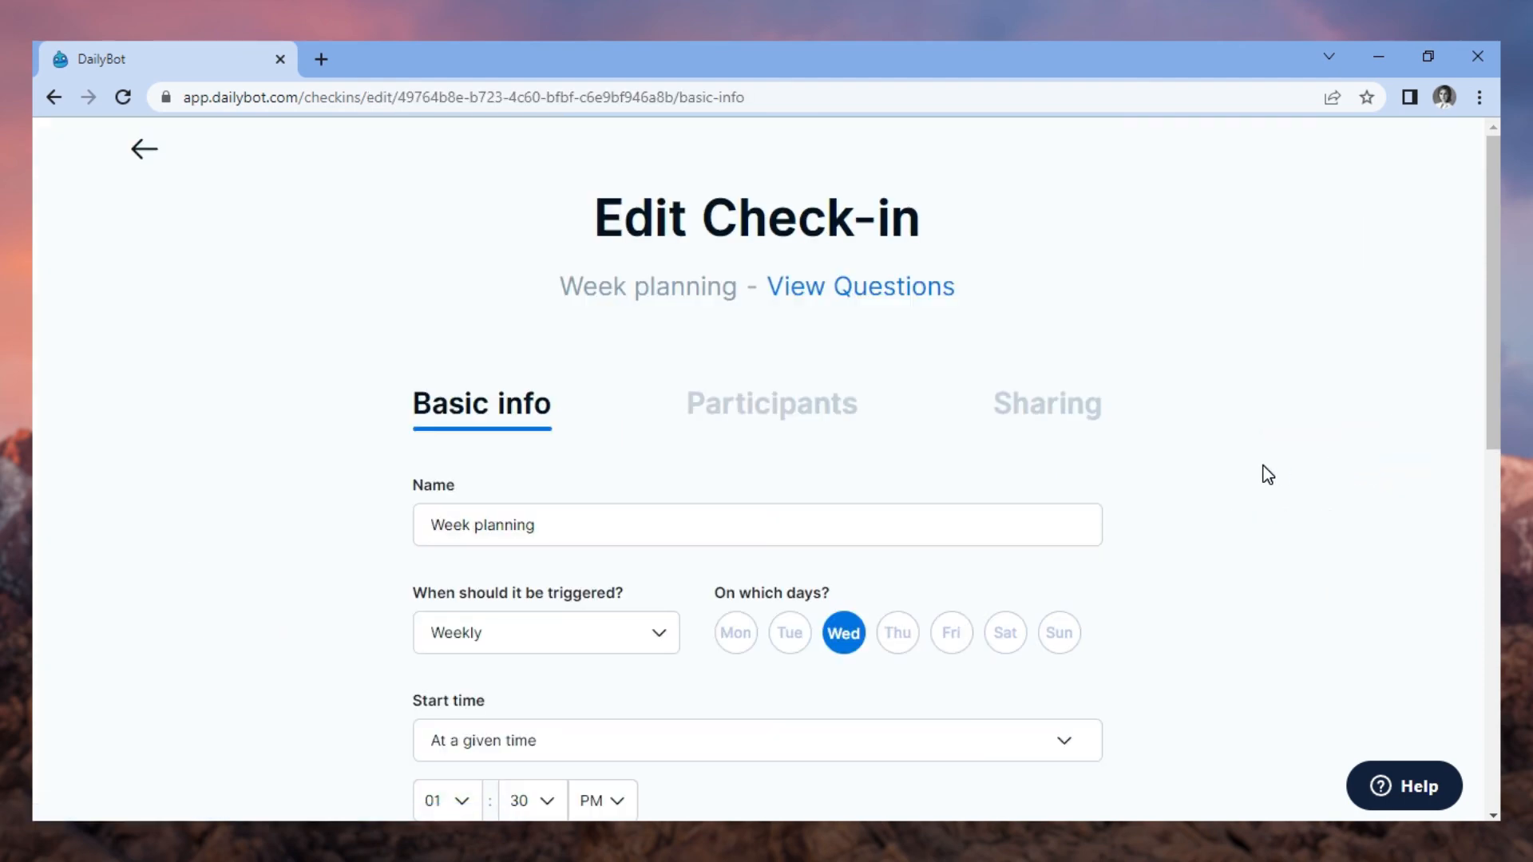
{"action": "scroll", "scroll_direction": "down", "scroll_amount": 3}
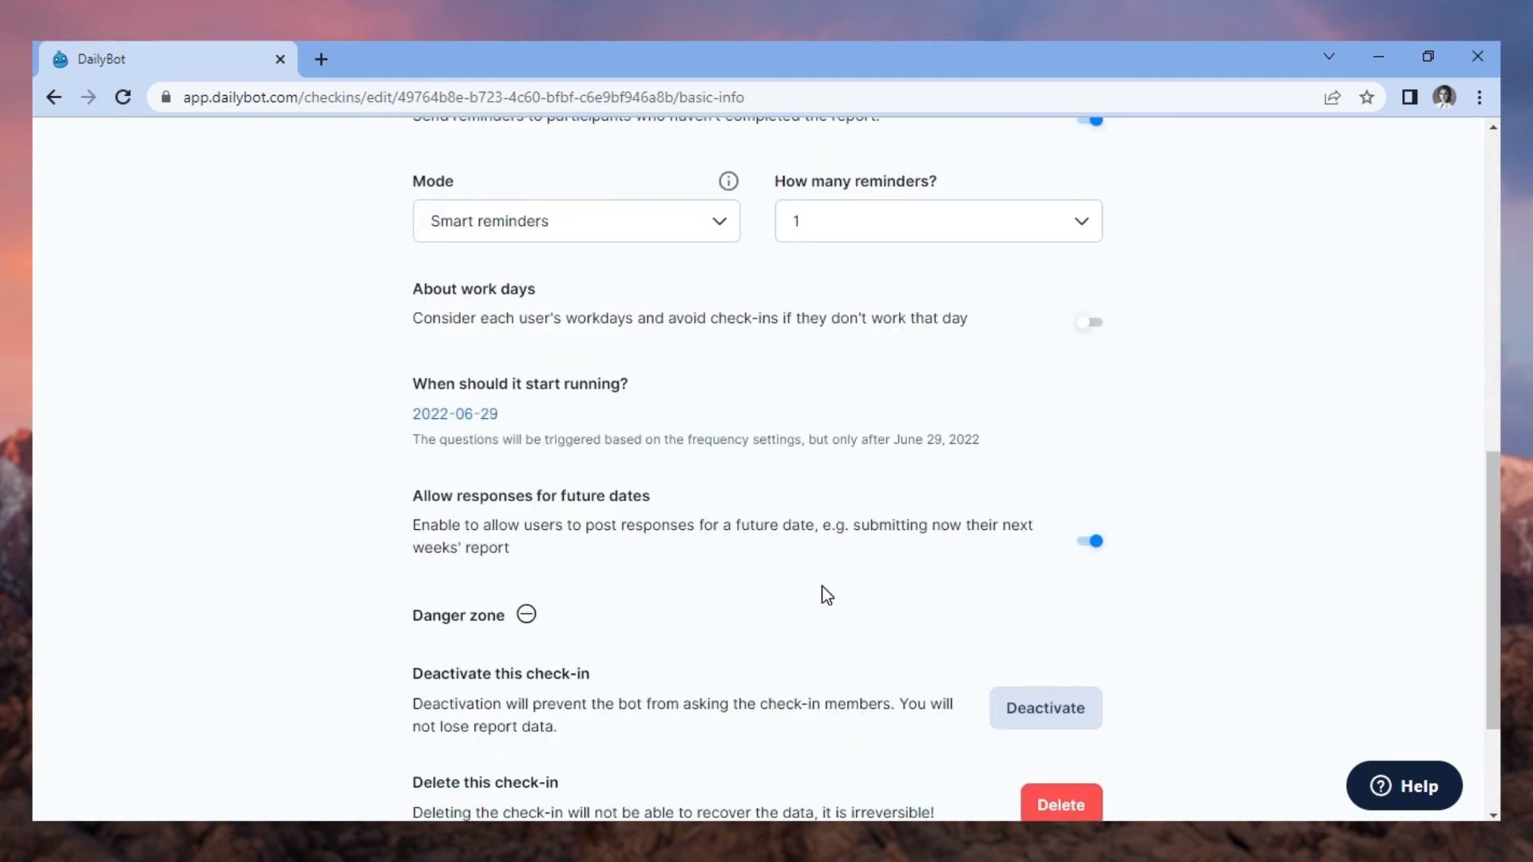
{"action": "left_click", "coordinate": [772, 404]}
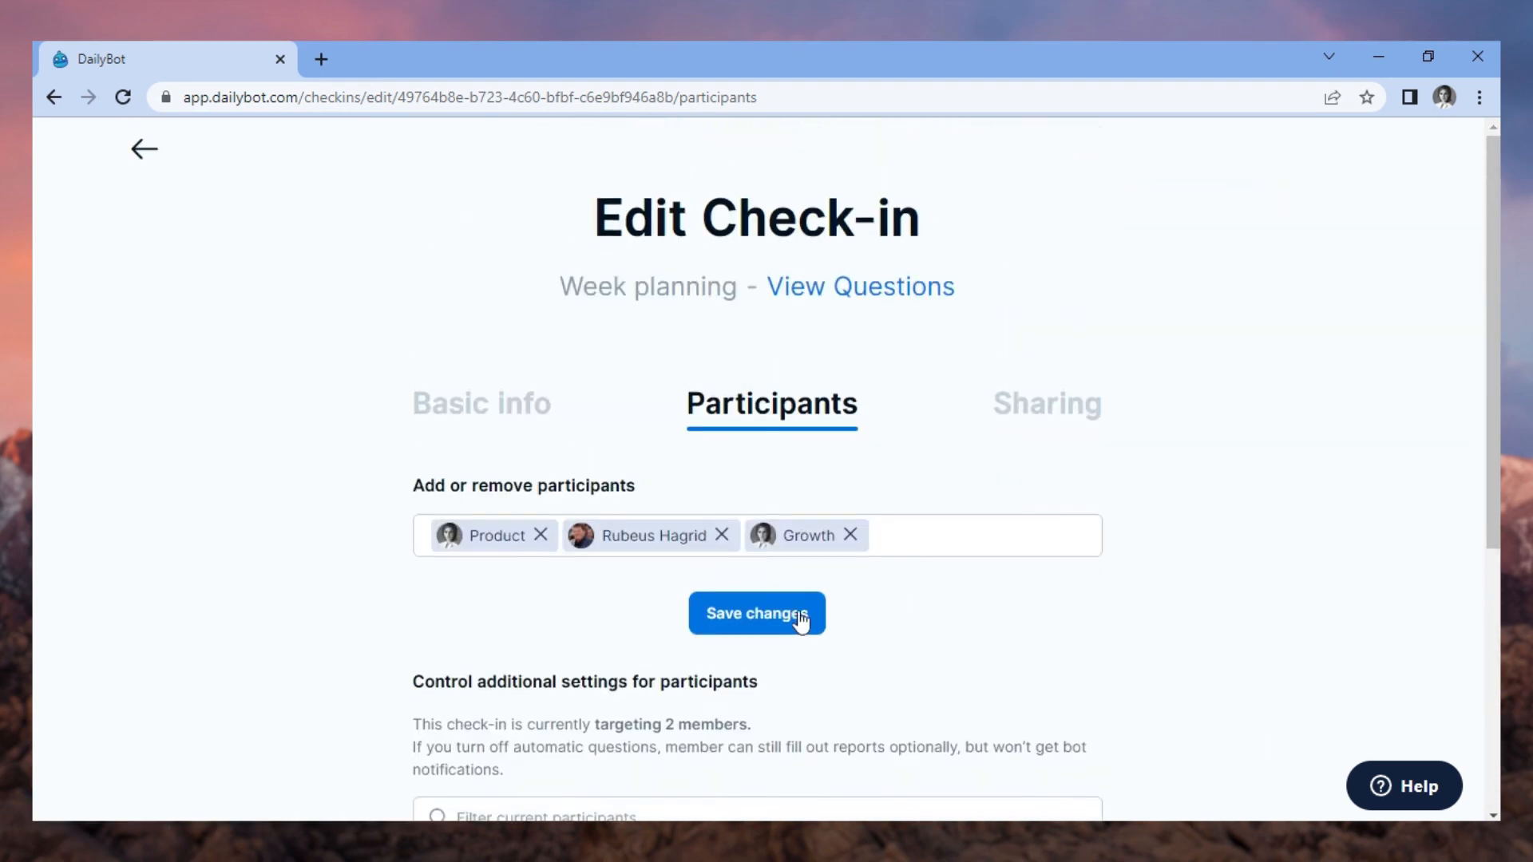
Save the participant changes and switch to the Sharing settings
{"action": "left_click", "coordinate": [757, 613]}
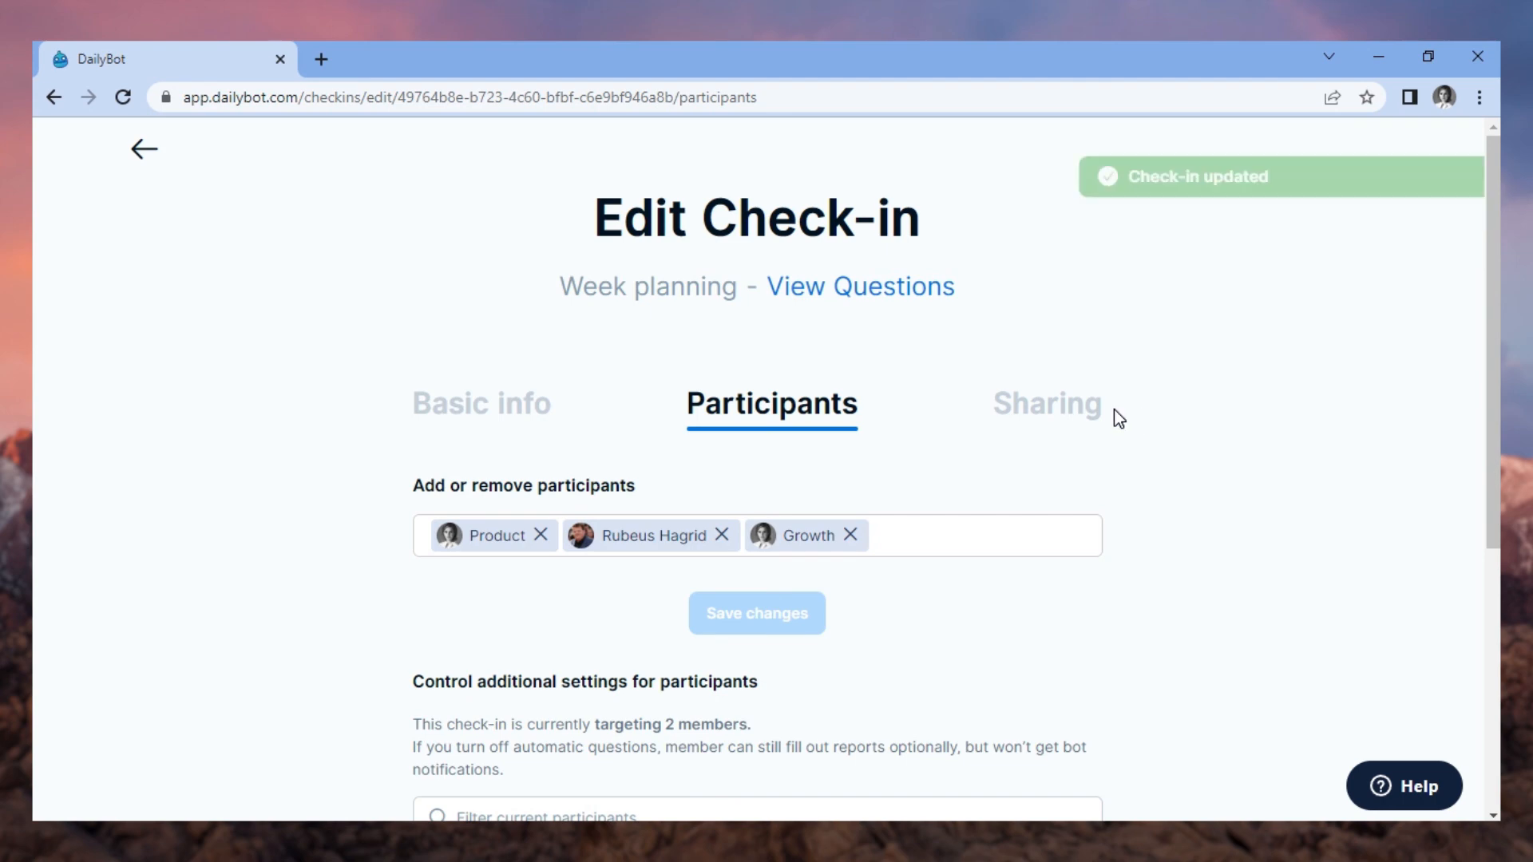
{"action": "left_click", "coordinate": [1046, 403]}
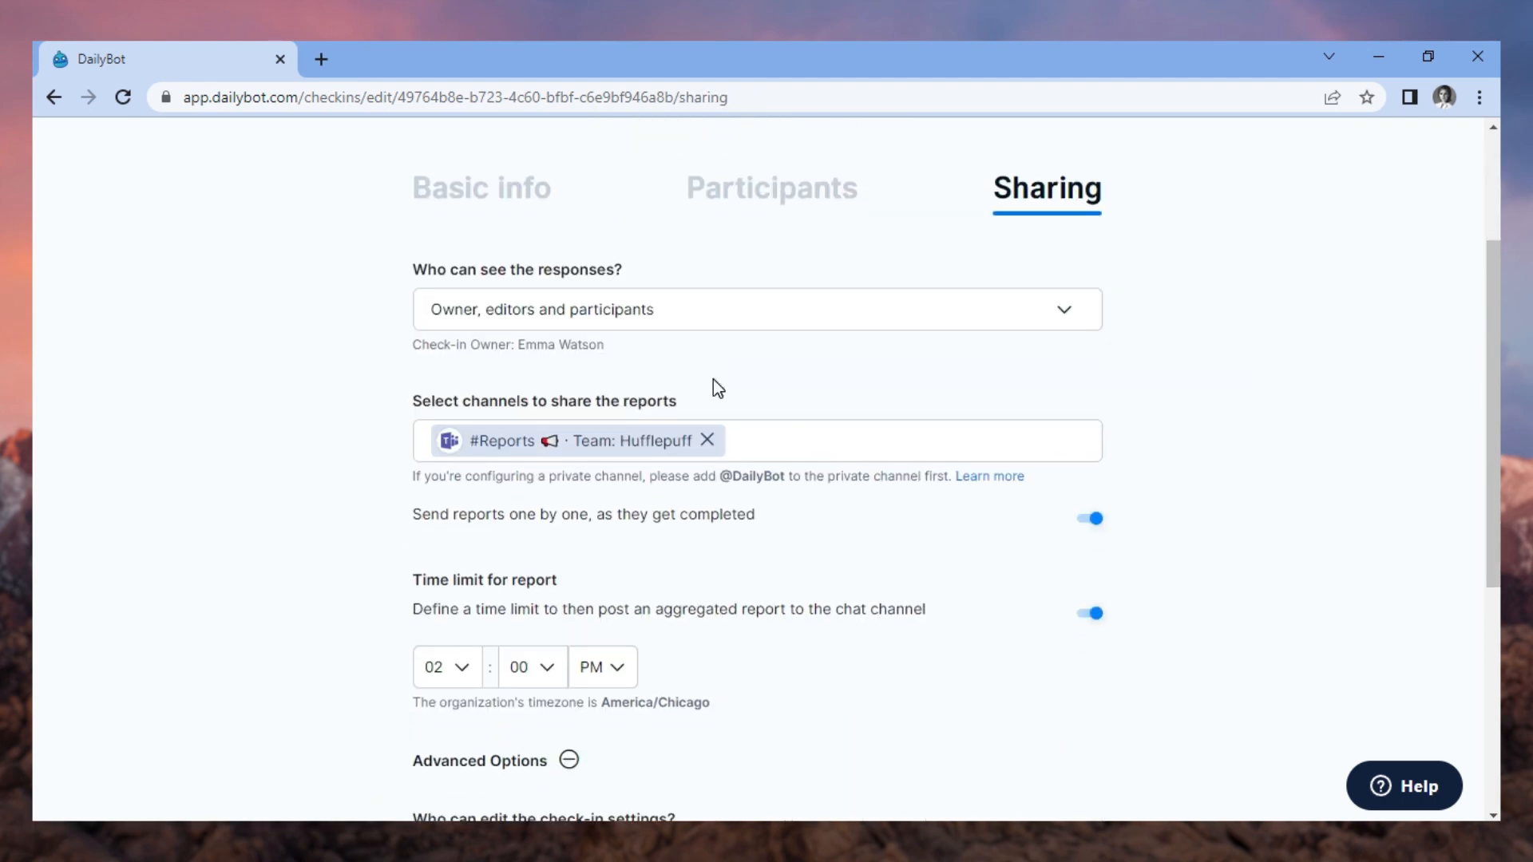